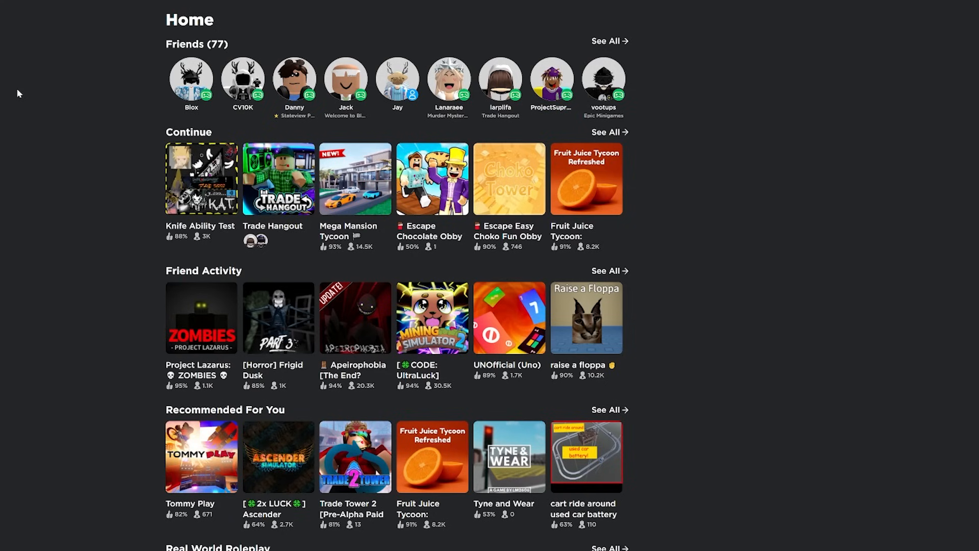
pyautogui.moveTo(39, 55)
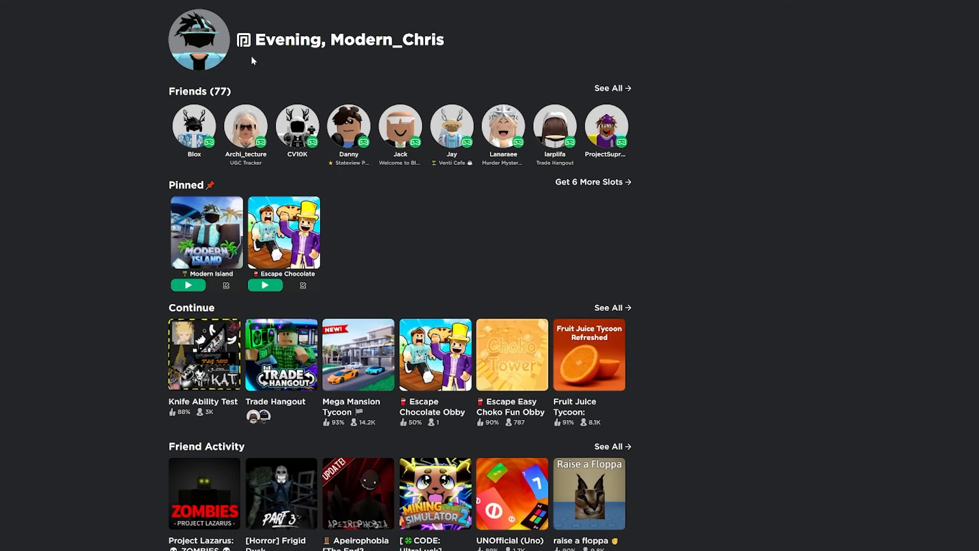
pyautogui.moveTo(216, 45)
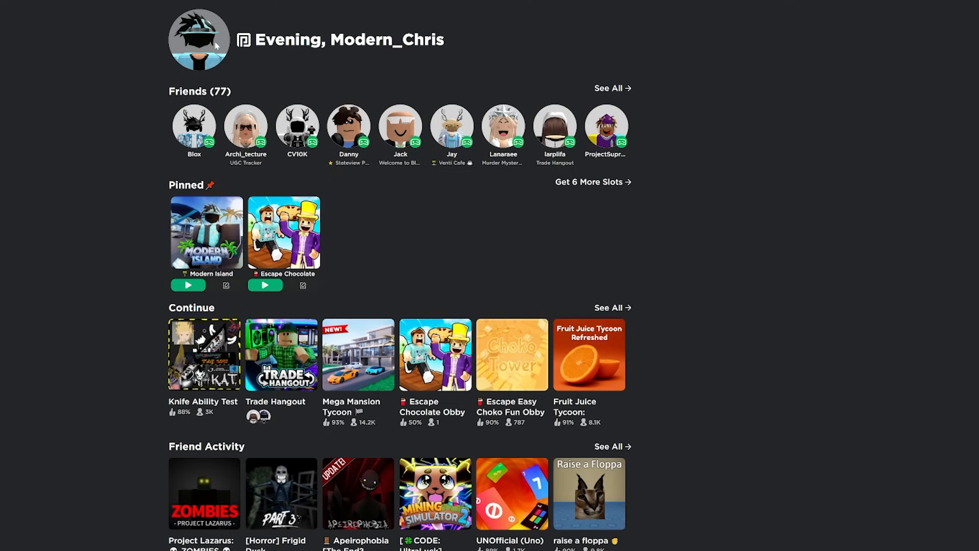
pyautogui.moveTo(224, 47)
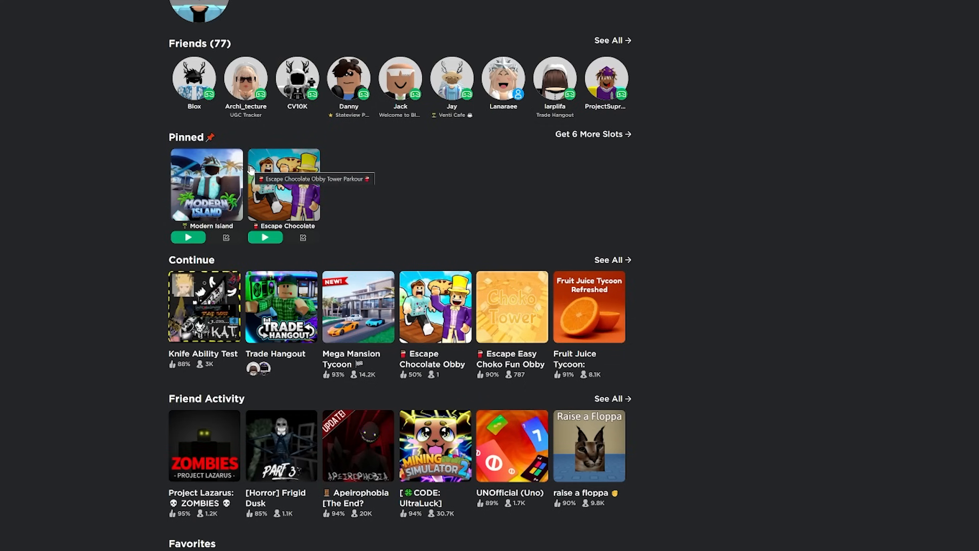
pyautogui.moveTo(655, 149)
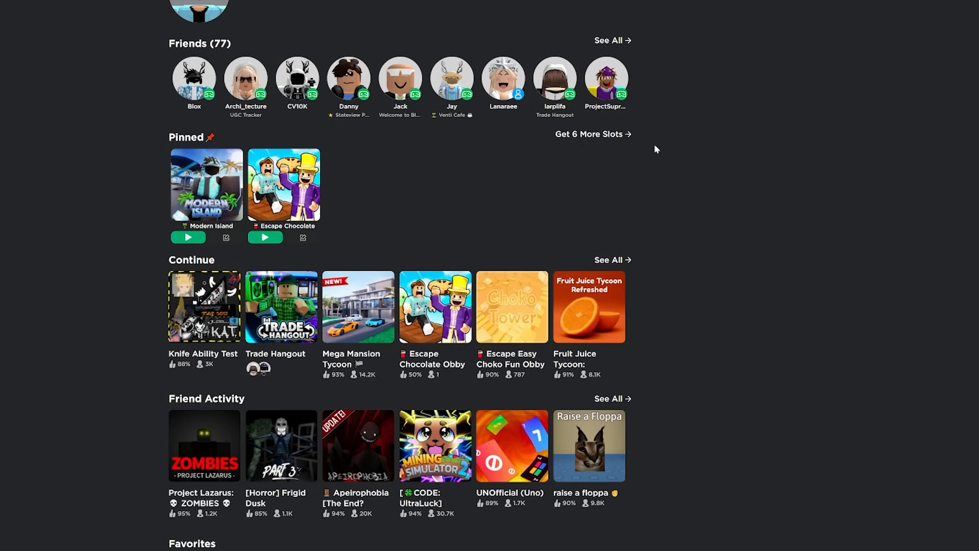
# - Scroll the RoGold home page down to the Favorites section and back up
pyautogui.scroll(-3)
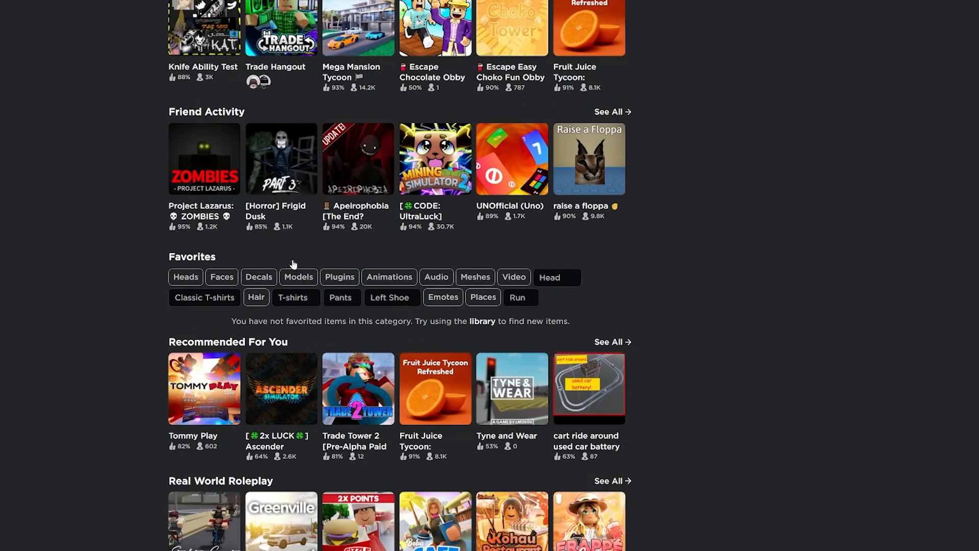
pyautogui.moveTo(358, 263)
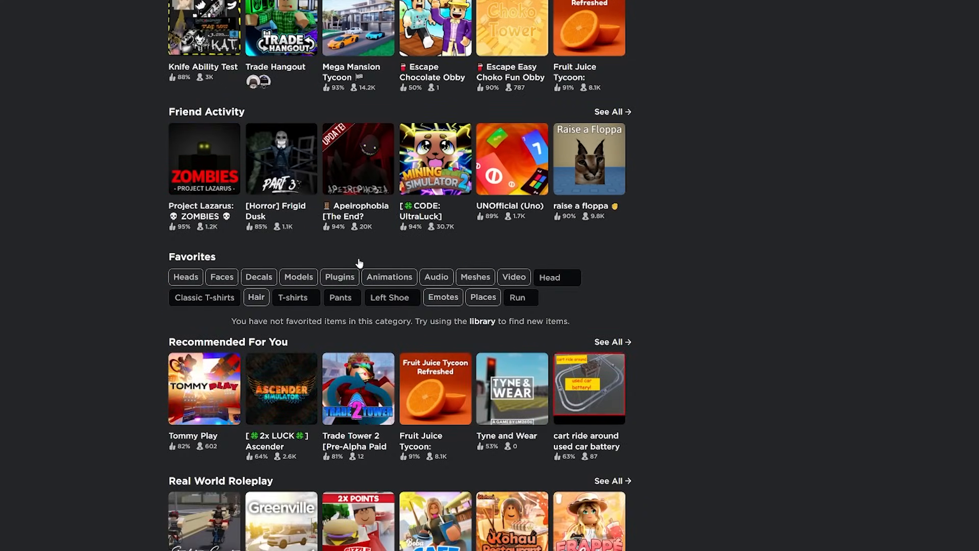
pyautogui.scroll(3)
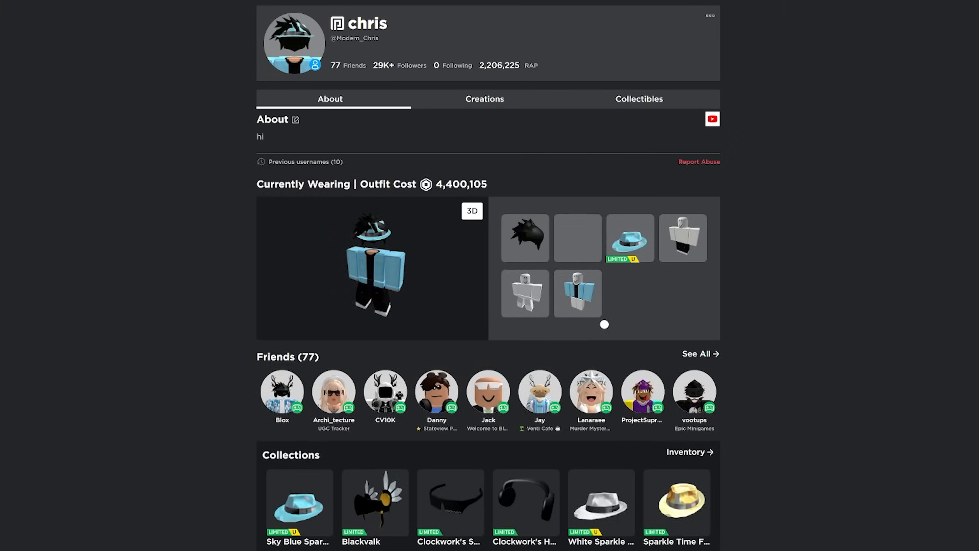
pyautogui.moveTo(500, 65)
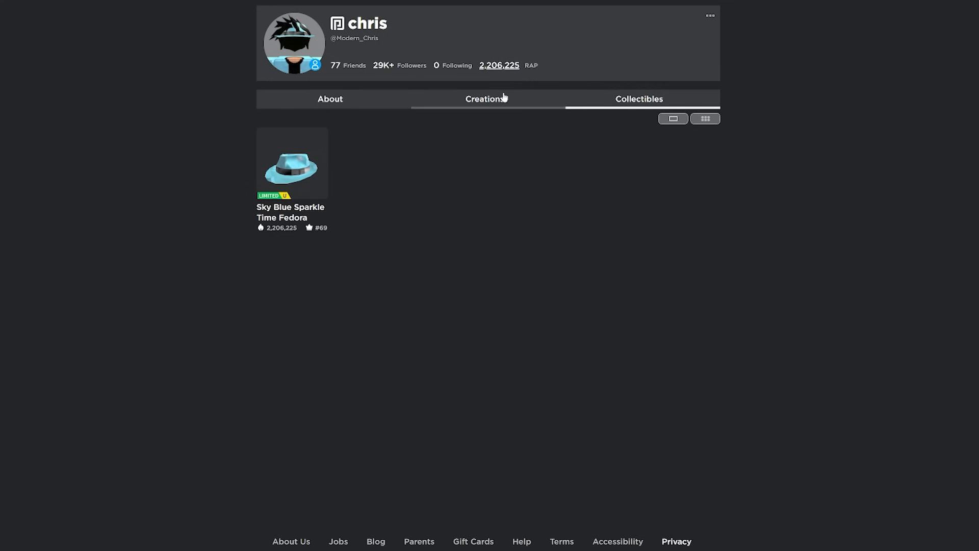
# - Visit a friend's profile from About and view their Collectibles with total RAP
pyautogui.click(329, 99)
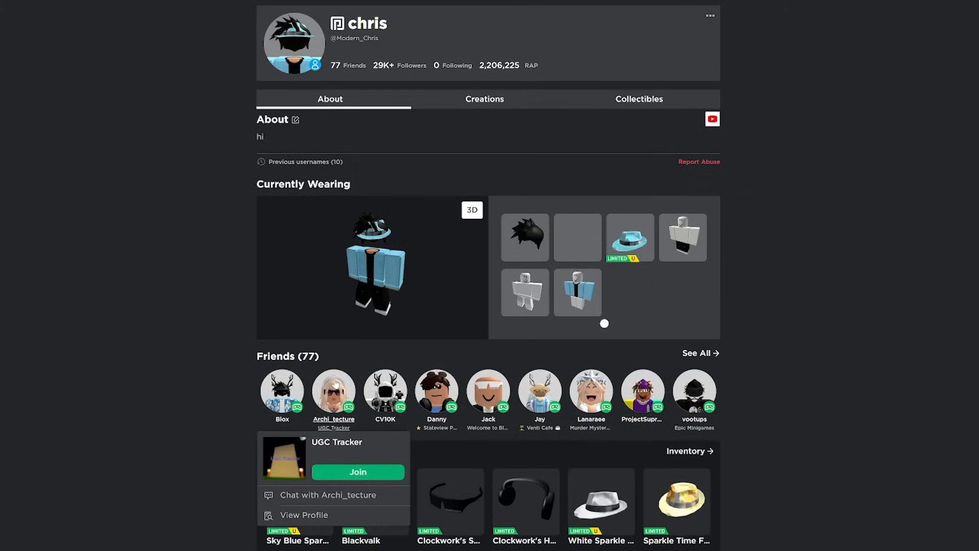
pyautogui.click(304, 514)
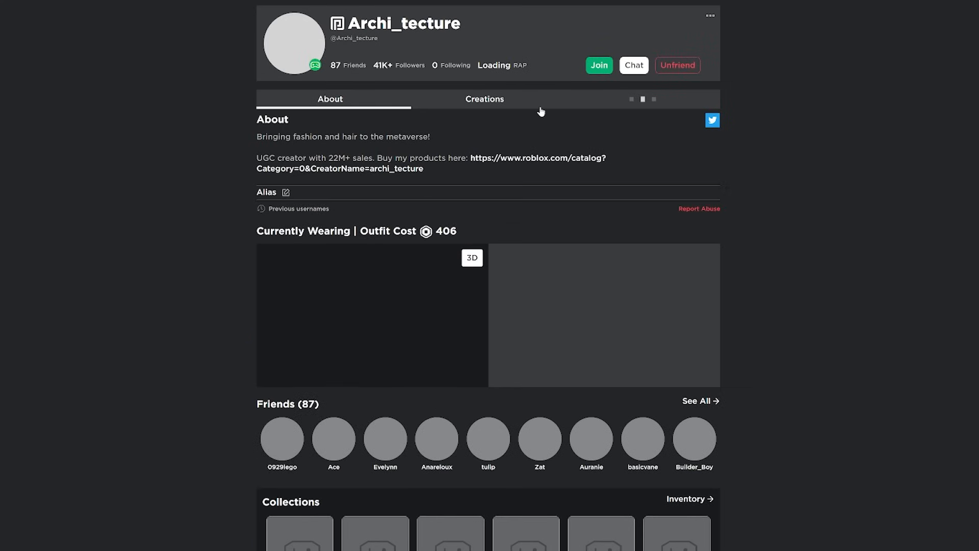
pyautogui.click(639, 99)
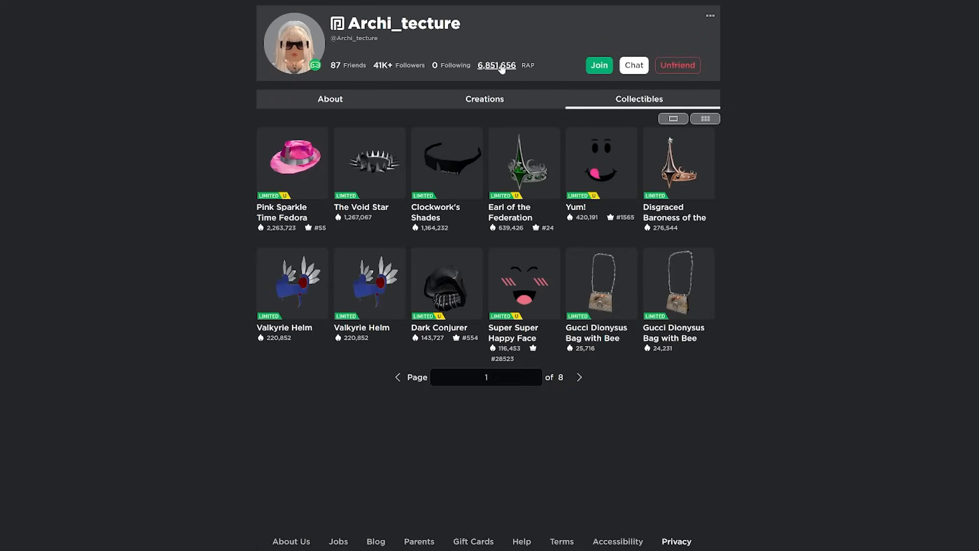
pyautogui.click(329, 99)
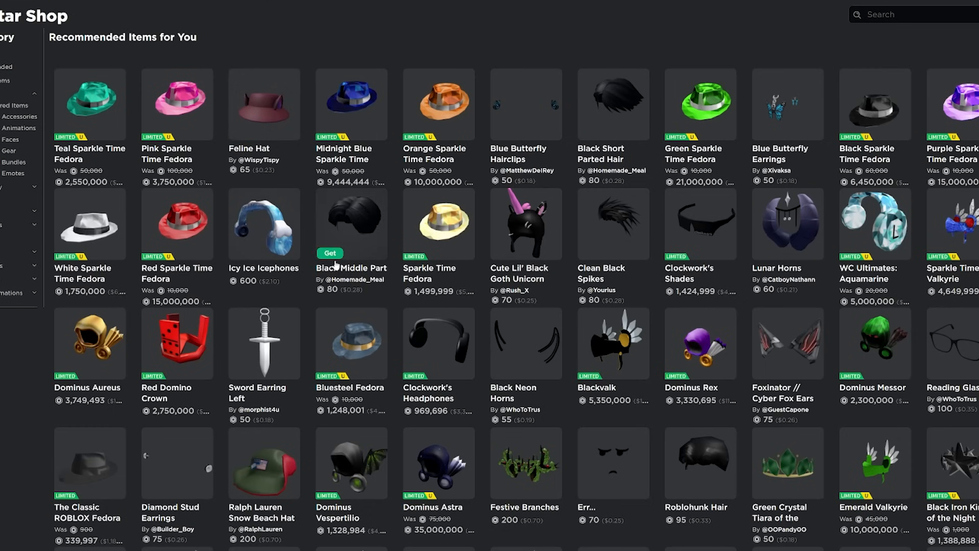
# - Browse the Avatar Shop's Recommended Items for You, hovering an item to show Get
pyautogui.scroll(-3)
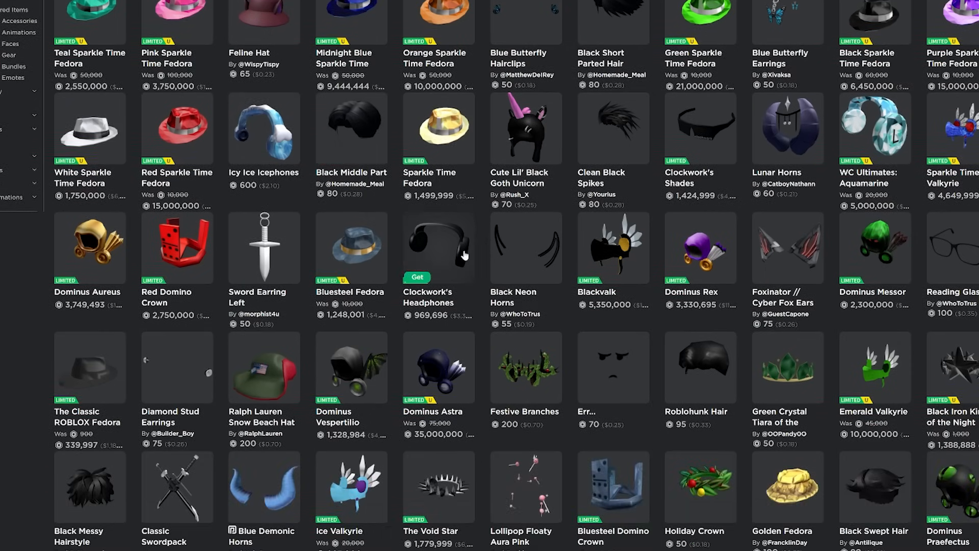
pyautogui.moveTo(521, 254)
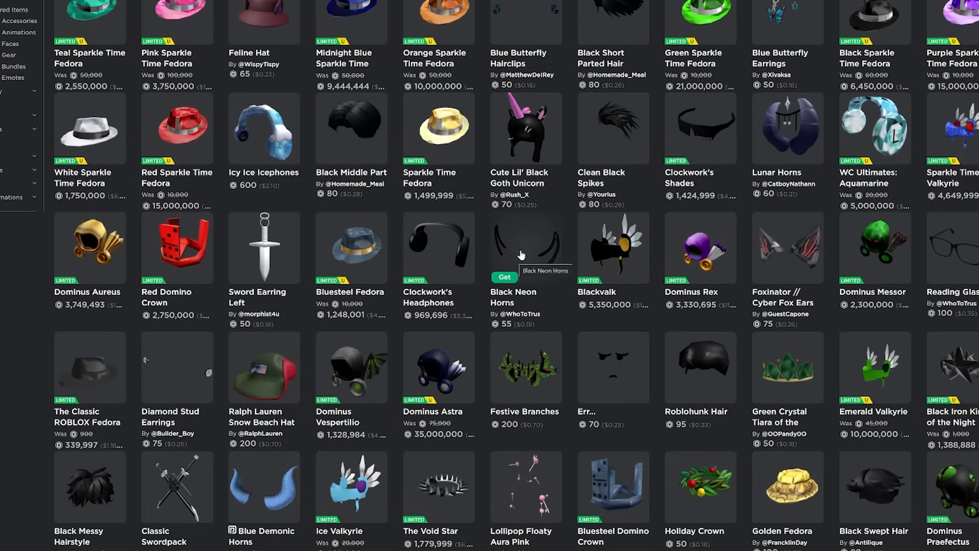
pyautogui.click(525, 262)
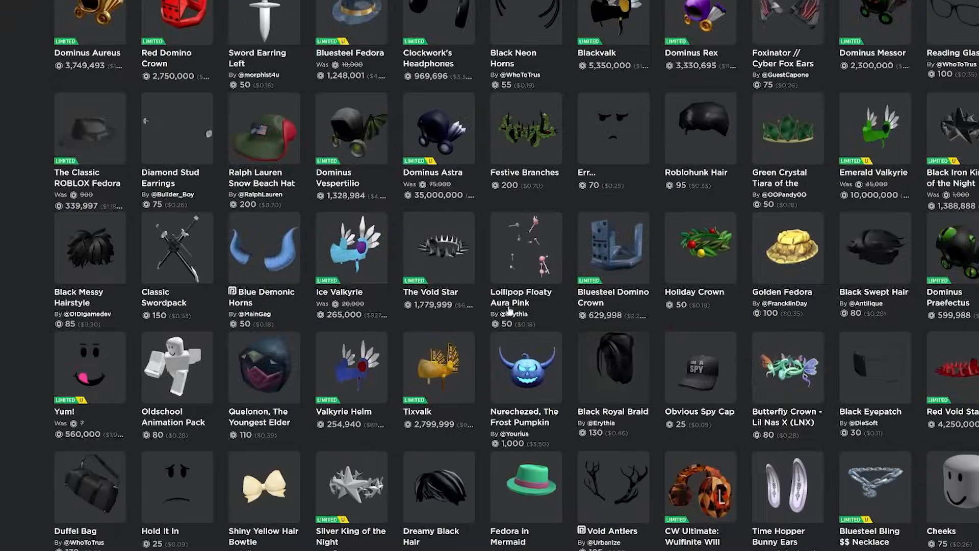
pyautogui.scroll(3)
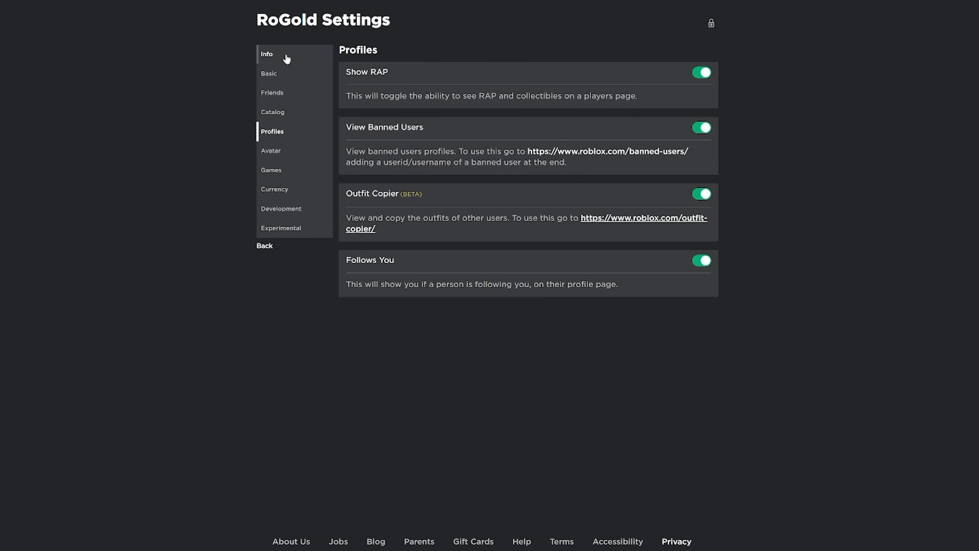
pyautogui.moveTo(459, 129)
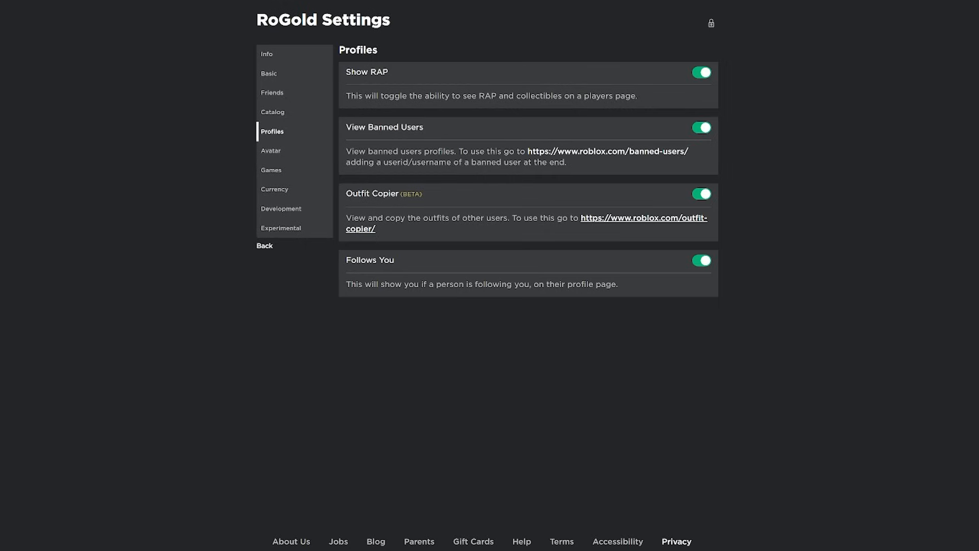
pyautogui.moveTo(625, 220)
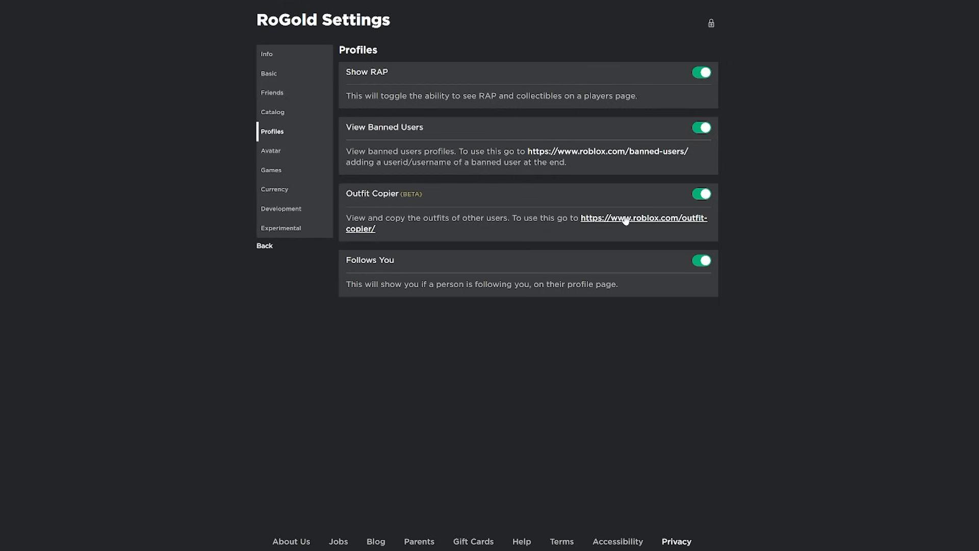
# - Look up the player 'mrflimflam' in RoGold's outfit copier
pyautogui.click(644, 217)
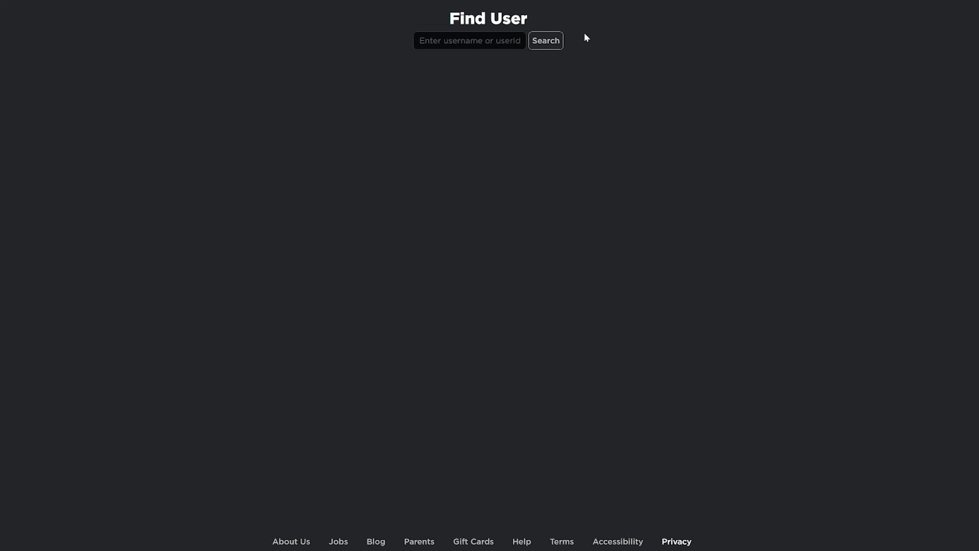
pyautogui.click(469, 41)
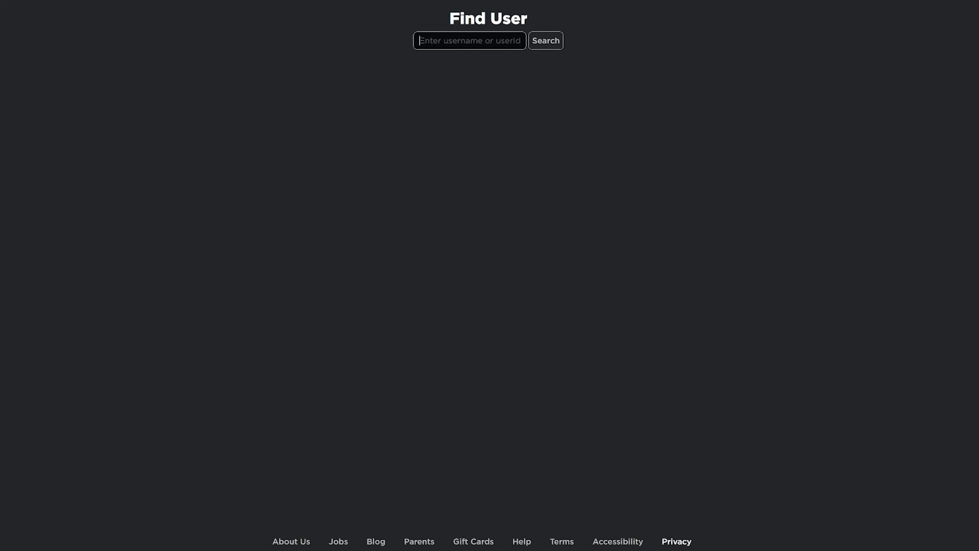
pyautogui.write('mrflimflam')
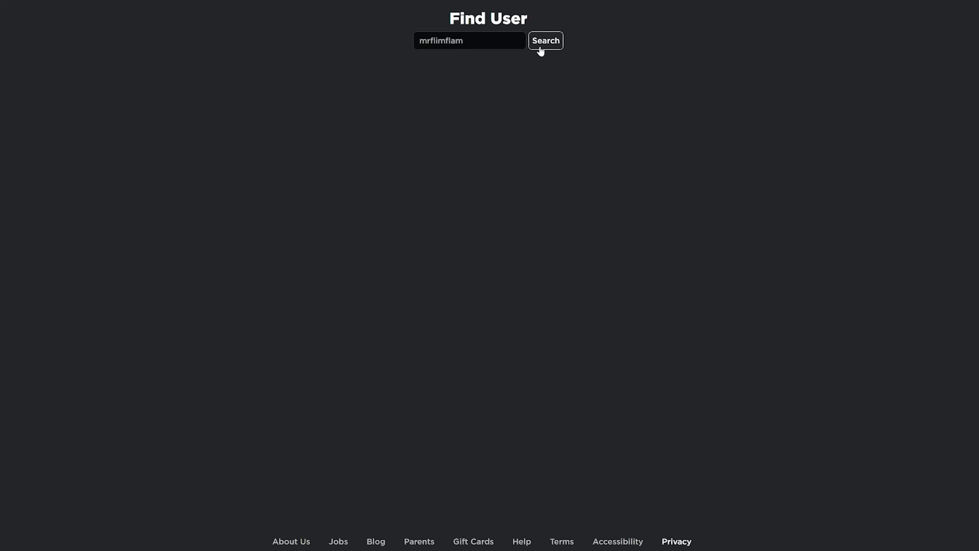
pyautogui.click(545, 40)
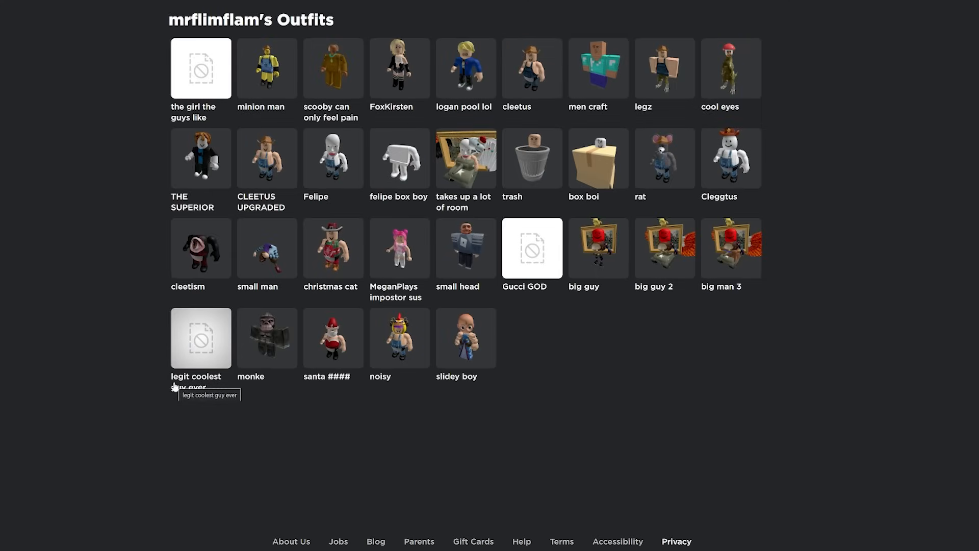
pyautogui.moveTo(523, 285)
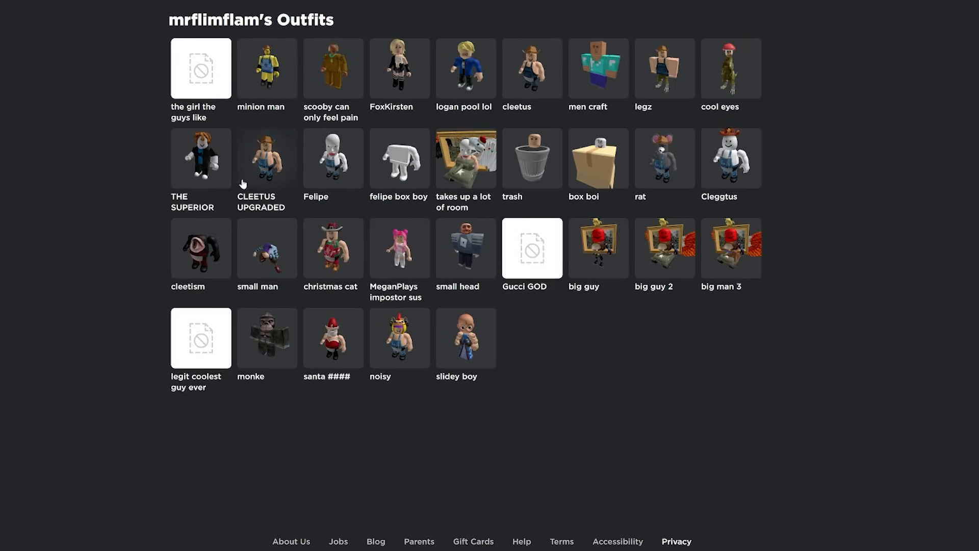
# - Copy the CLEETUS UPGRADED outfit, confirming purchase of its 8 items for 155 Robux
pyautogui.click(266, 158)
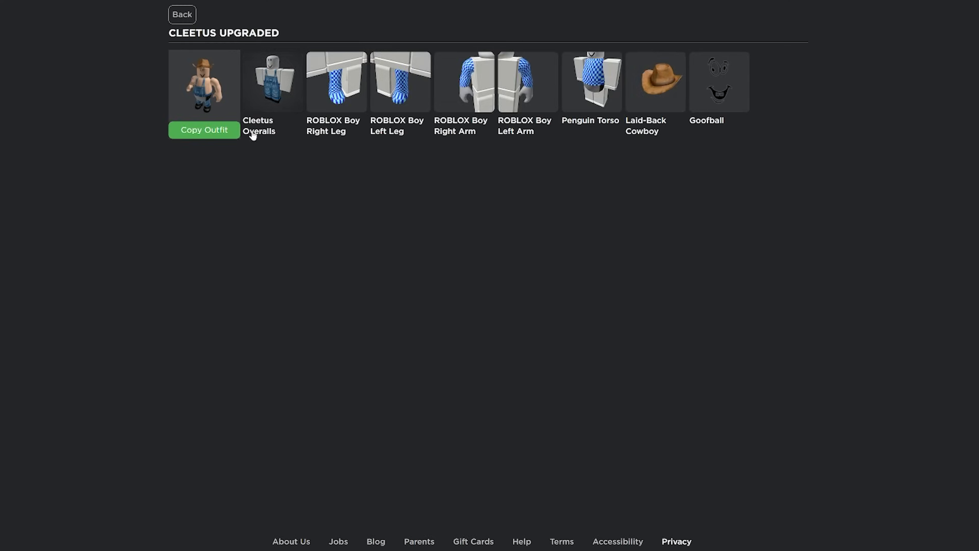
pyautogui.click(271, 81)
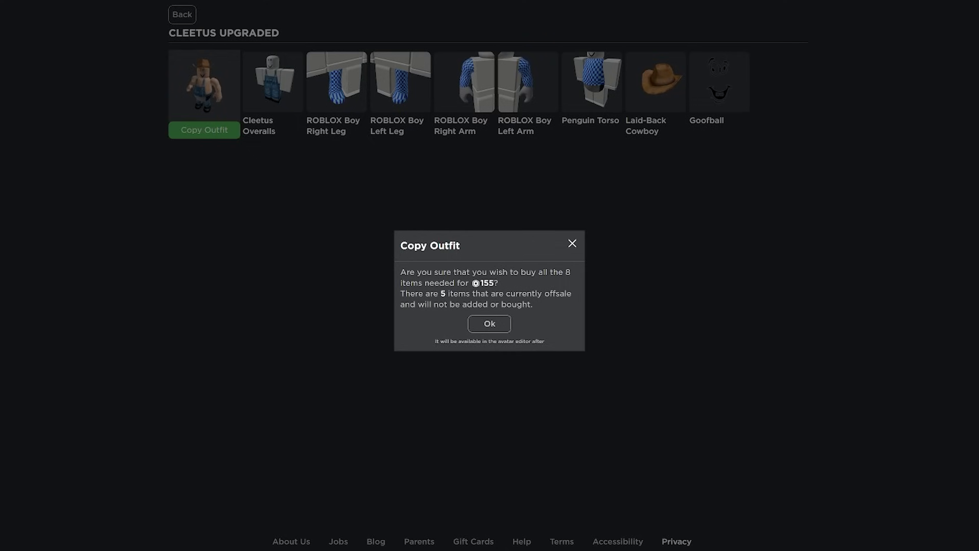
pyautogui.moveTo(518, 336)
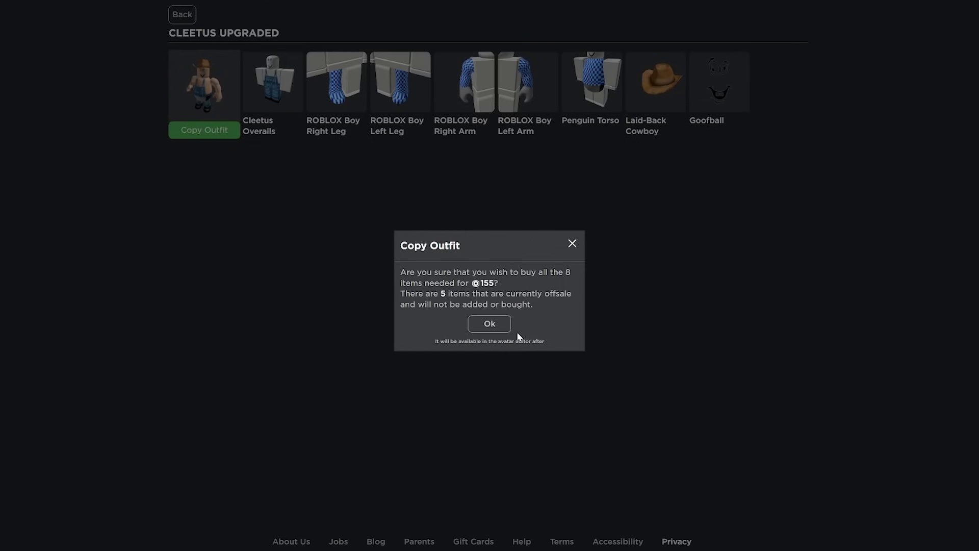
pyautogui.click(488, 323)
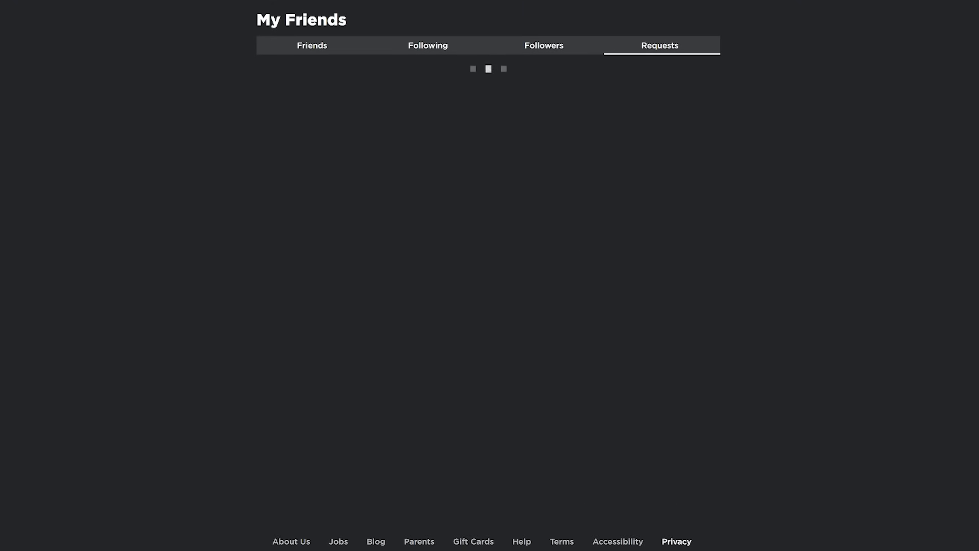
# - Return home and open CV10K's Chat with / View Profile menu from the Friends row
pyautogui.click(312, 45)
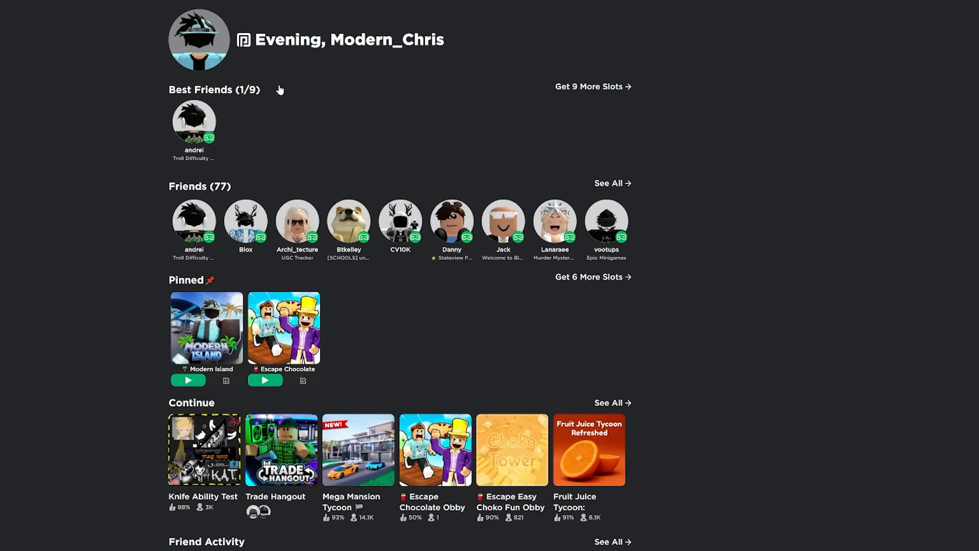
pyautogui.moveTo(287, 180)
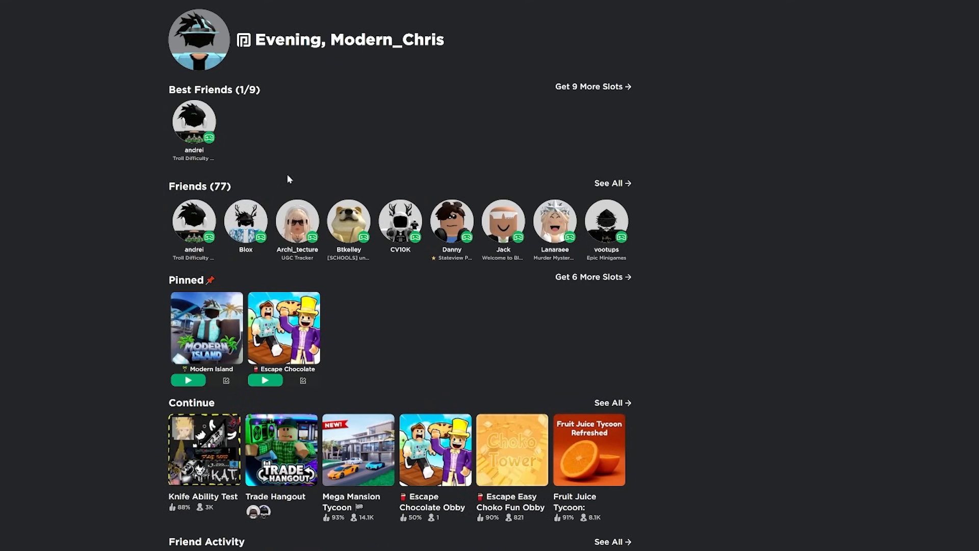
pyautogui.click(605, 221)
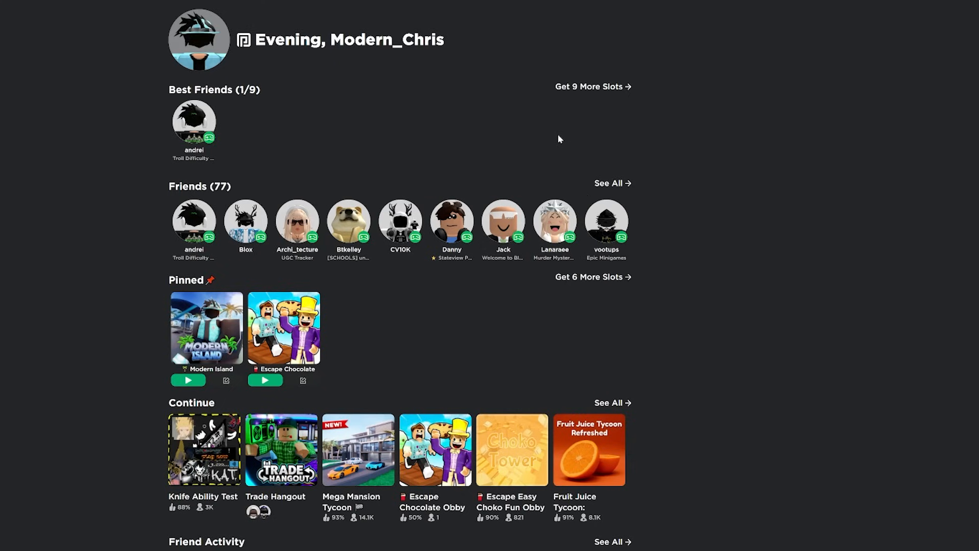
pyautogui.moveTo(282, 79)
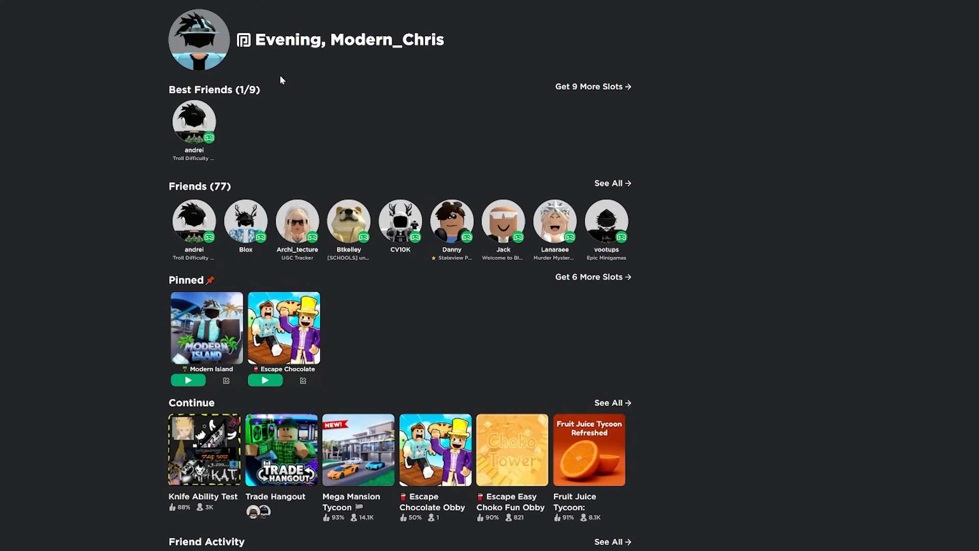
pyautogui.moveTo(265, 128)
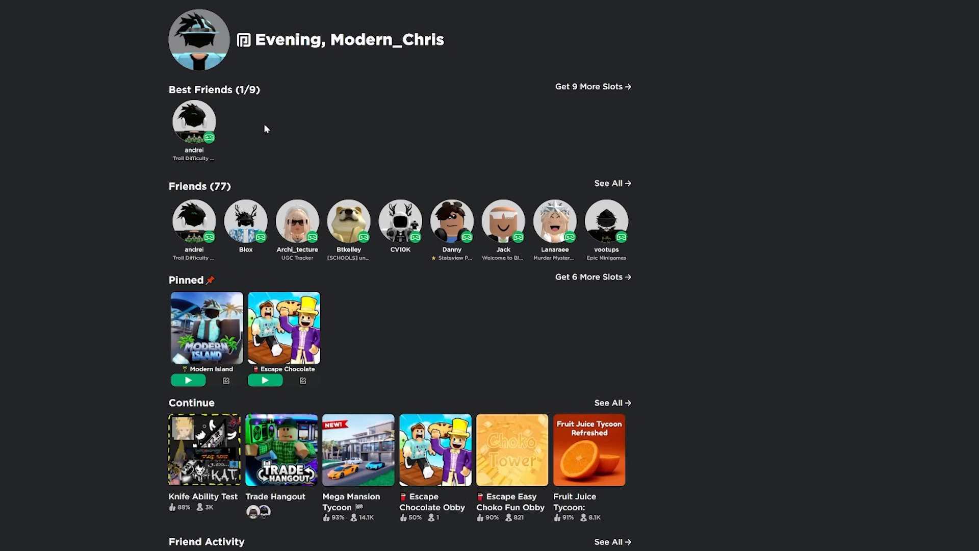
pyautogui.click(554, 221)
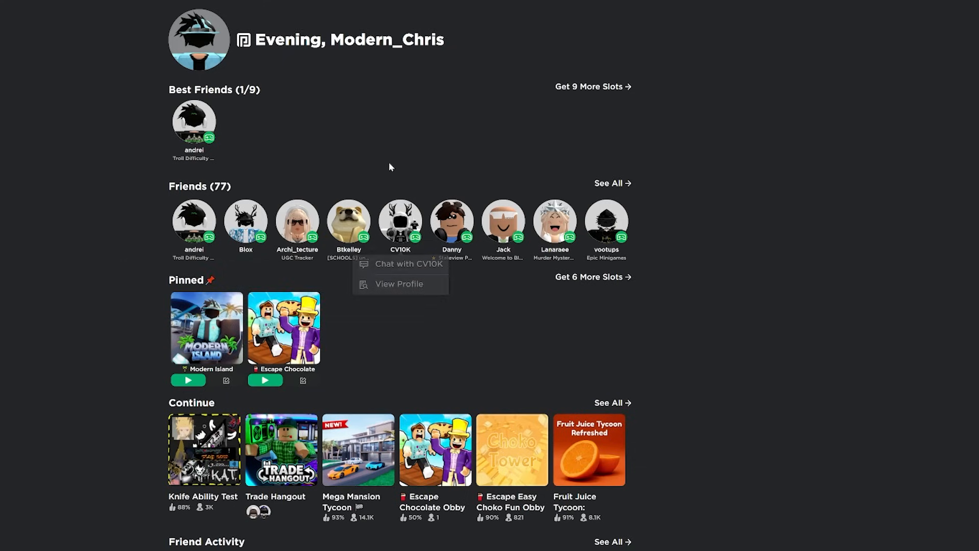
# - Open all 77 friends, try and cancel Bulk Remove, then go to page 2
pyautogui.click(608, 183)
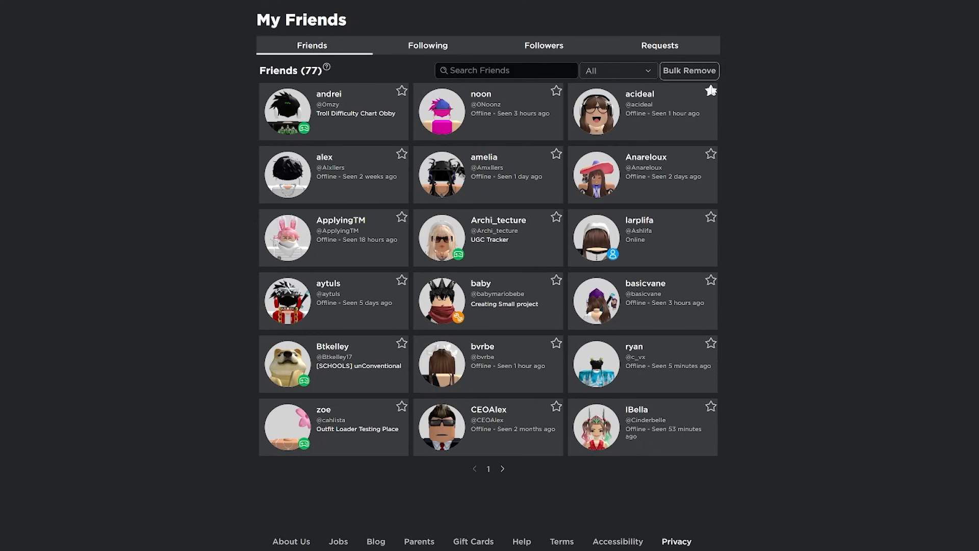
pyautogui.click(688, 70)
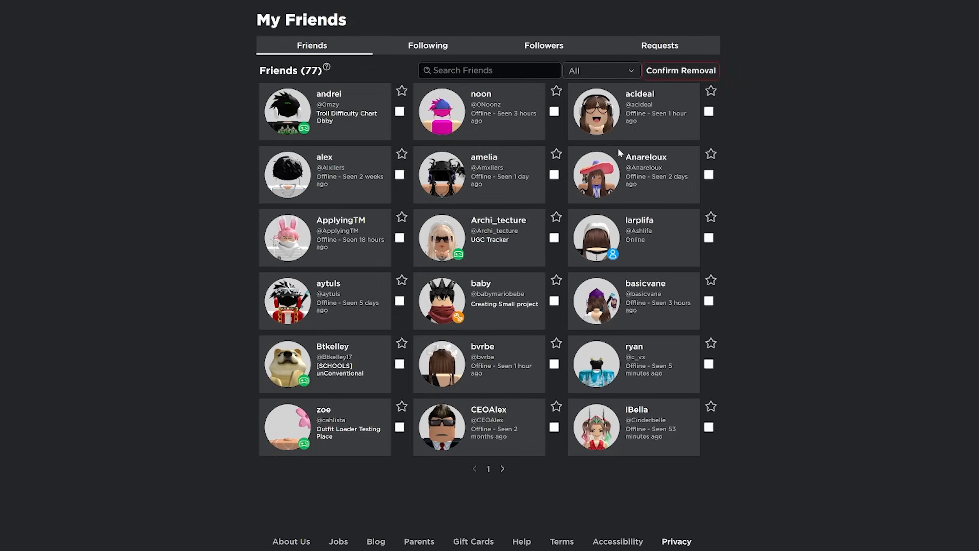
pyautogui.moveTo(549, 270)
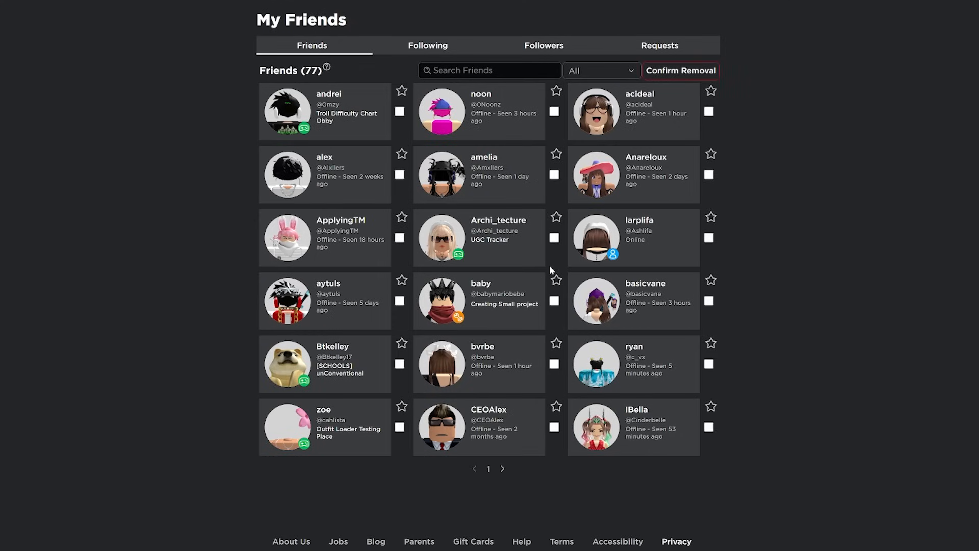
pyautogui.moveTo(654, 100)
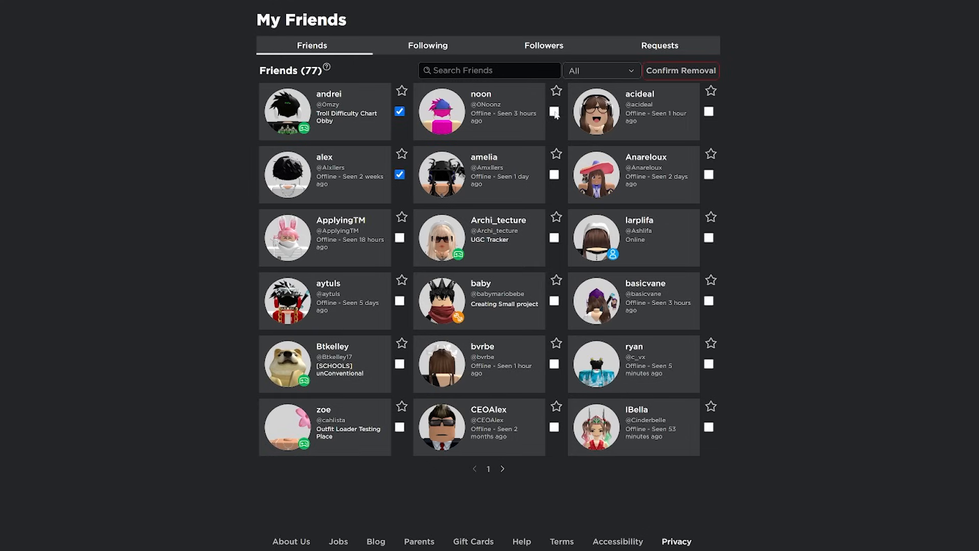
pyautogui.click(680, 70)
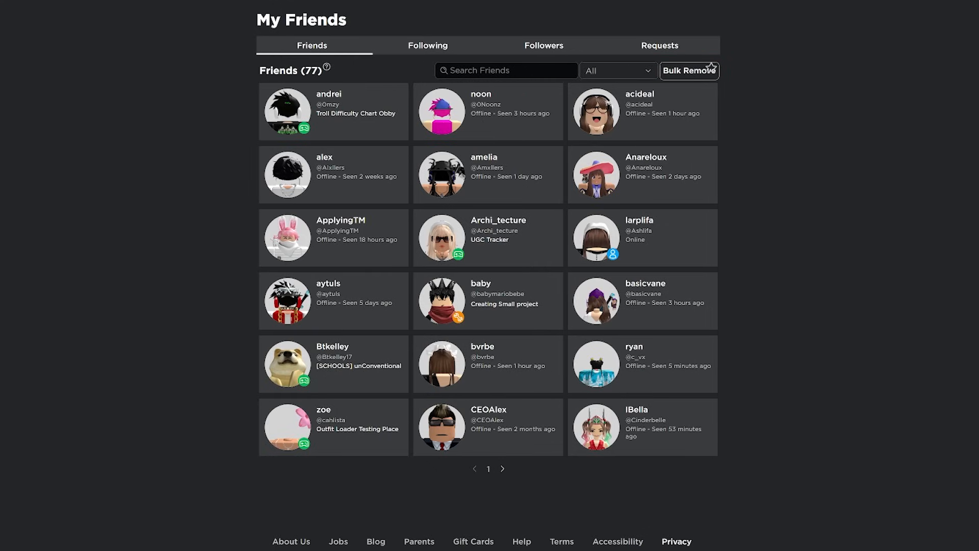
pyautogui.moveTo(528, 393)
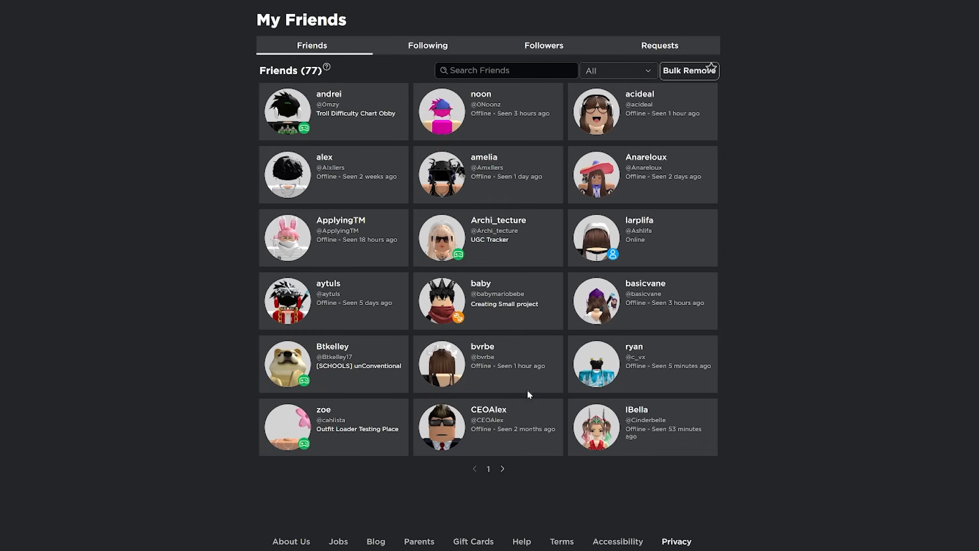
pyautogui.click(502, 468)
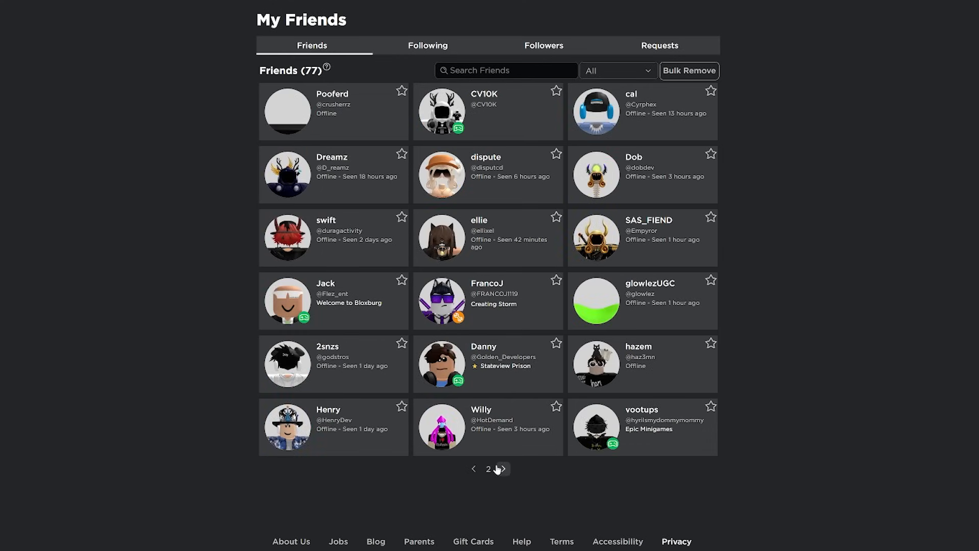
pyautogui.moveTo(358, 360)
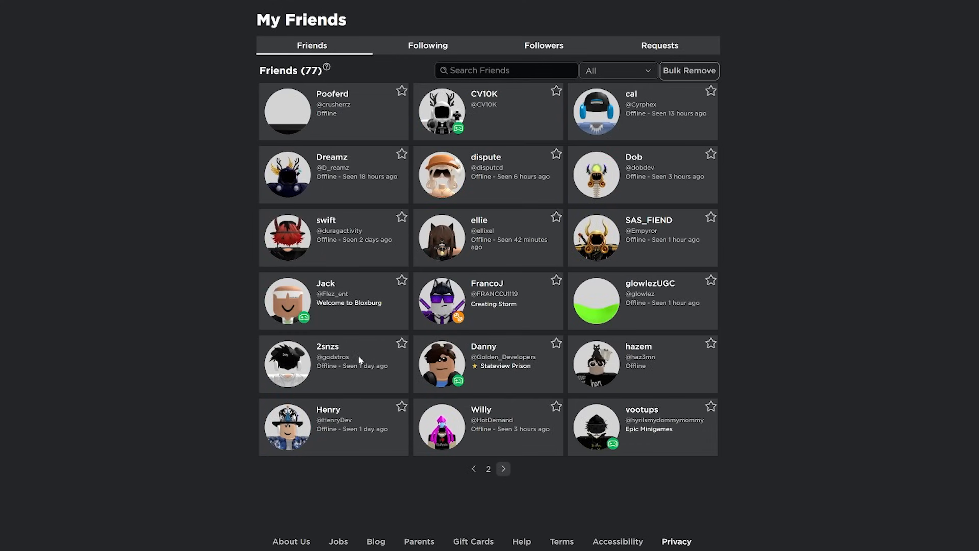
pyautogui.moveTo(371, 382)
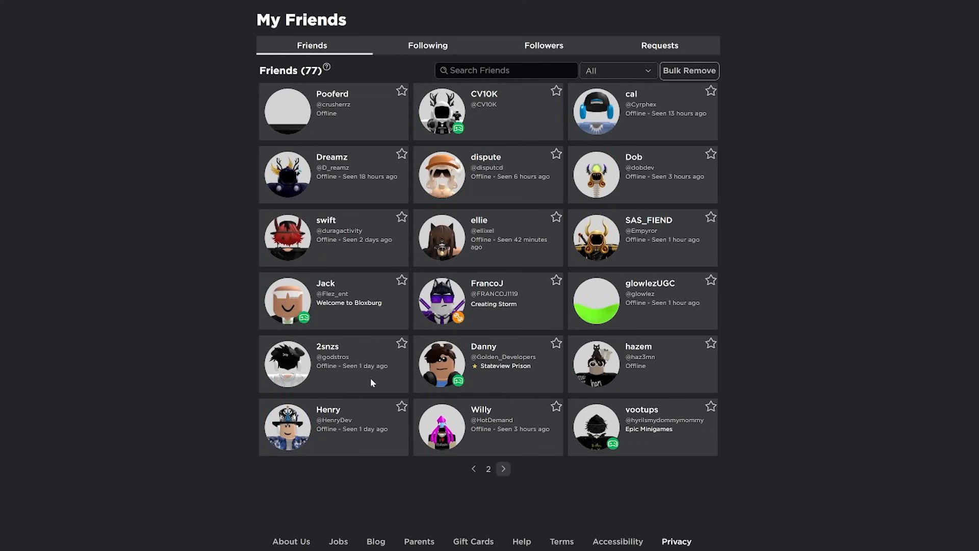
pyautogui.moveTo(812, 236)
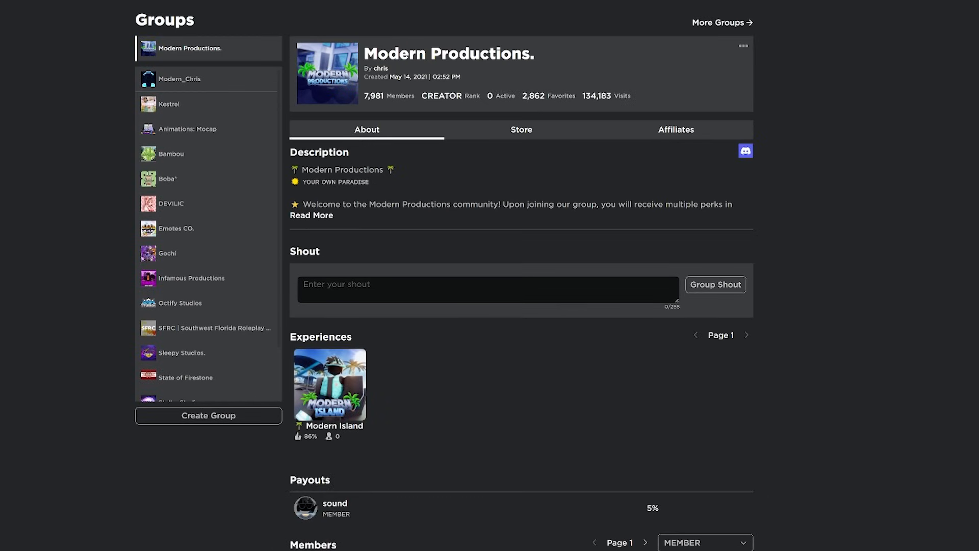
pyautogui.moveTo(543, 91)
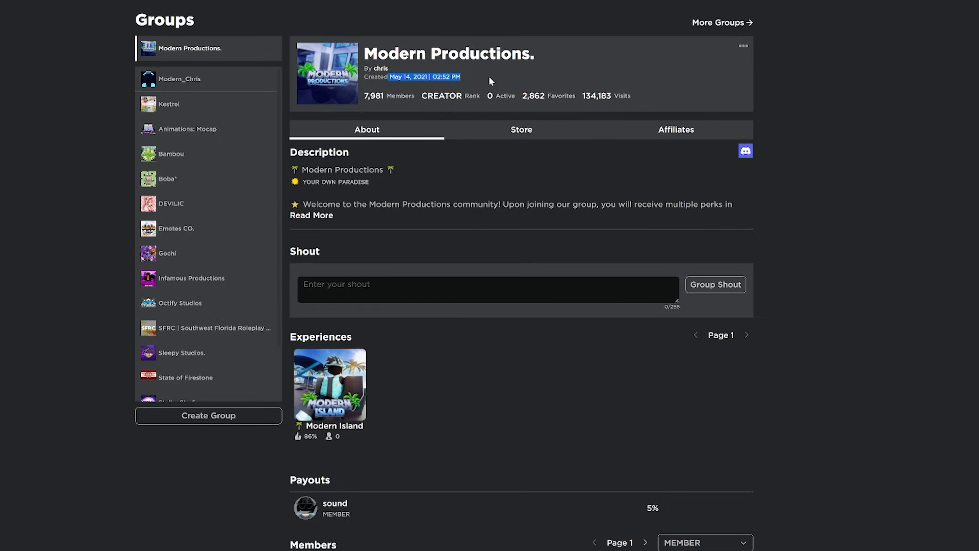
pyautogui.moveTo(459, 90)
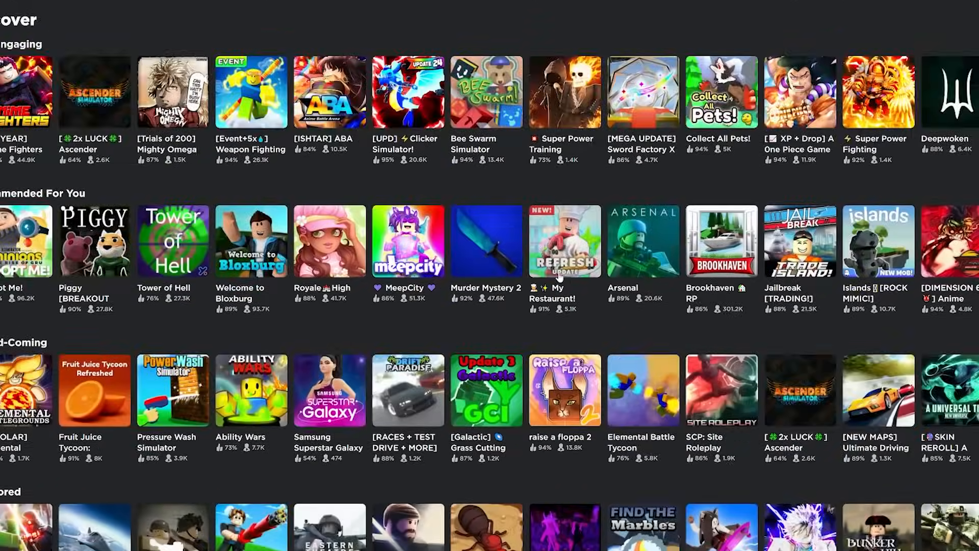
# - Open Welcome to Bloxburg and its Servers tab listing average FPS and ping
pyautogui.click(251, 241)
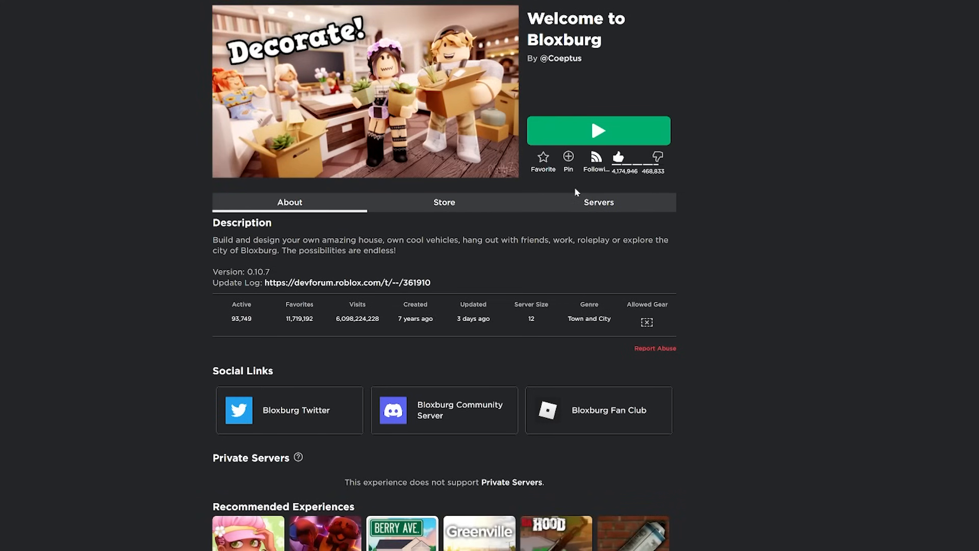
pyautogui.click(597, 202)
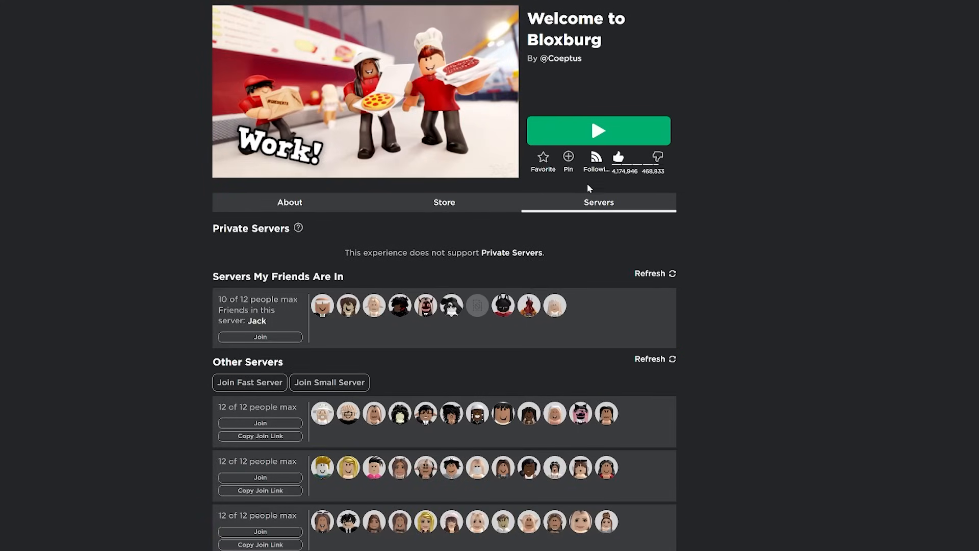
pyautogui.scroll(-3)
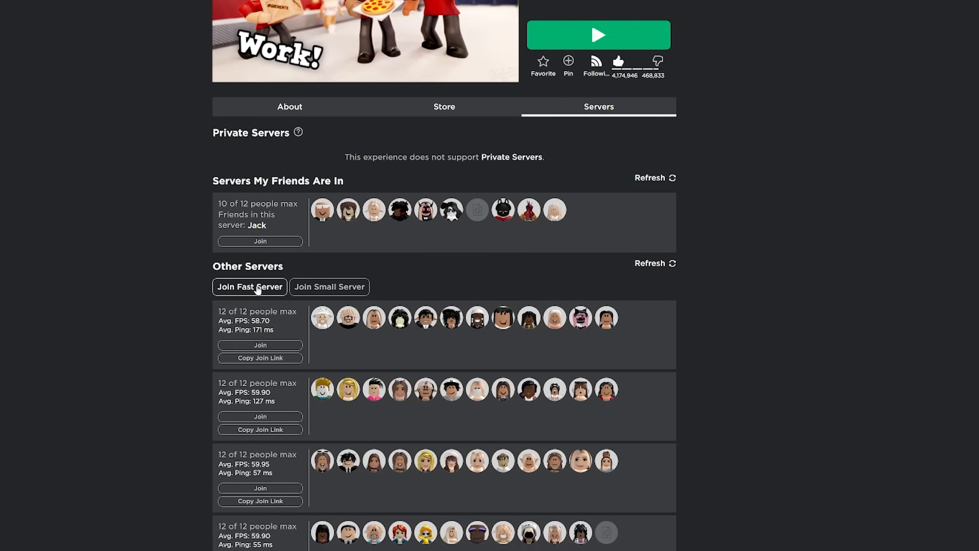
pyautogui.moveTo(329, 286)
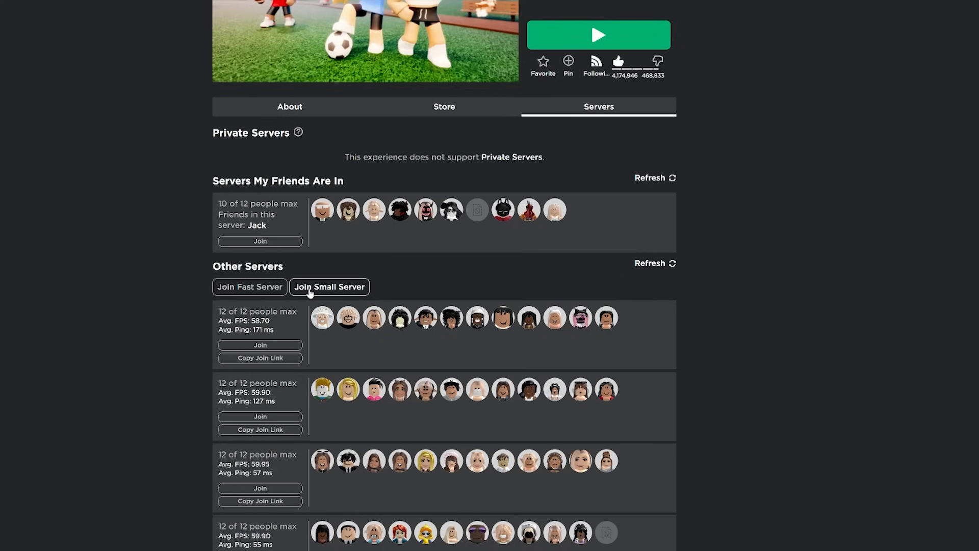
pyautogui.scroll(3)
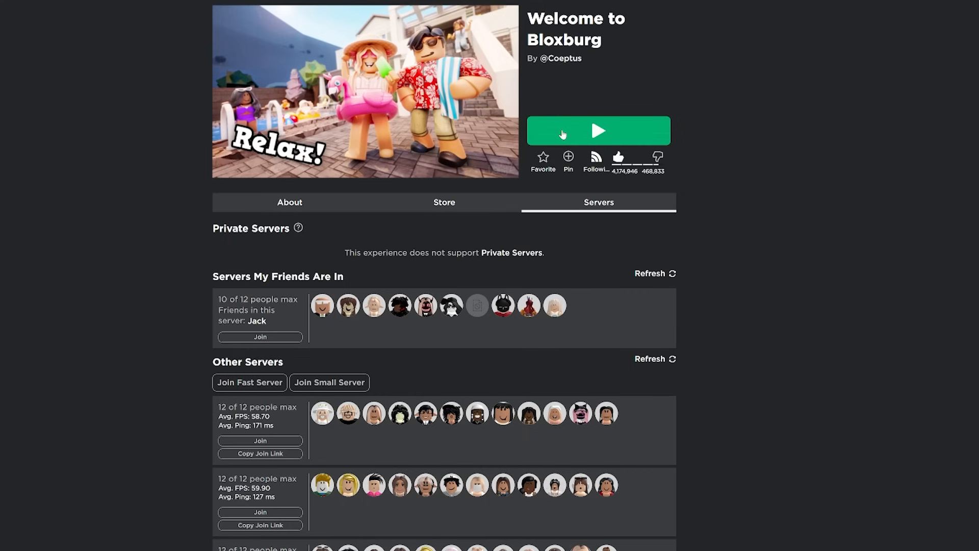
# - Scroll the server list and highlight the second server's average FPS value
pyautogui.scroll(-3)
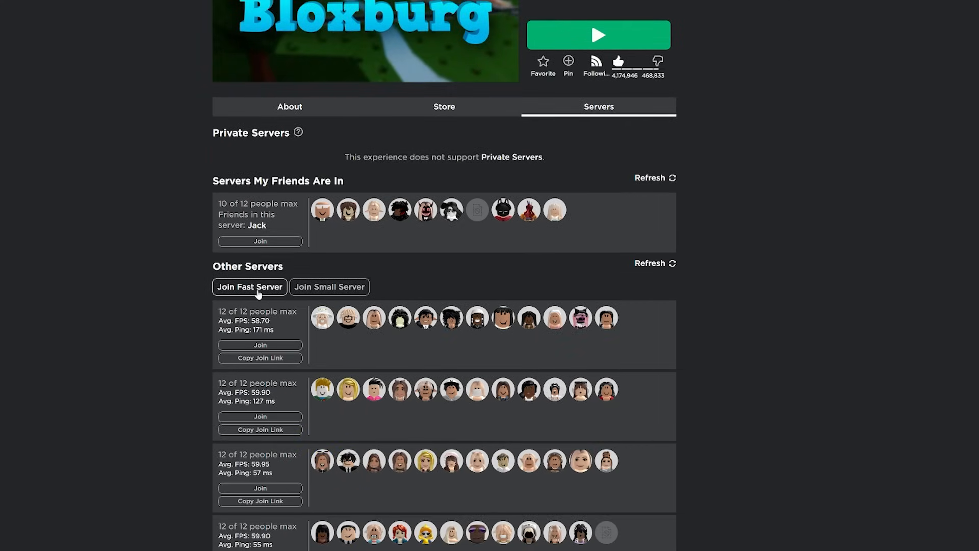
pyautogui.moveTo(330, 286)
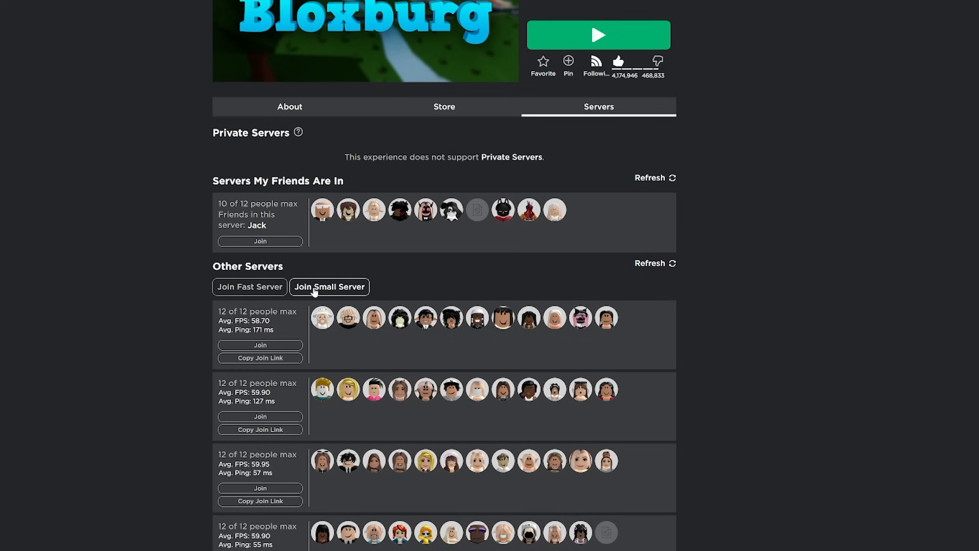
pyautogui.moveTo(310, 294)
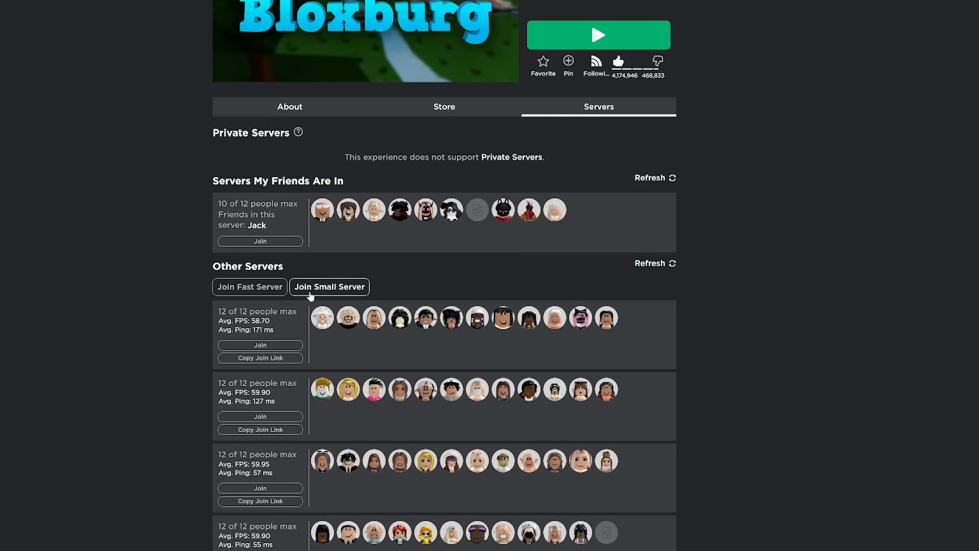
pyautogui.scroll(-3)
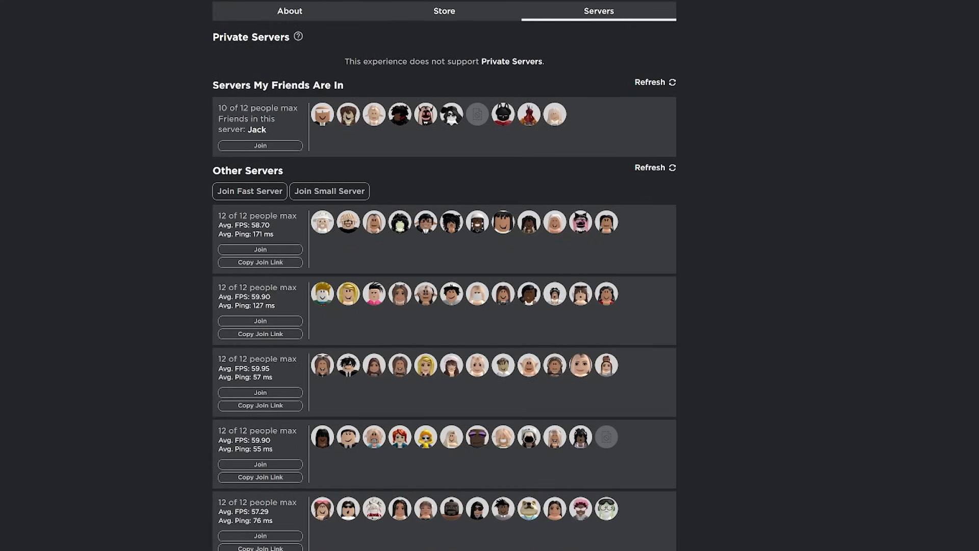
pyautogui.doubleClick(243, 296)
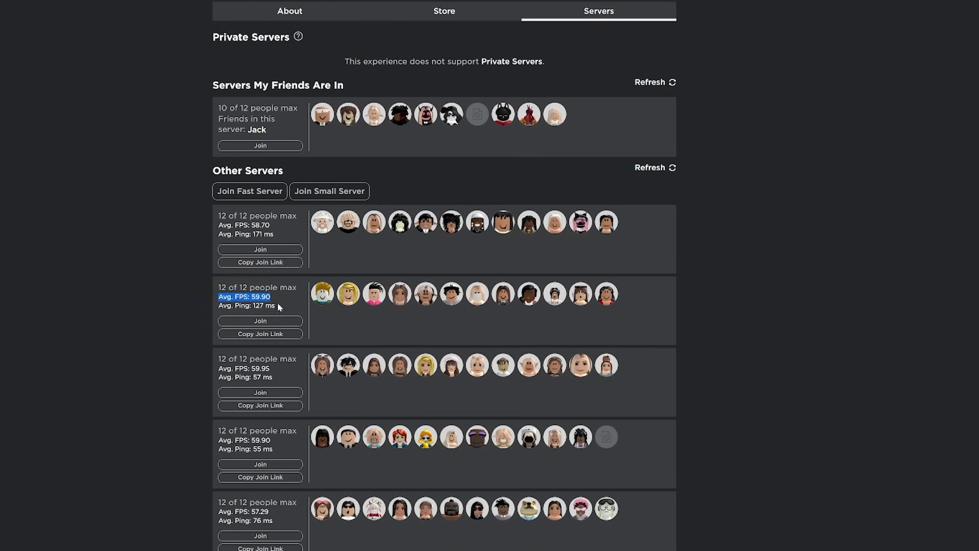
pyautogui.scroll(-3)
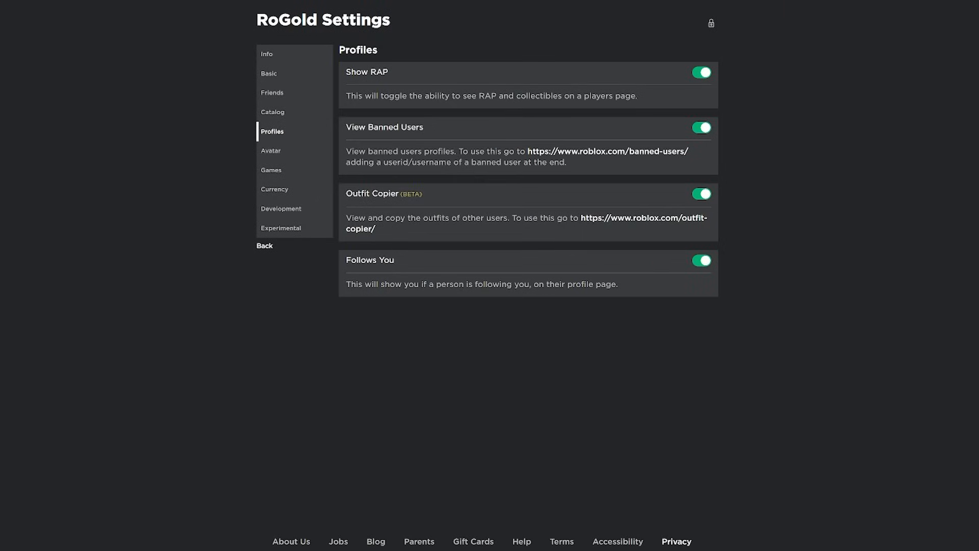
pyautogui.moveTo(158, 184)
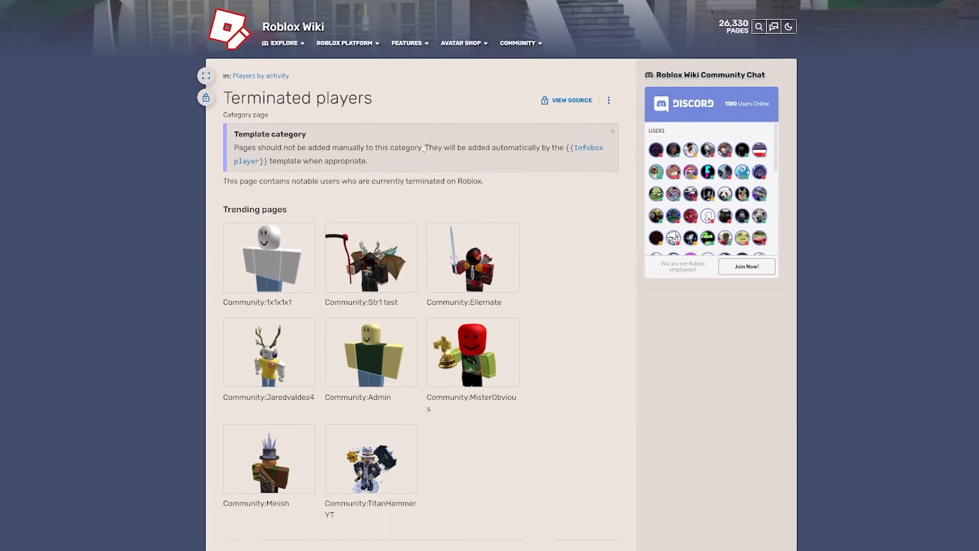
# - Pick Ellernate from the Roblox Wiki Terminated players category for the banned-user lookup
pyautogui.scroll(-3)
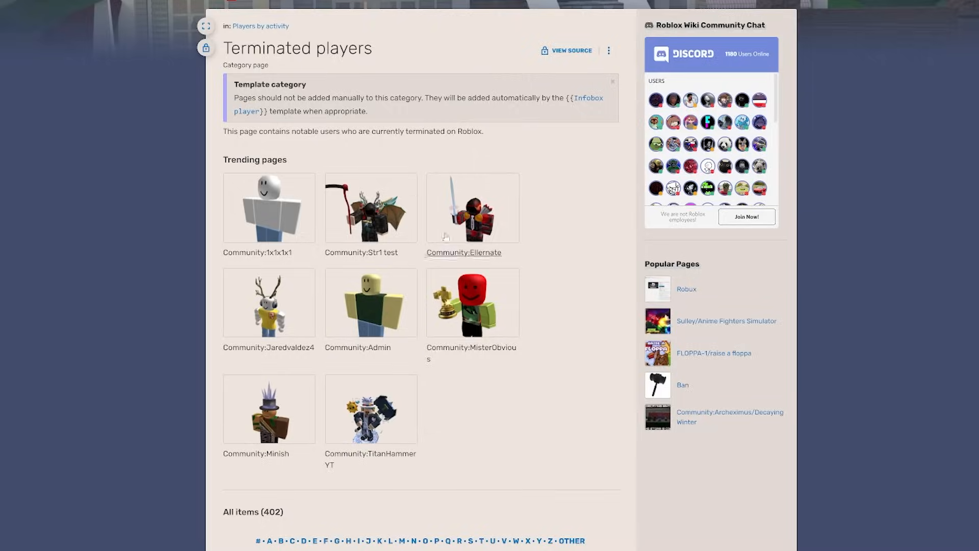
pyautogui.click(462, 252)
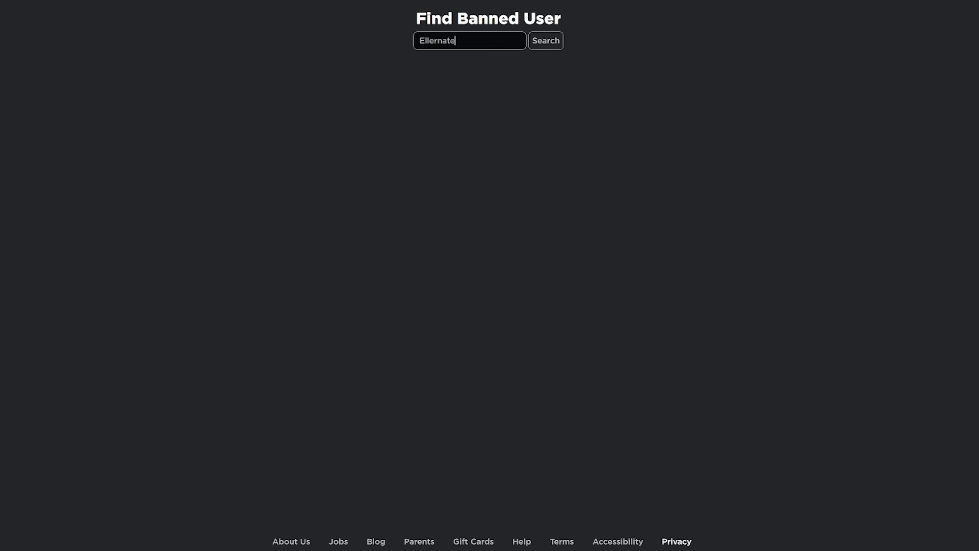
pyautogui.click(544, 41)
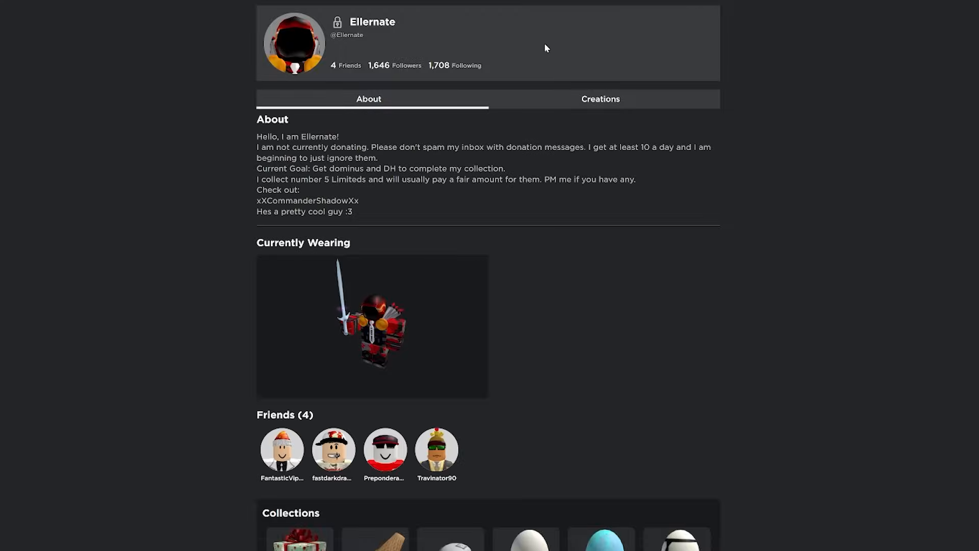
pyautogui.scroll(-3)
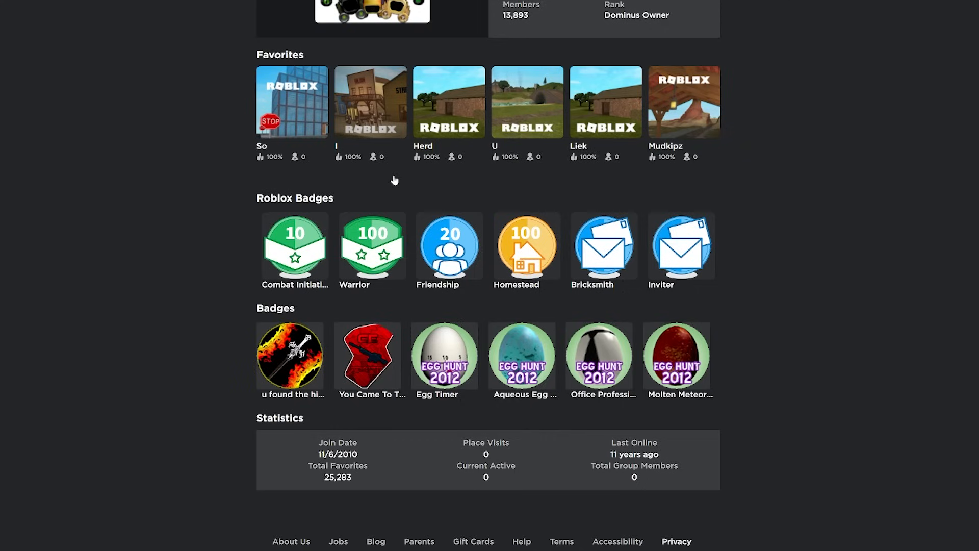
pyautogui.scroll(3)
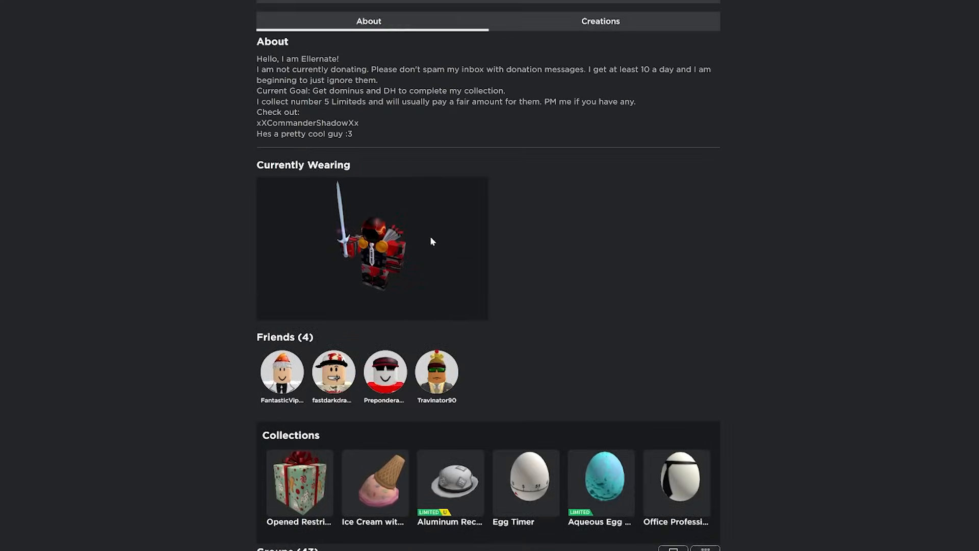
pyautogui.scroll(3)
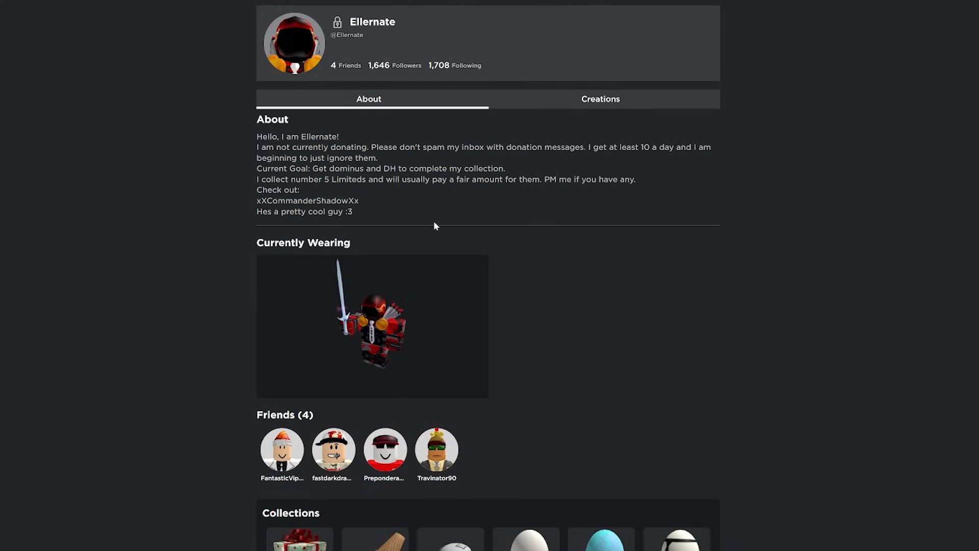
pyautogui.scroll(-3)
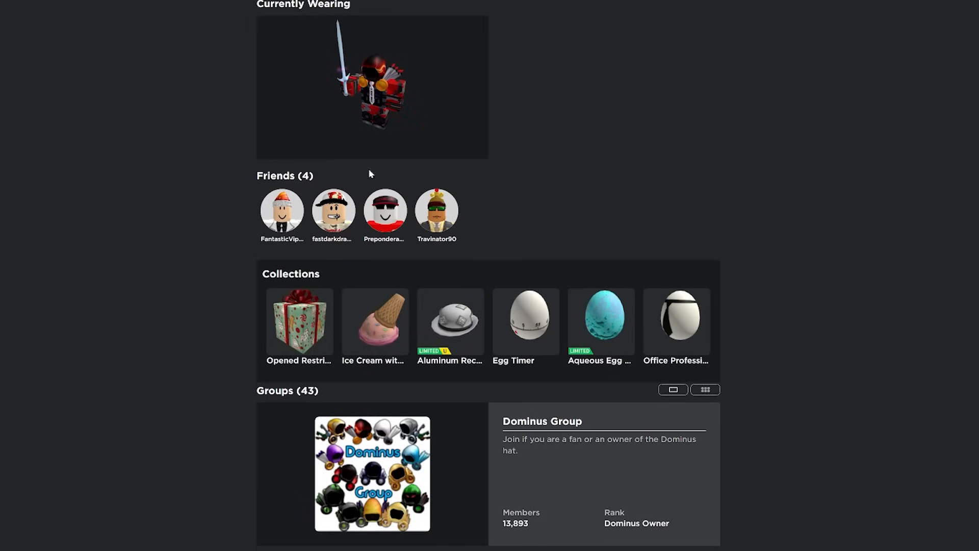
pyautogui.scroll(-3)
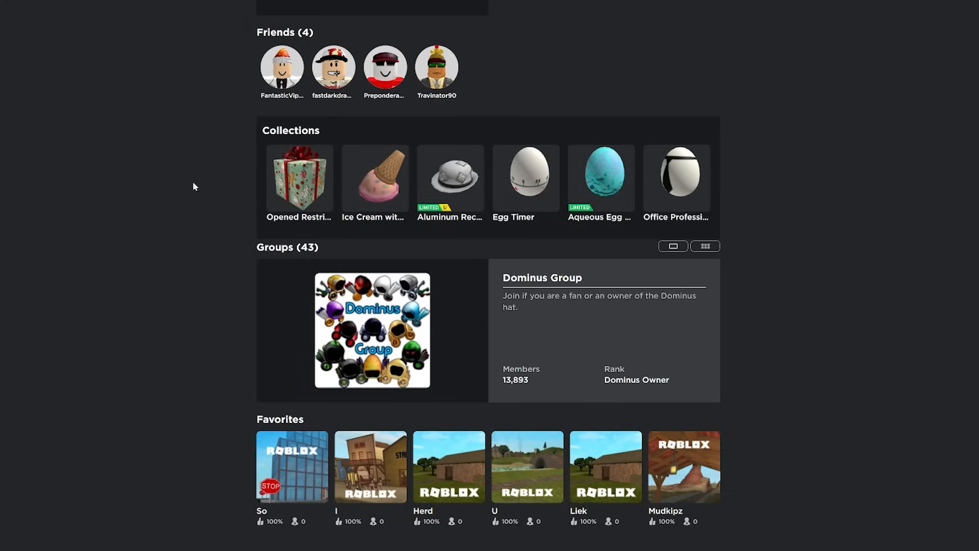
pyautogui.click(704, 246)
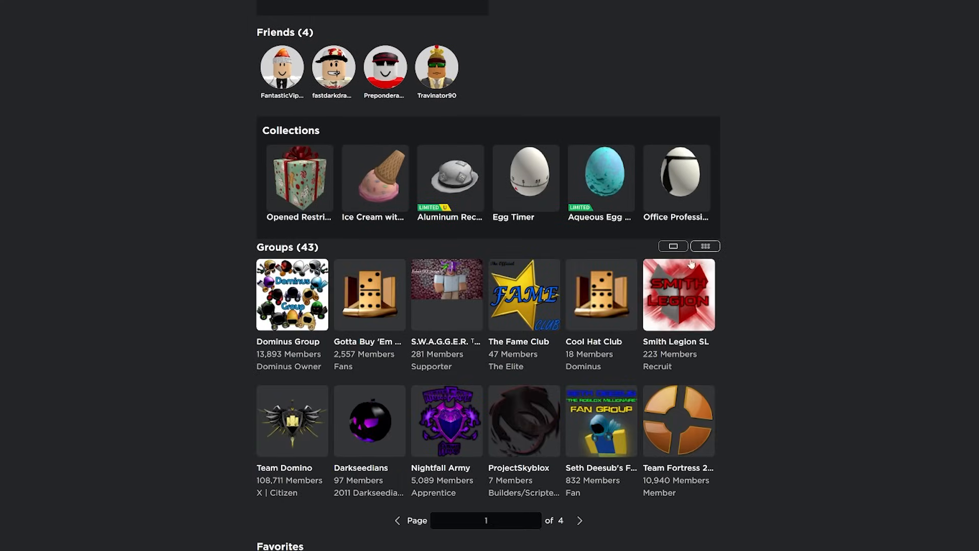
pyautogui.scroll(3)
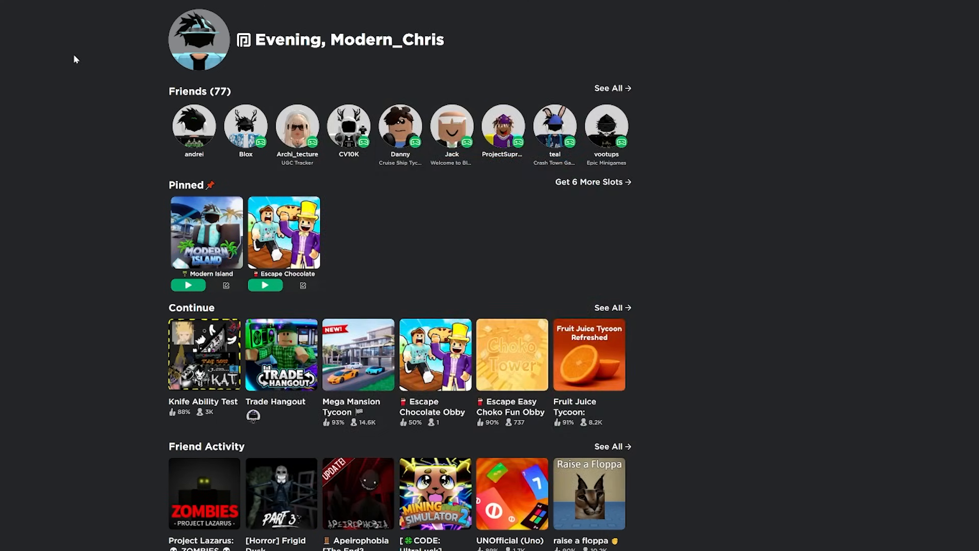
# - Open the redesigned RoGold home page and head into RoGold's settings
pyautogui.click(199, 39)
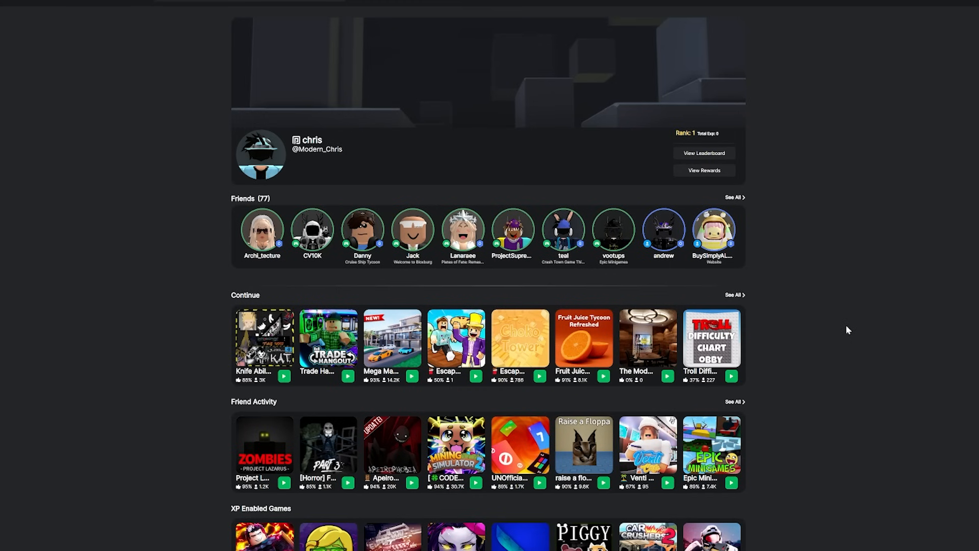
pyautogui.moveTo(867, 308)
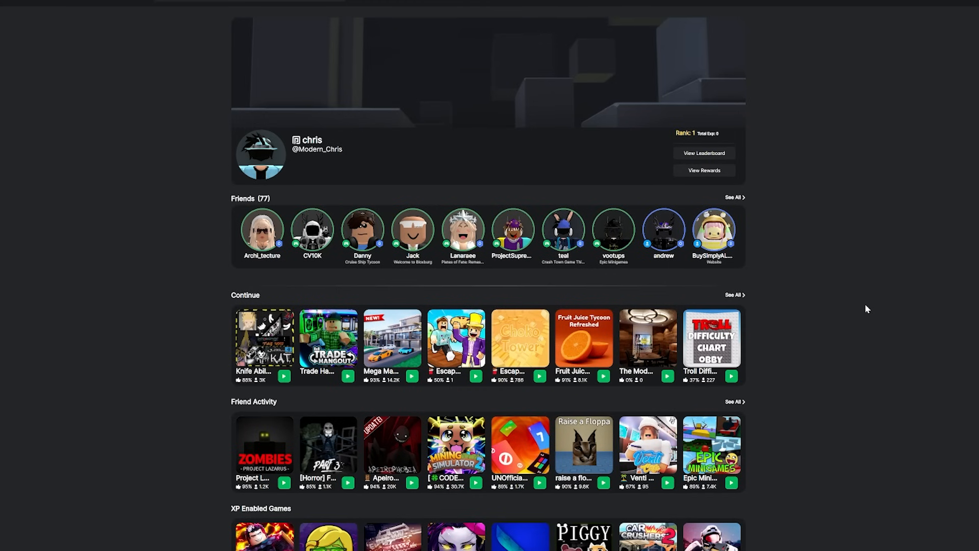
pyautogui.scroll(-3)
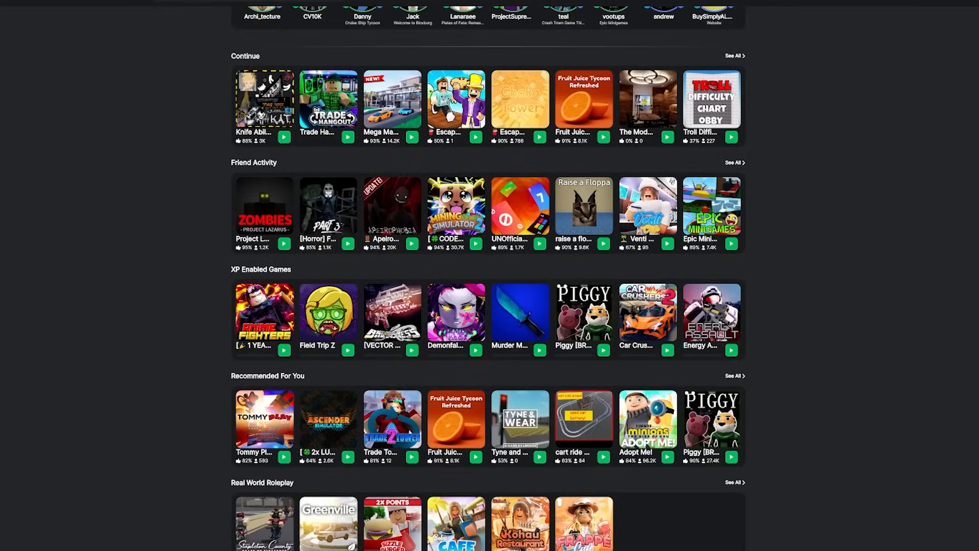
pyautogui.click(361, 16)
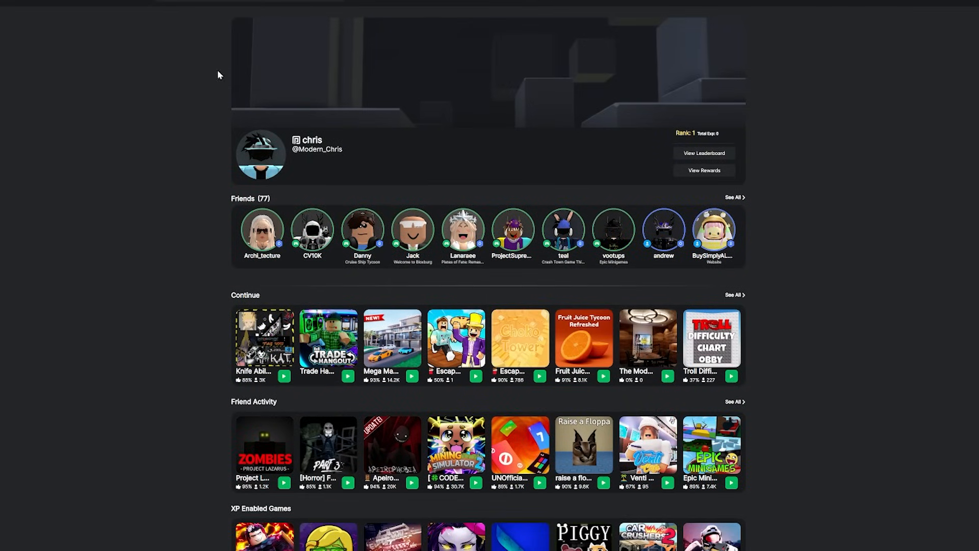
pyautogui.moveTo(755, 48)
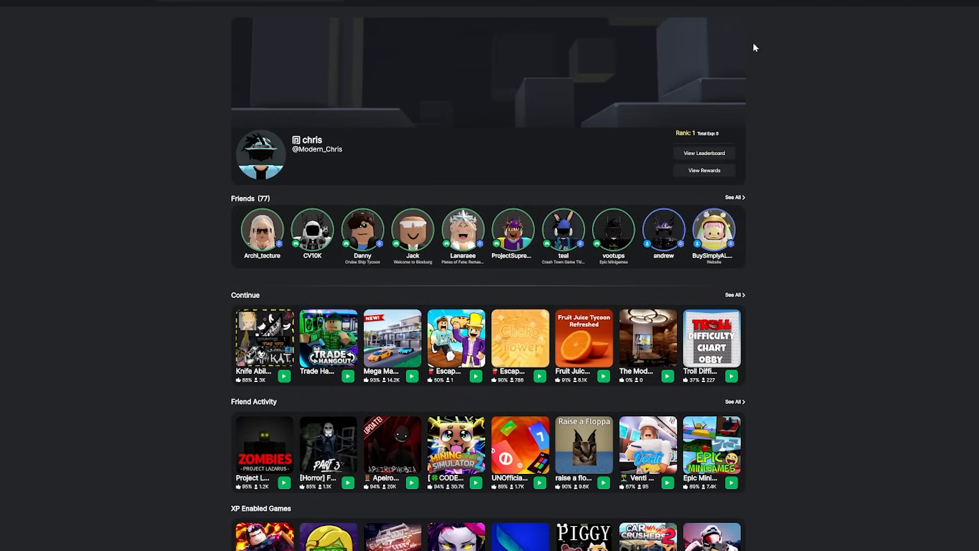
pyautogui.moveTo(762, 79)
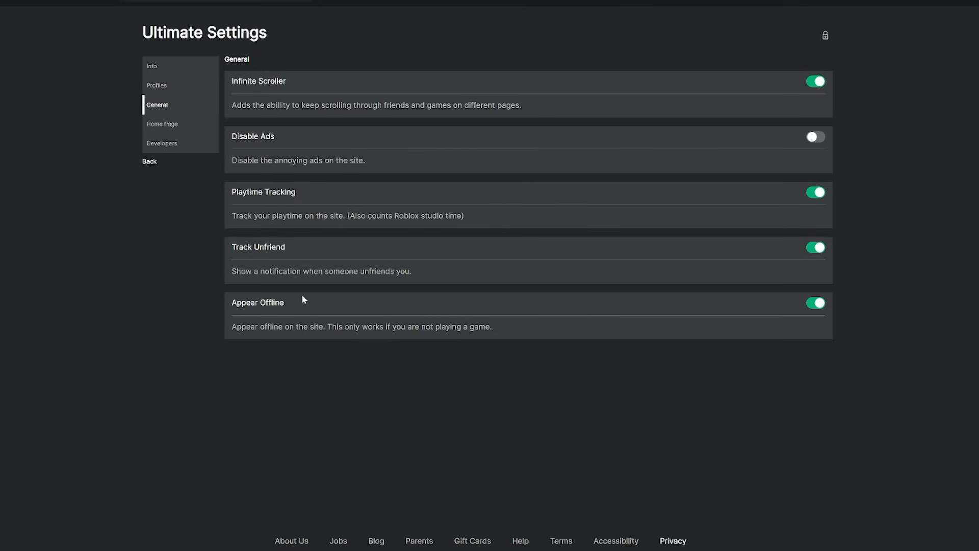
pyautogui.moveTo(302, 299)
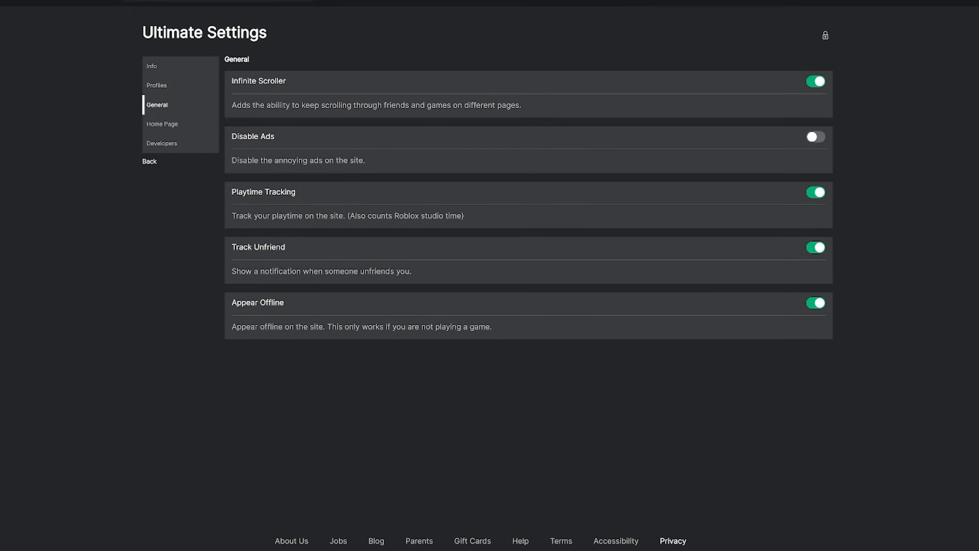
pyautogui.moveTo(284, 263)
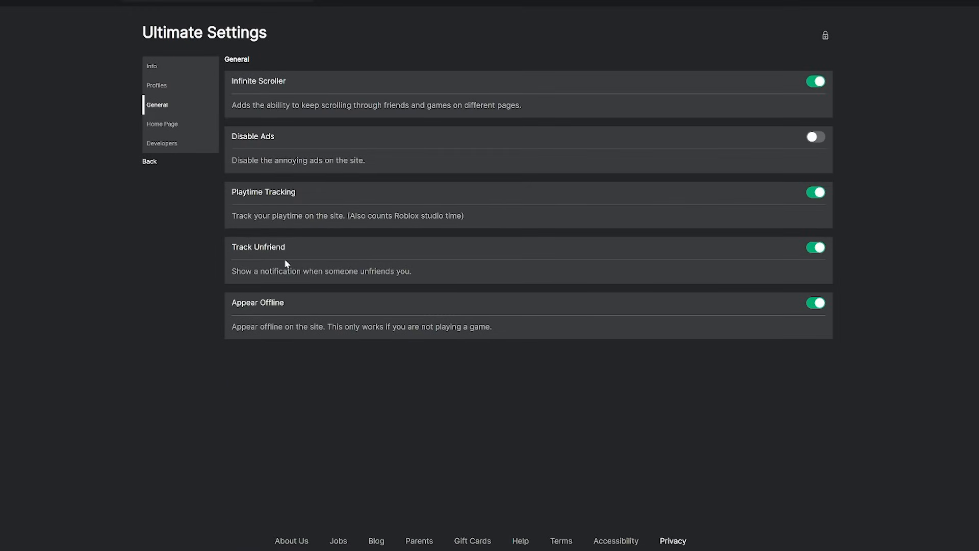
pyautogui.moveTo(499, 417)
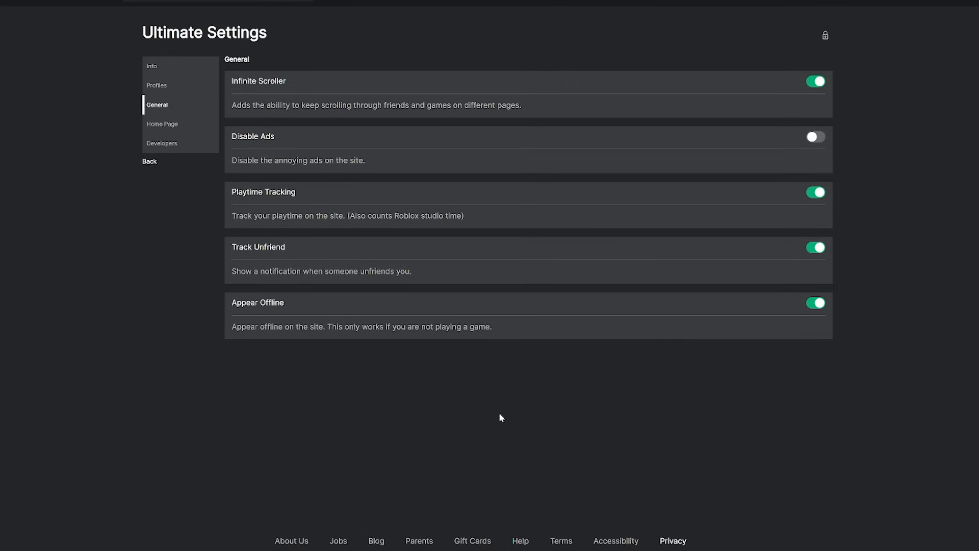
pyautogui.moveTo(232, 305)
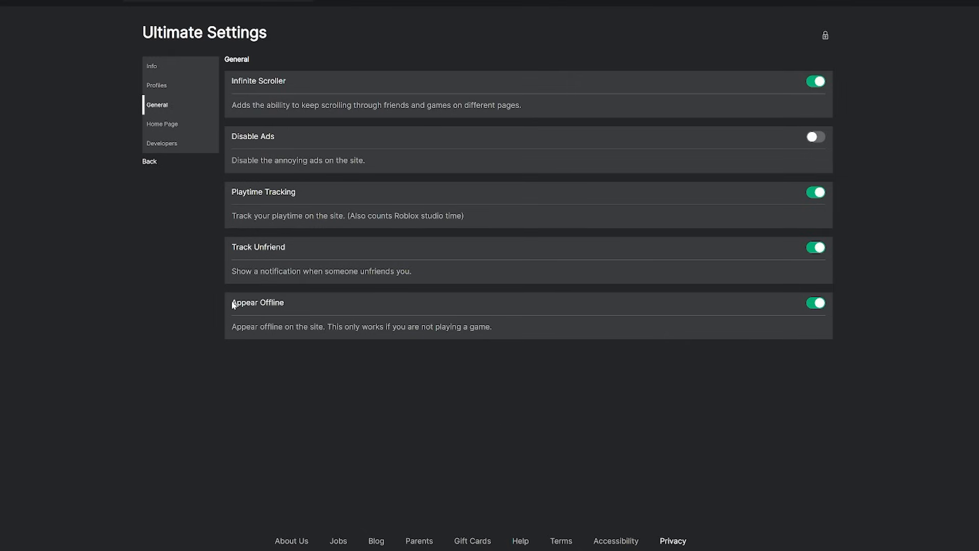
pyautogui.moveTo(312, 309)
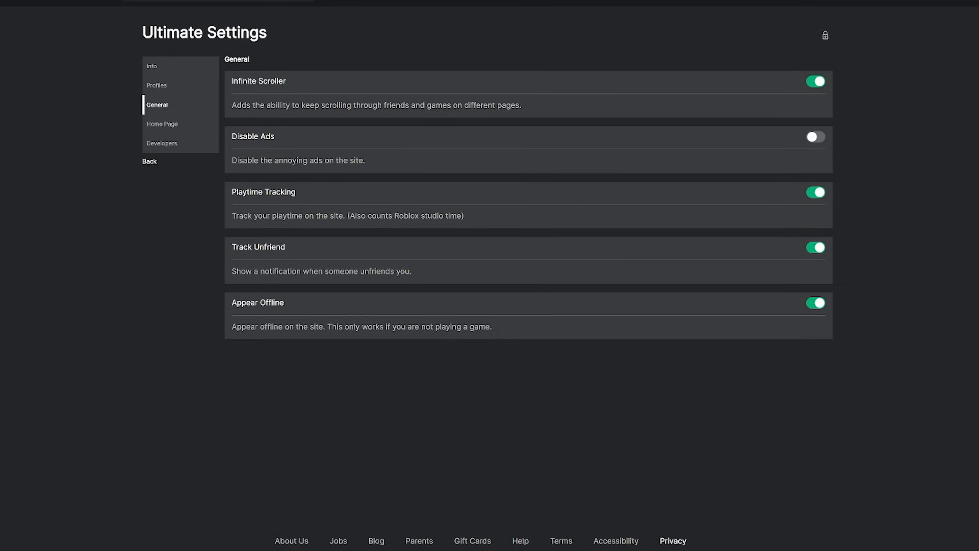
pyautogui.moveTo(422, 254)
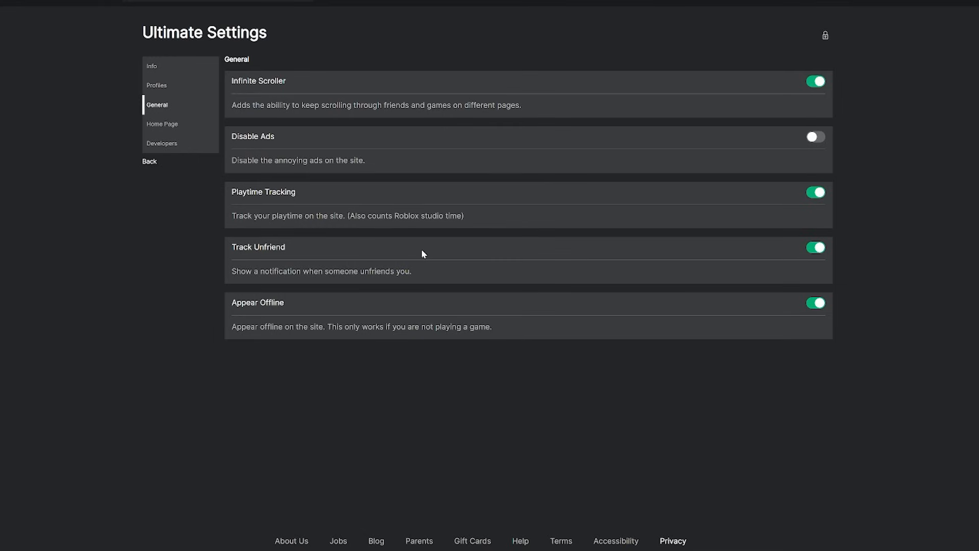
pyautogui.moveTo(422, 255)
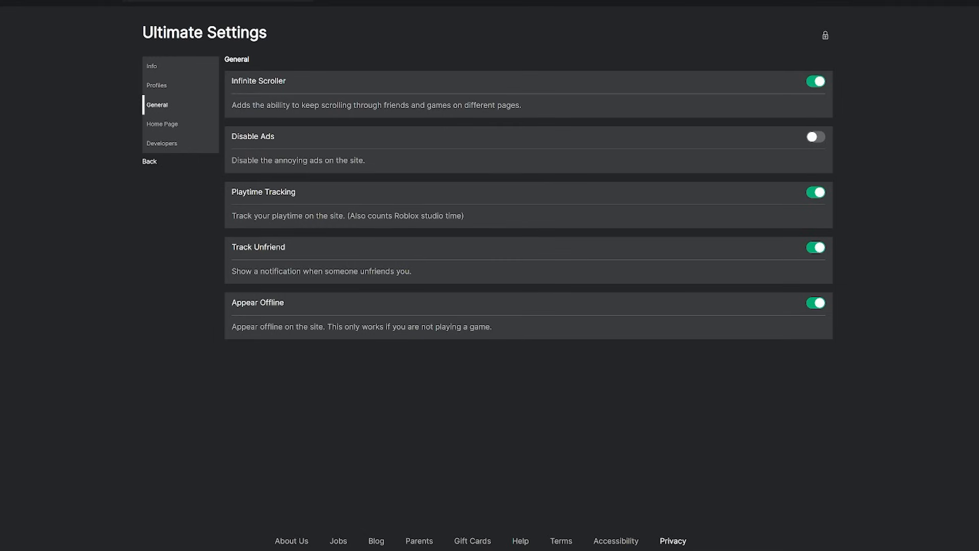
pyautogui.moveTo(649, 295)
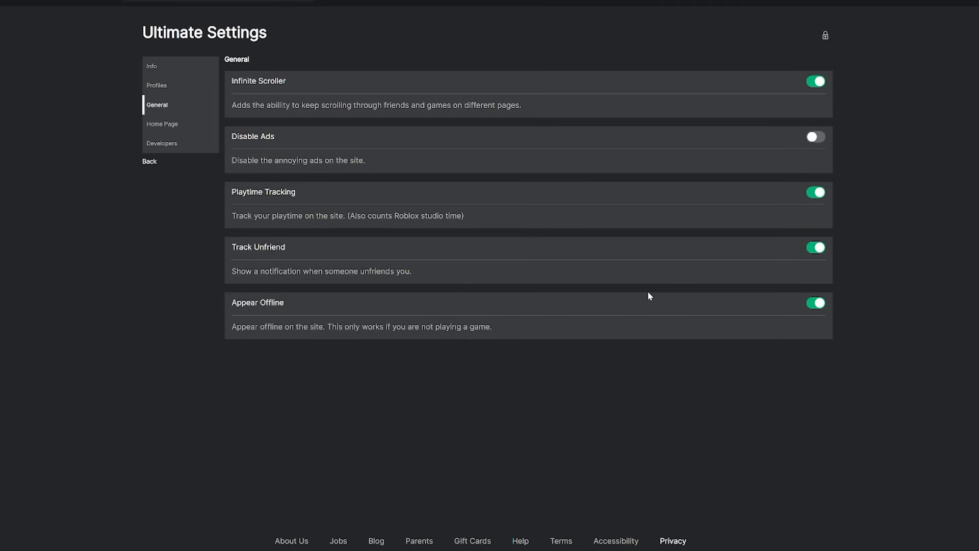
pyautogui.moveTo(630, 282)
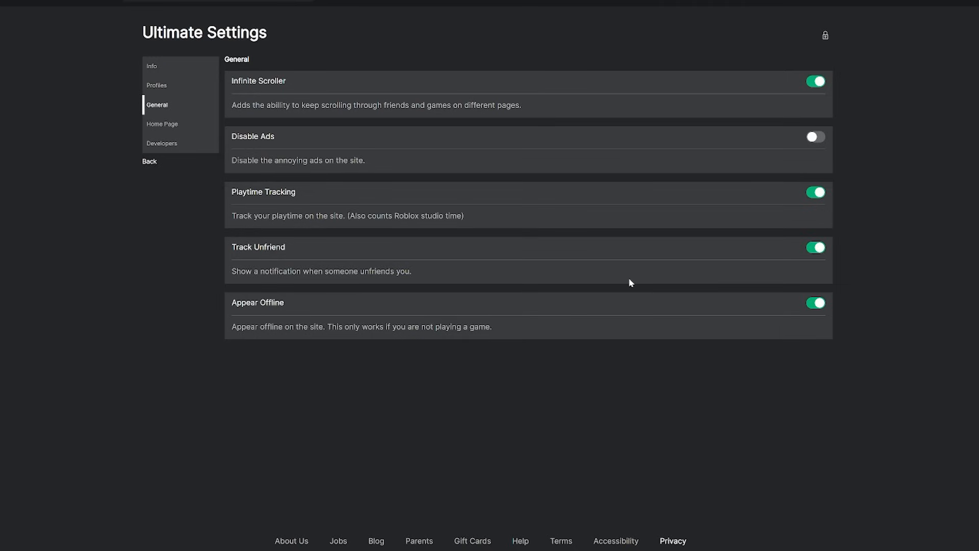
pyautogui.moveTo(621, 283)
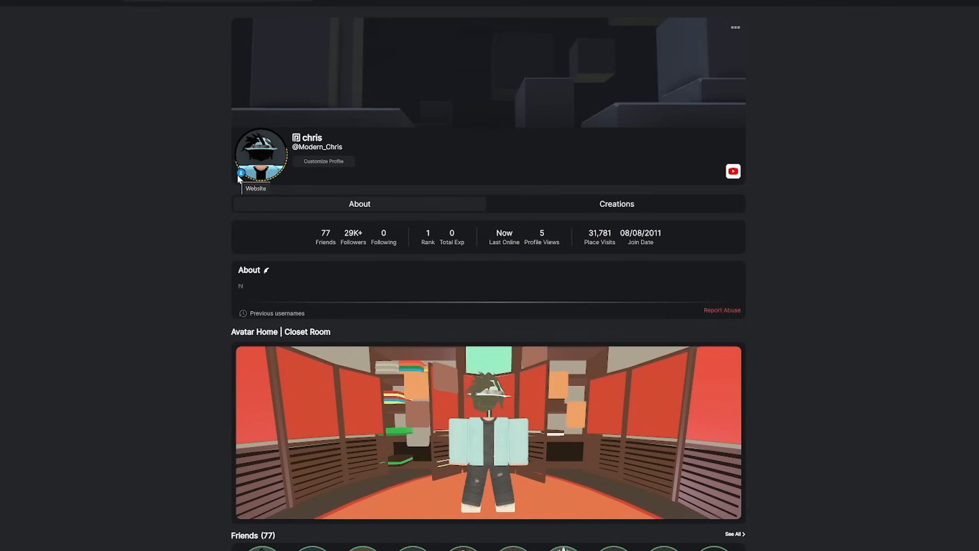
pyautogui.moveTo(268, 163)
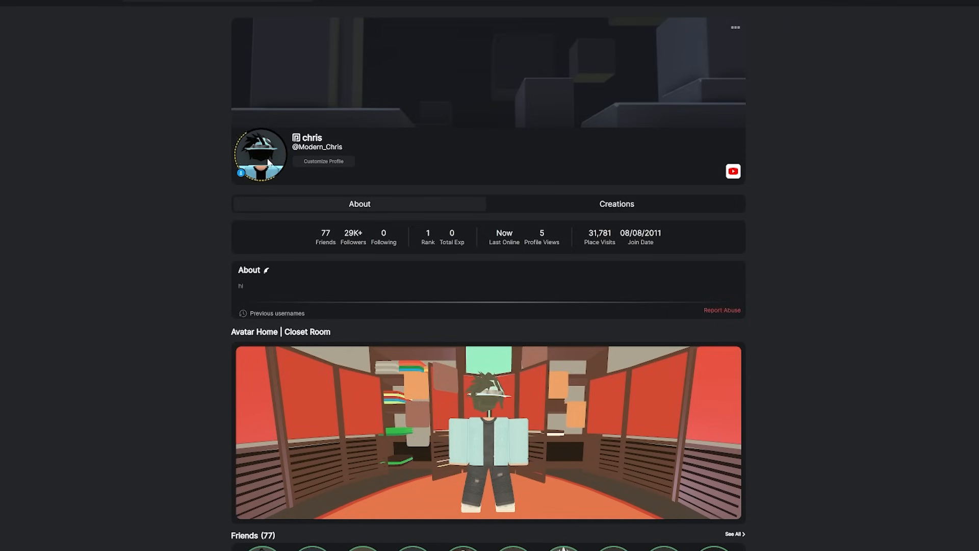
pyautogui.moveTo(240, 178)
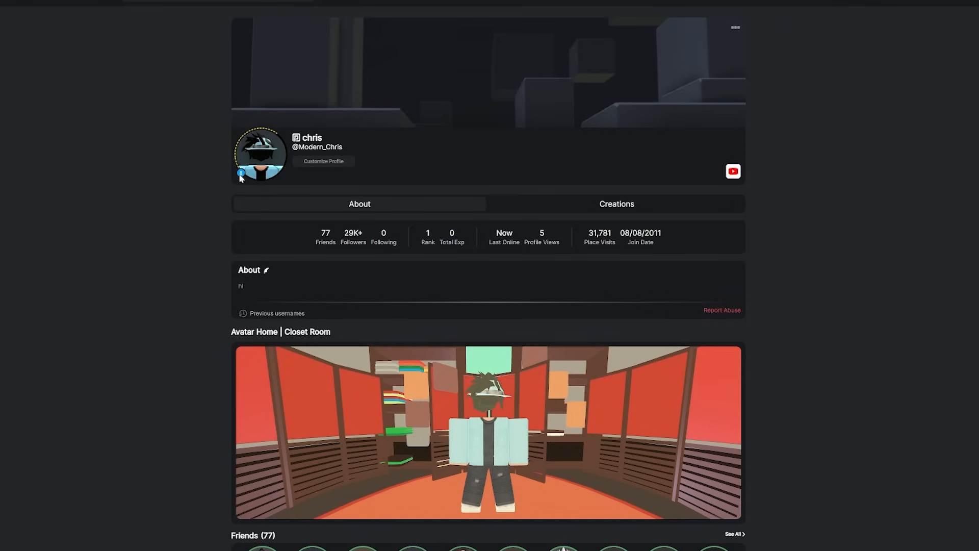
pyautogui.moveTo(240, 176)
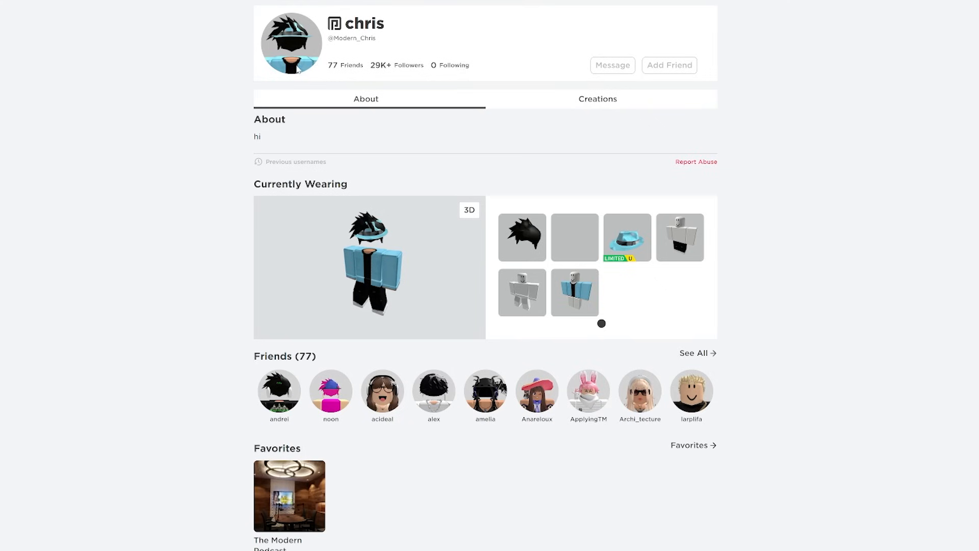
pyautogui.moveTo(288, 76)
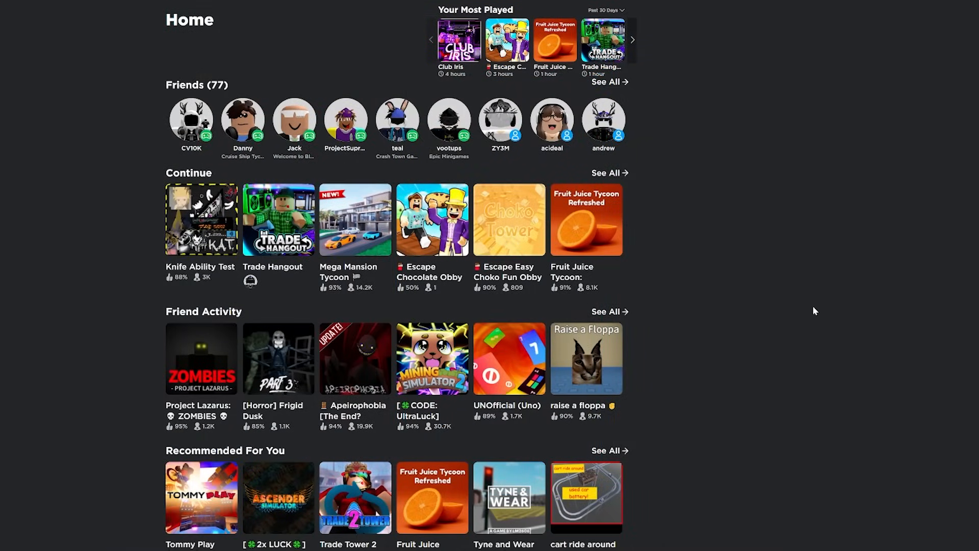
pyautogui.moveTo(727, 295)
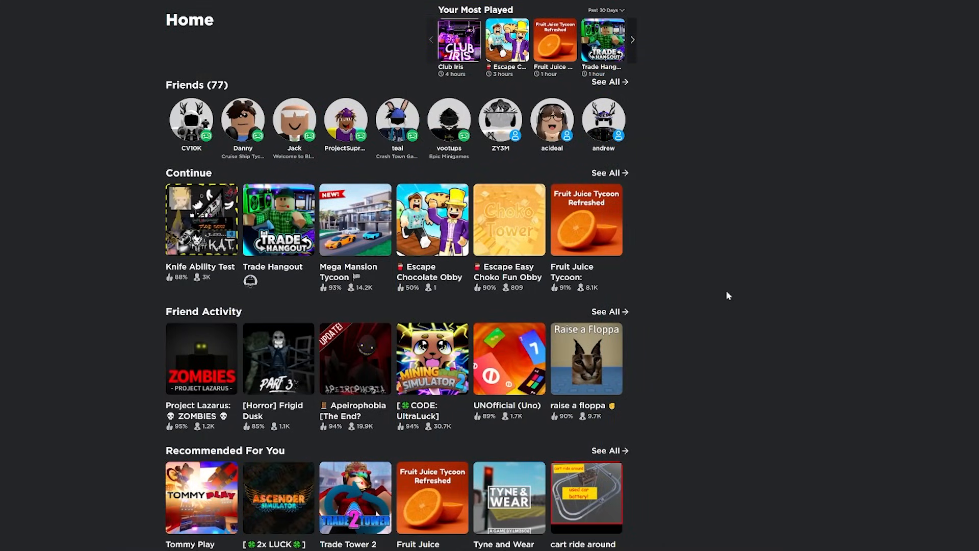
pyautogui.moveTo(544, 56)
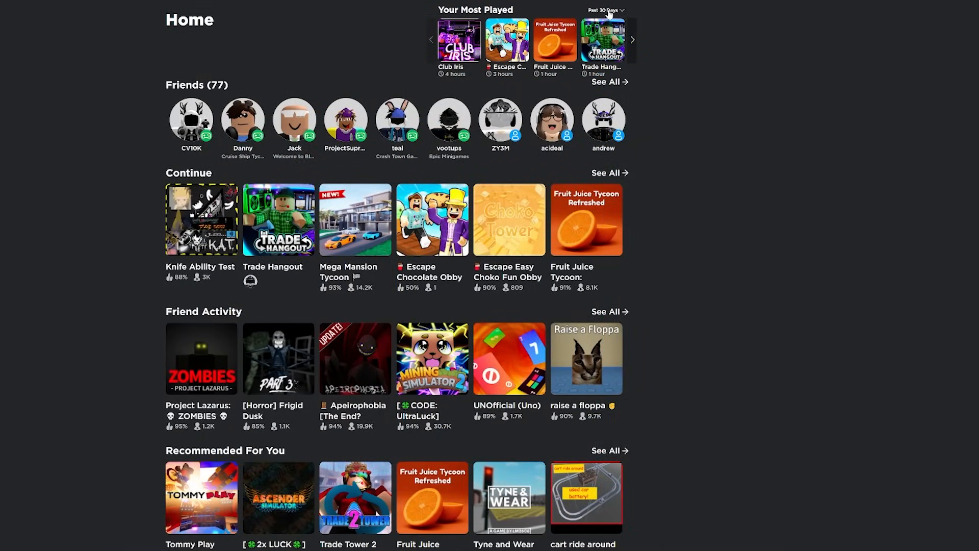
pyautogui.click(604, 10)
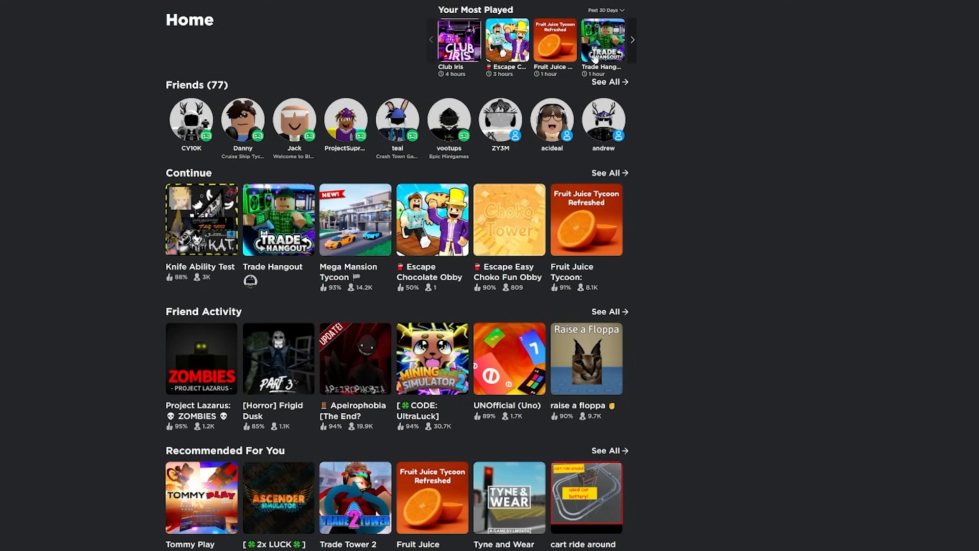
pyautogui.moveTo(723, 34)
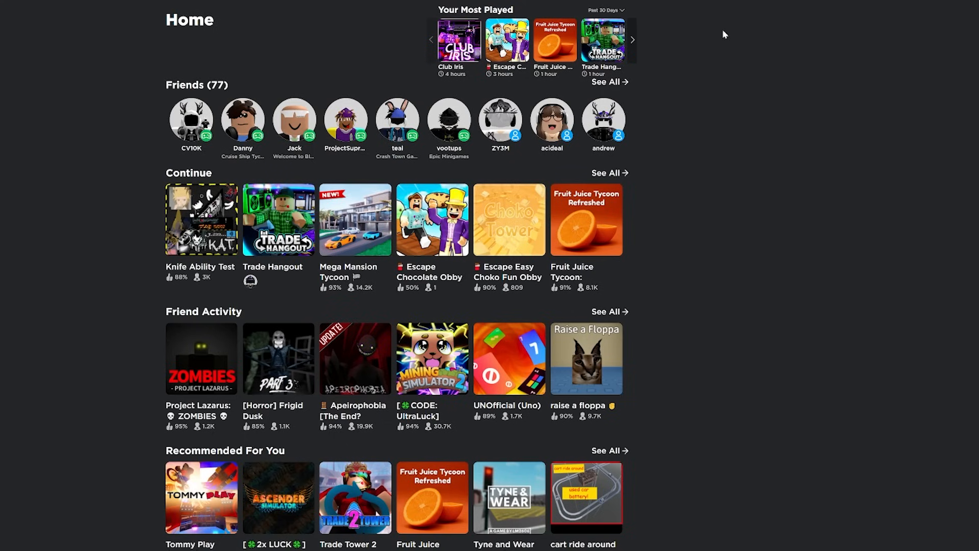
pyautogui.moveTo(716, 46)
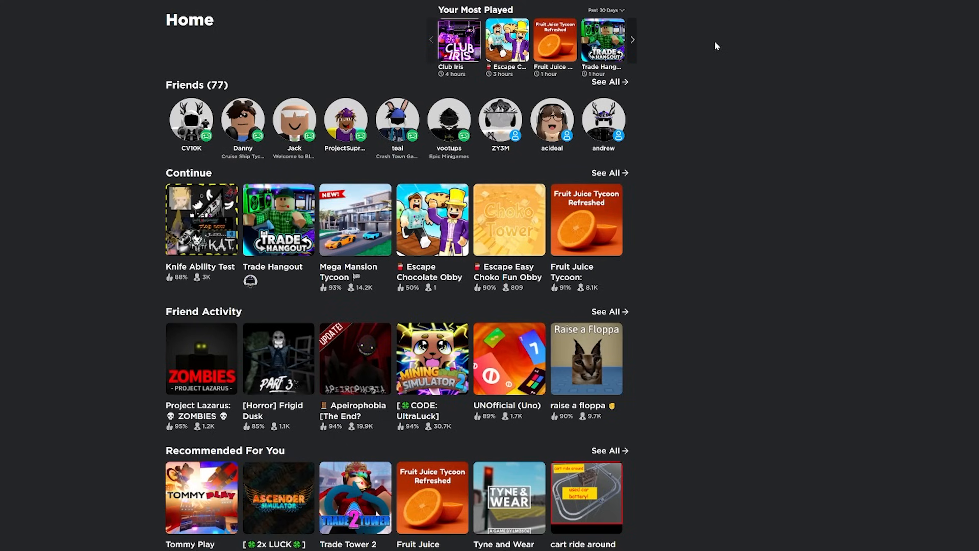
# - Search 'arsenal' and 'dominus au' to see RoPro's game and item RAP/value suggestions, then land on Discover
pyautogui.write('h')
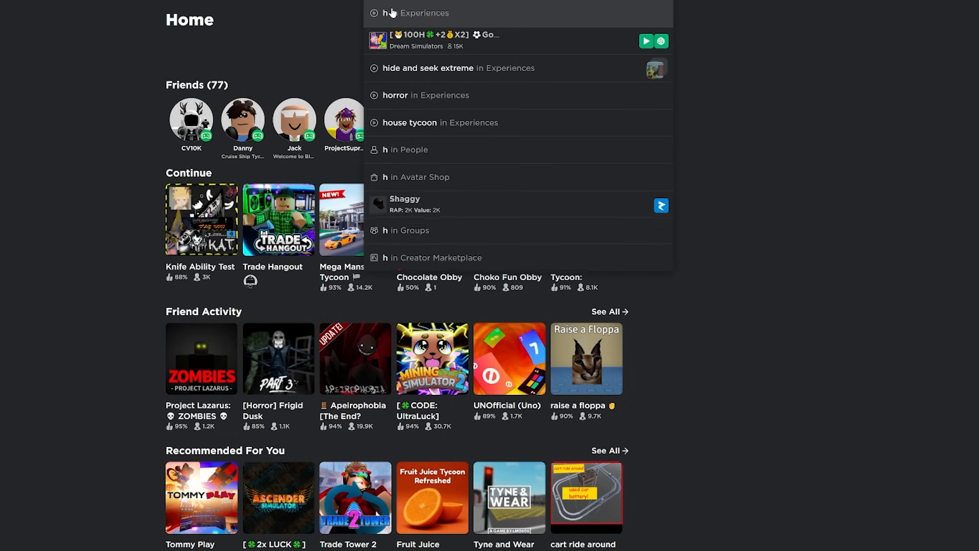
pyautogui.moveTo(405, 205)
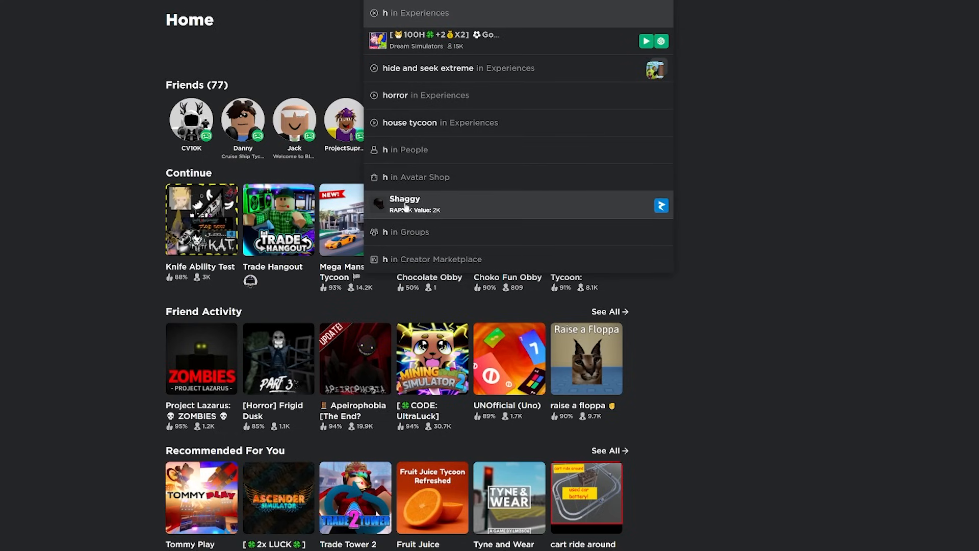
pyautogui.write('arsenal')
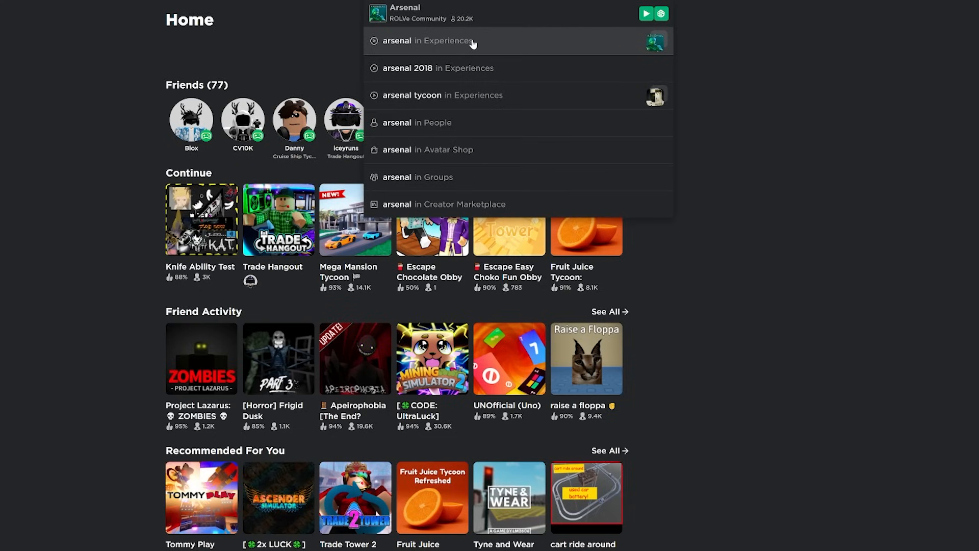
pyautogui.moveTo(468, 45)
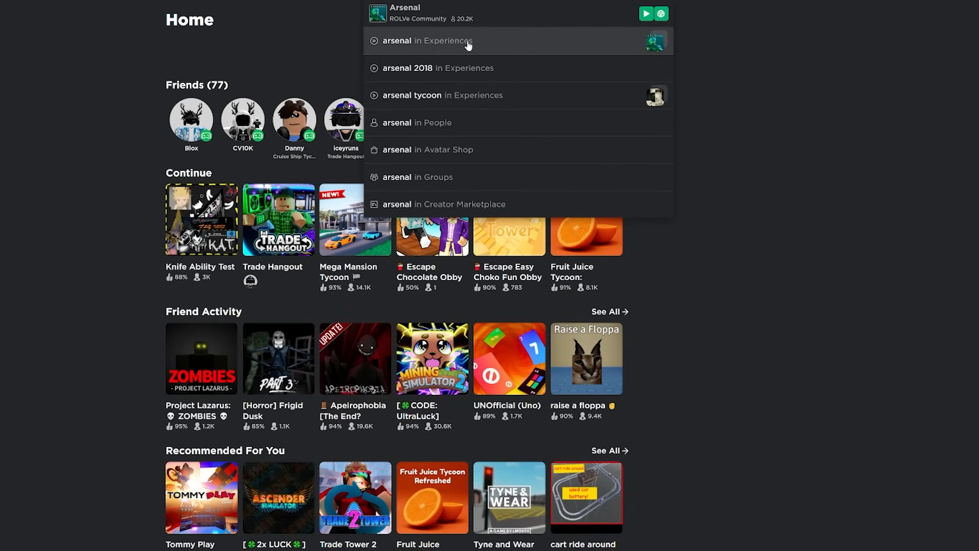
pyautogui.moveTo(722, 119)
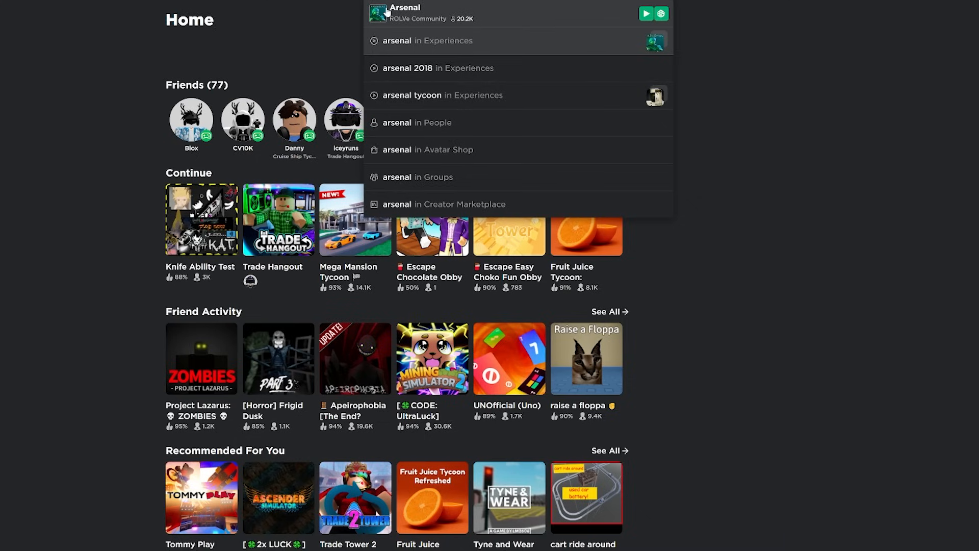
pyautogui.moveTo(646, 13)
pyautogui.write('domi')
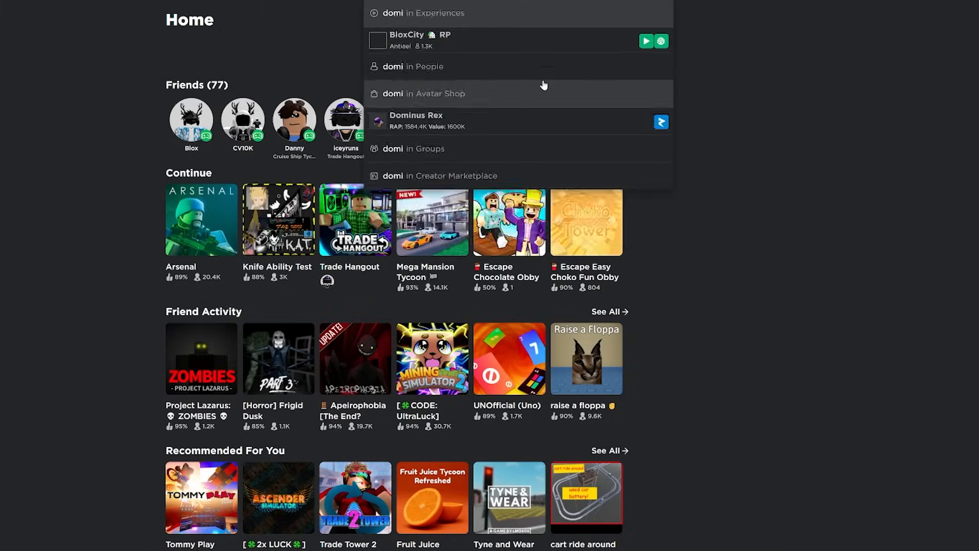
pyautogui.write('nus au')
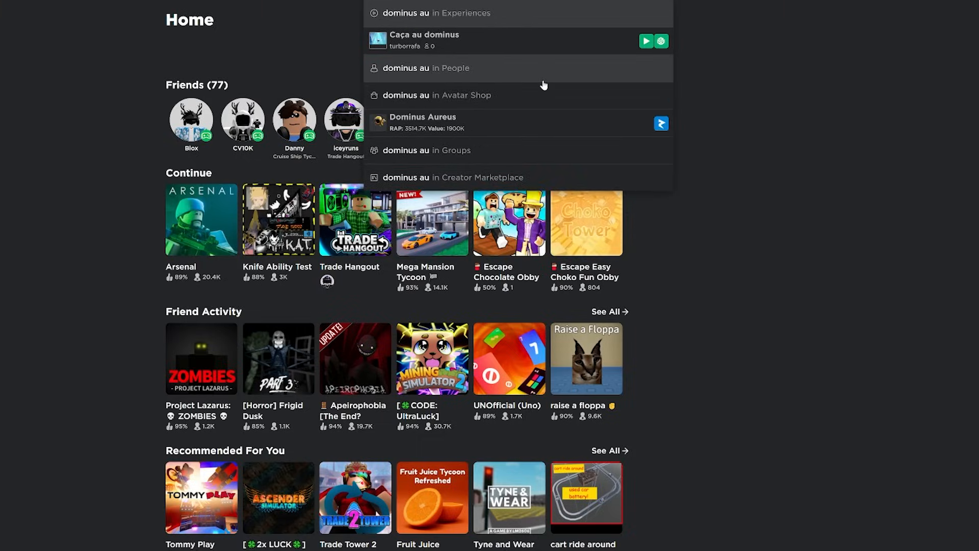
pyautogui.click(422, 121)
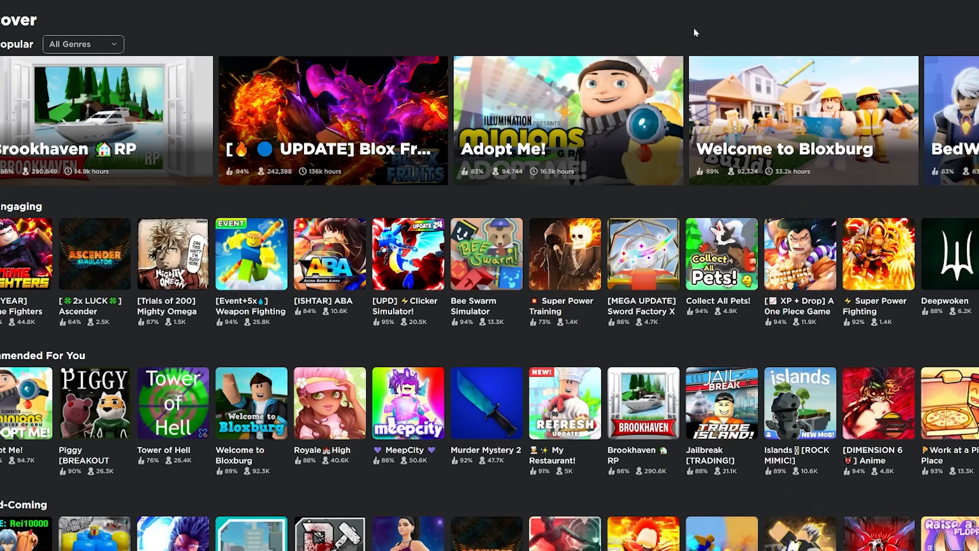
pyautogui.moveTo(667, 140)
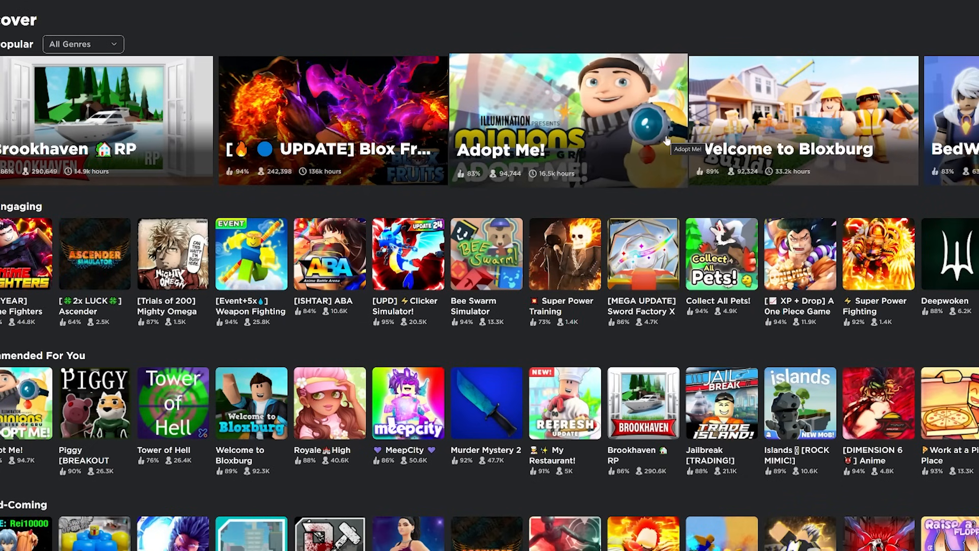
# - Filter Discover's popular experiences by genre, first Planes, then Horror
pyautogui.click(82, 44)
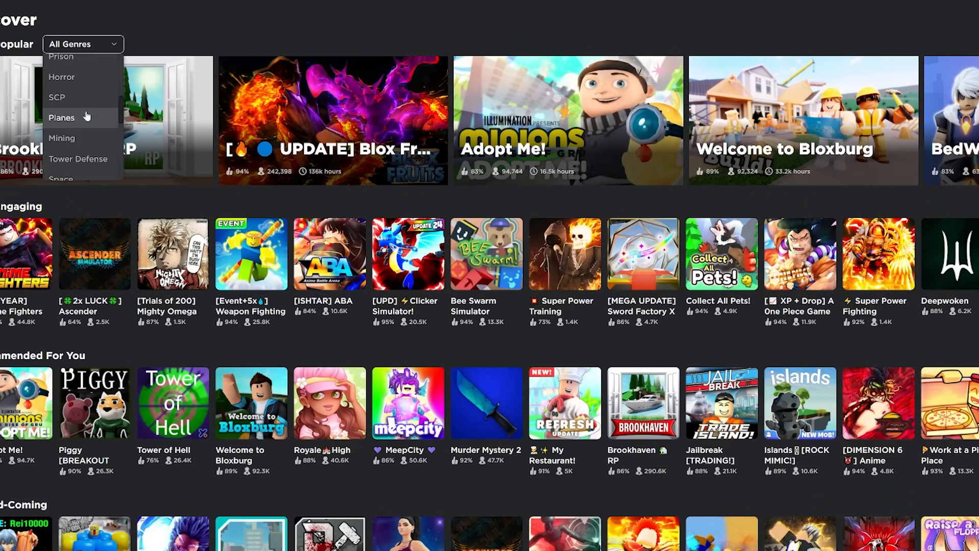
pyautogui.scroll(-3)
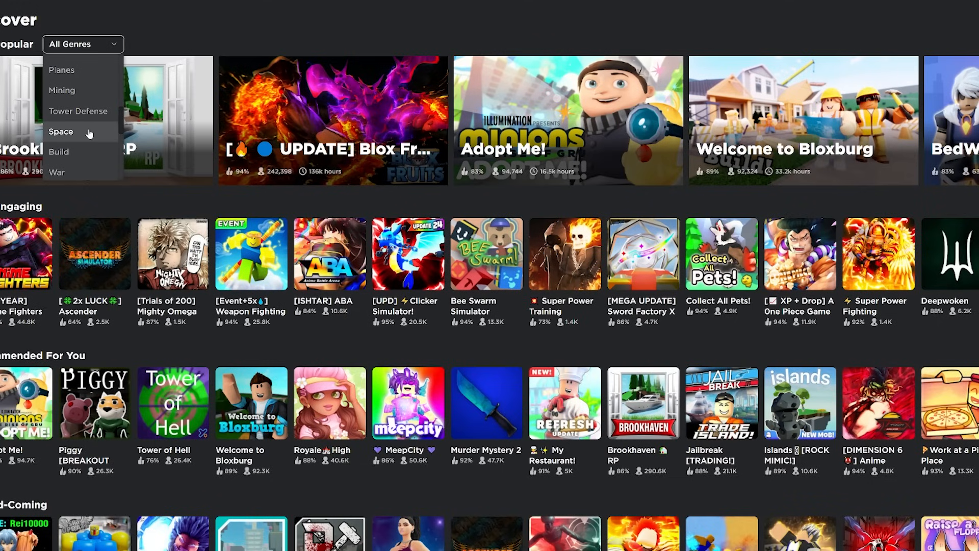
pyautogui.click(61, 70)
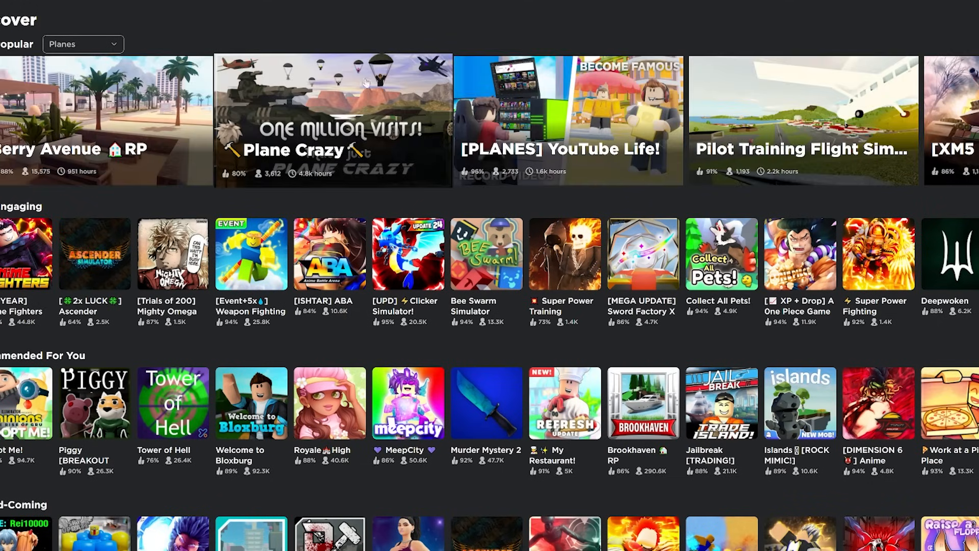
pyautogui.click(82, 44)
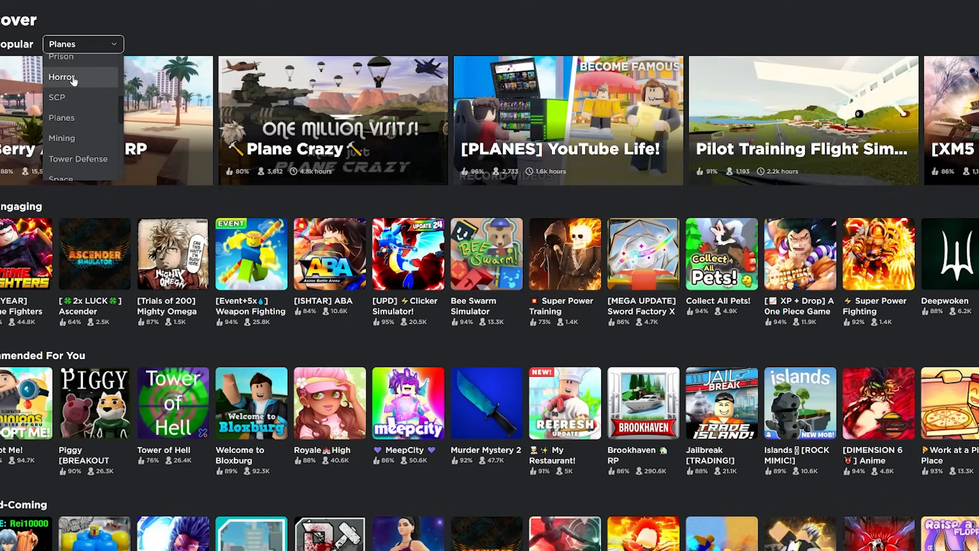
pyautogui.click(61, 76)
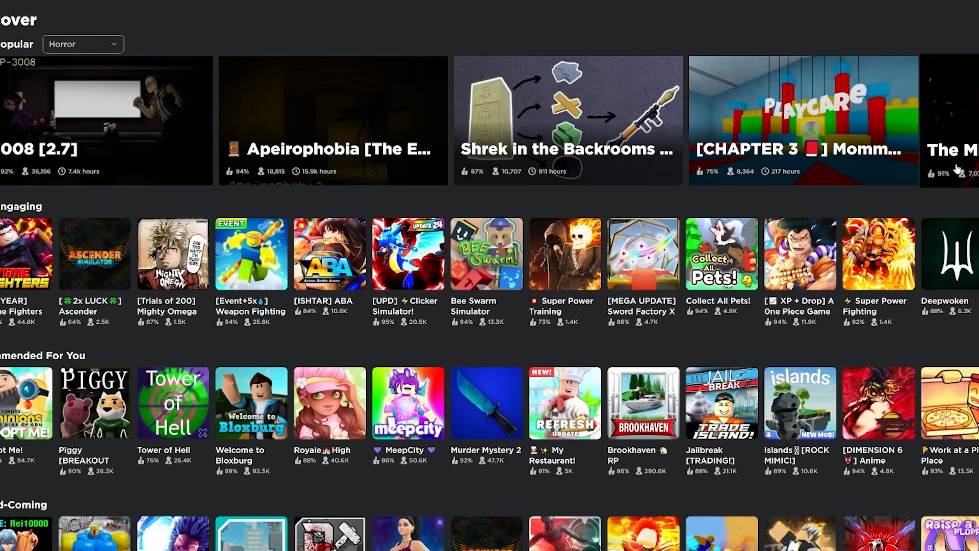
pyautogui.moveTo(112, 45)
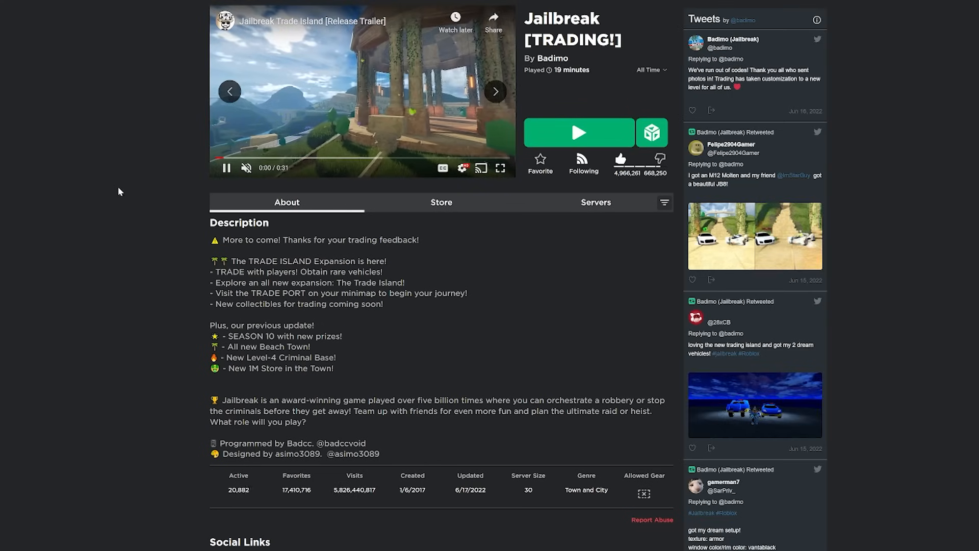
# - Review Jailbreak's description and stats, then switch its page to the Servers list
pyautogui.click(226, 167)
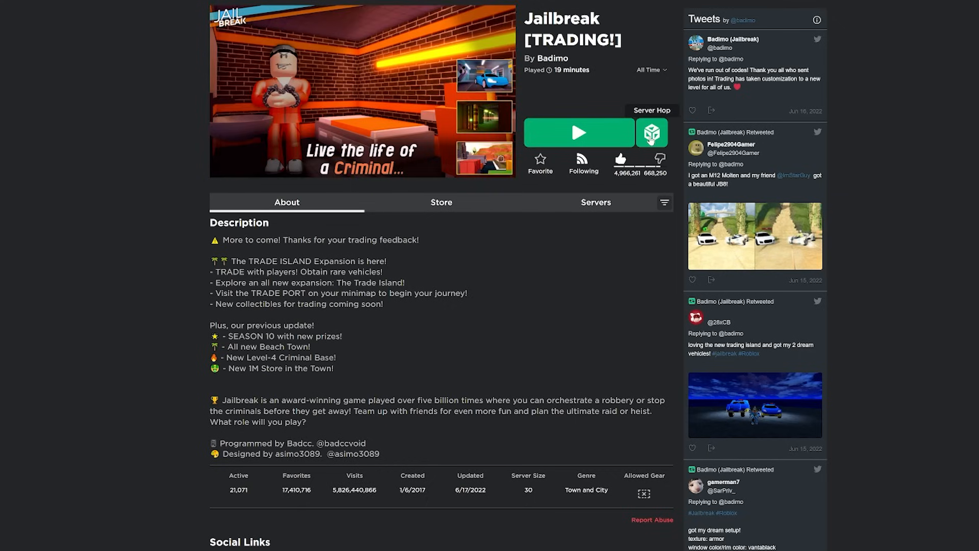
pyautogui.moveTo(617, 170)
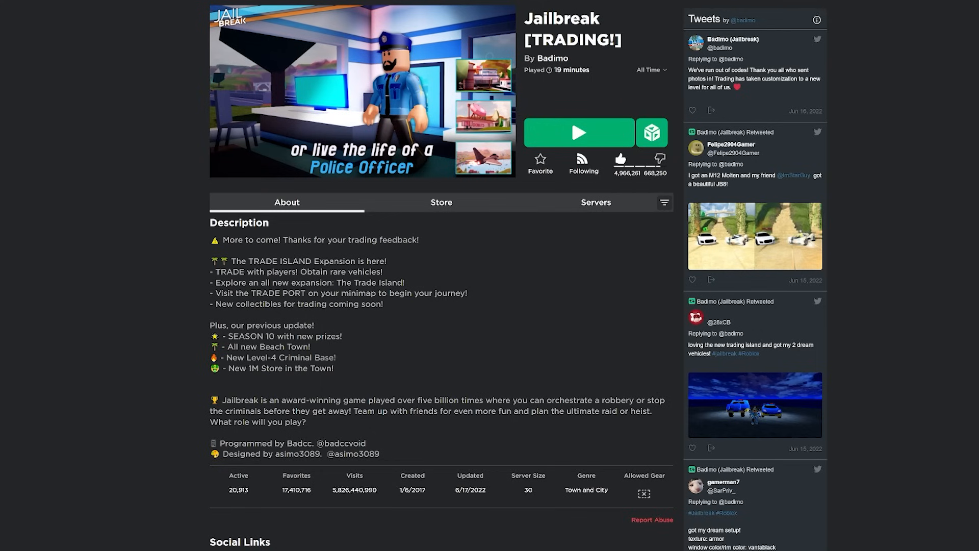
pyautogui.scroll(-3)
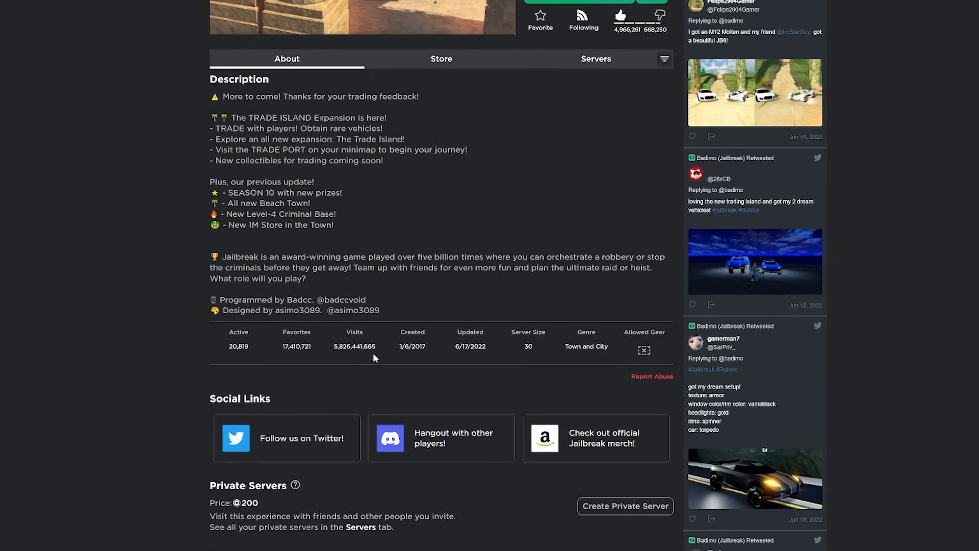
pyautogui.moveTo(374, 357)
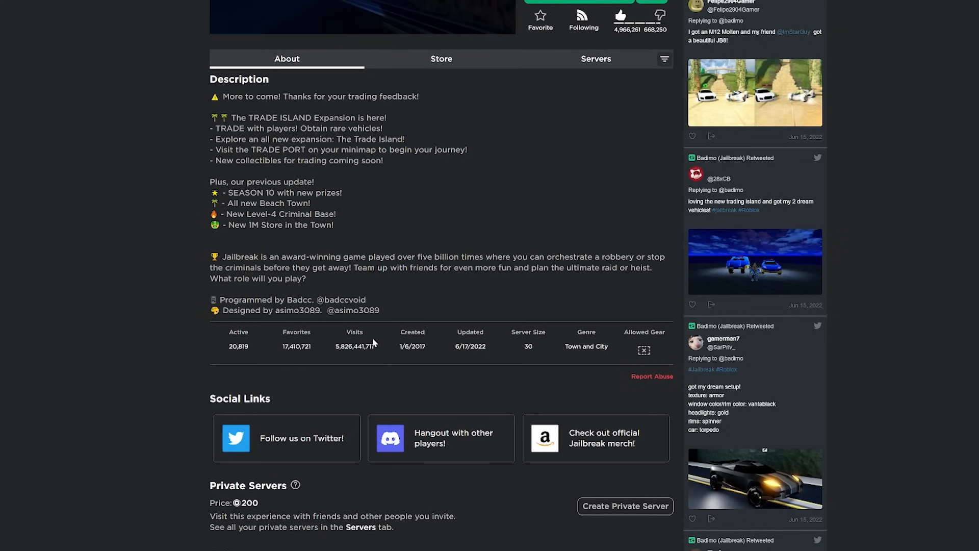
pyautogui.scroll(3)
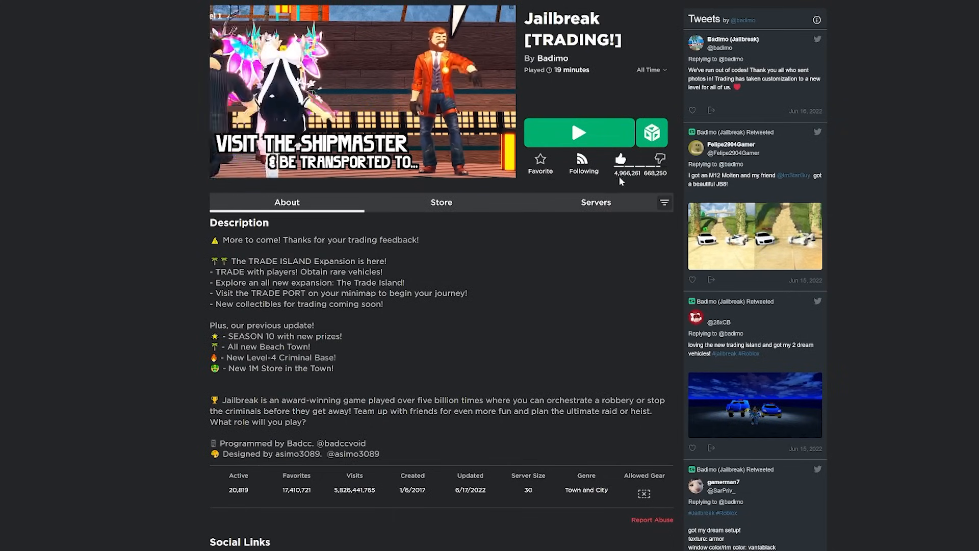
pyautogui.scroll(-3)
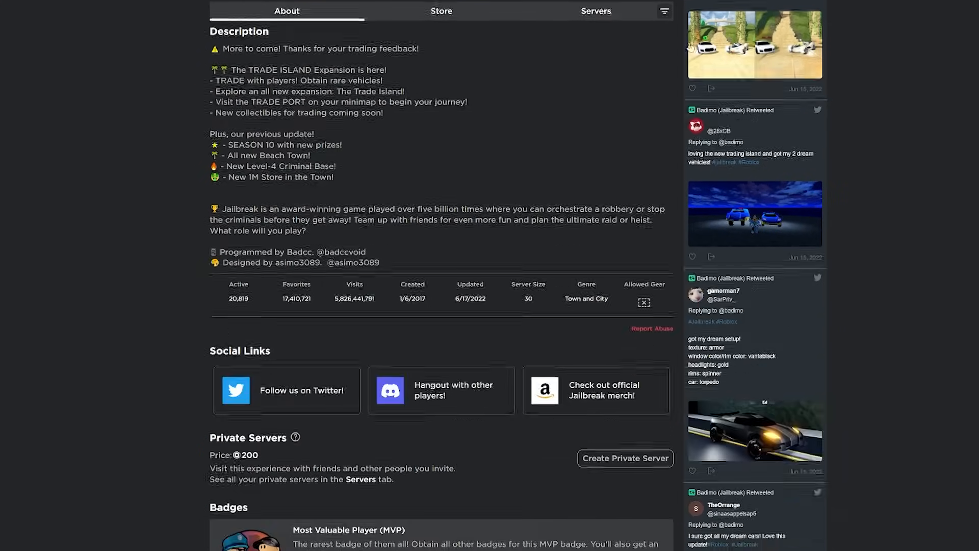
pyautogui.scroll(3)
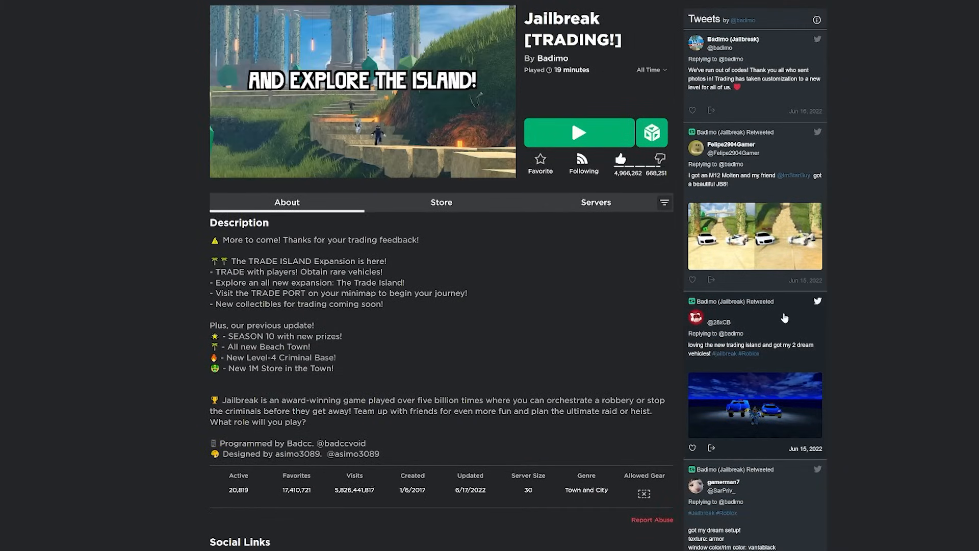
pyautogui.click(595, 202)
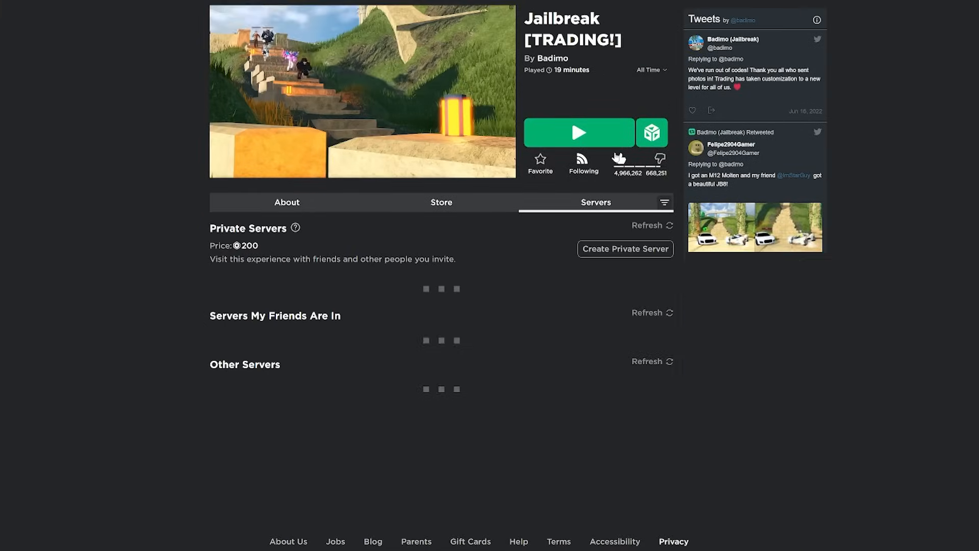
pyautogui.scroll(-3)
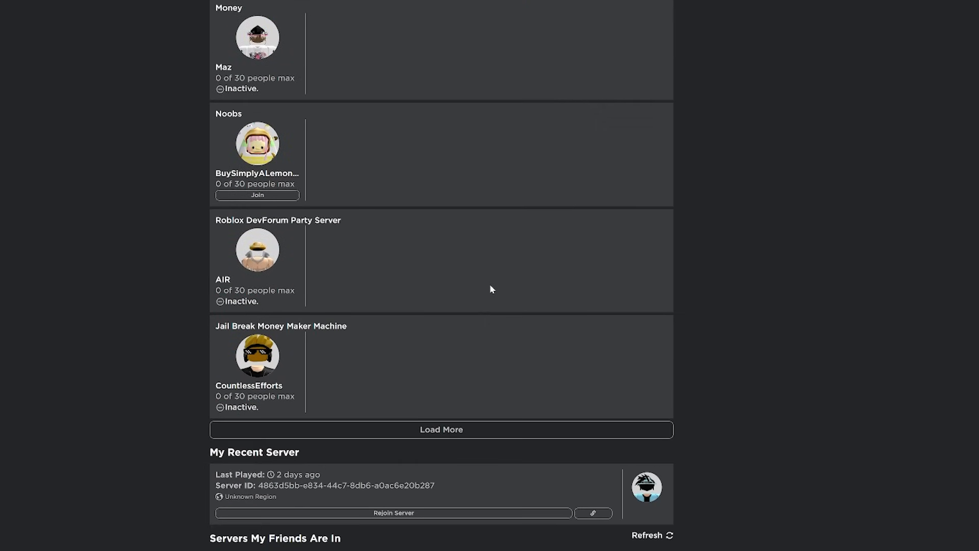
pyautogui.scroll(-3)
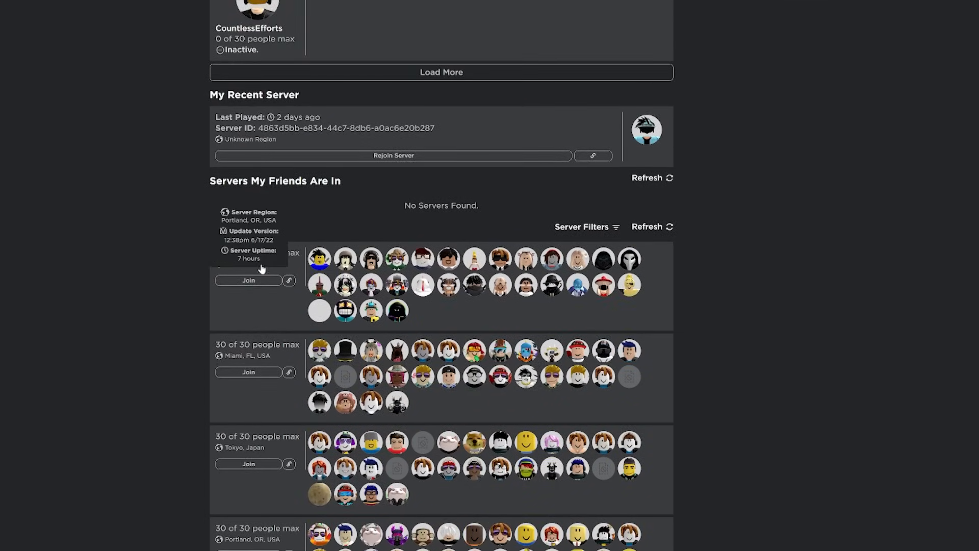
pyautogui.moveTo(252, 106)
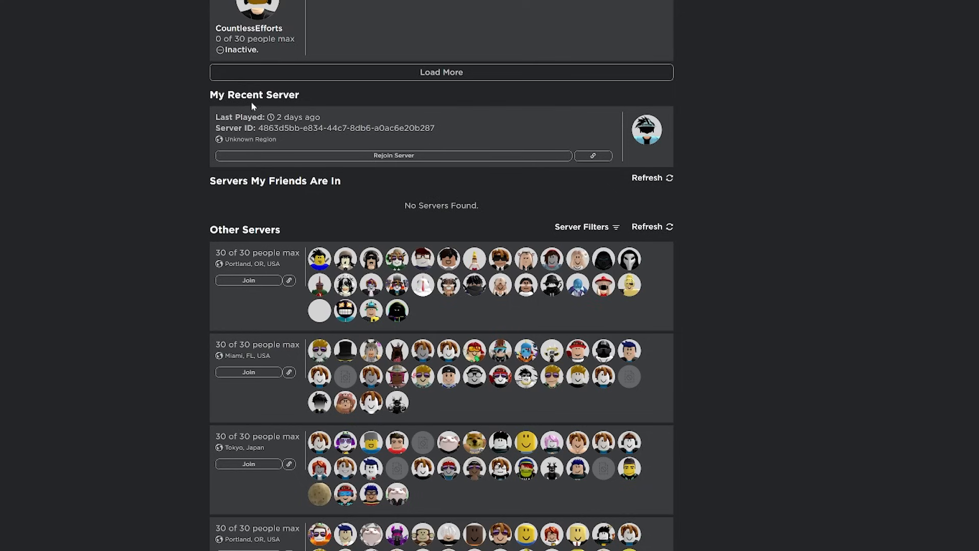
pyautogui.moveTo(252, 106)
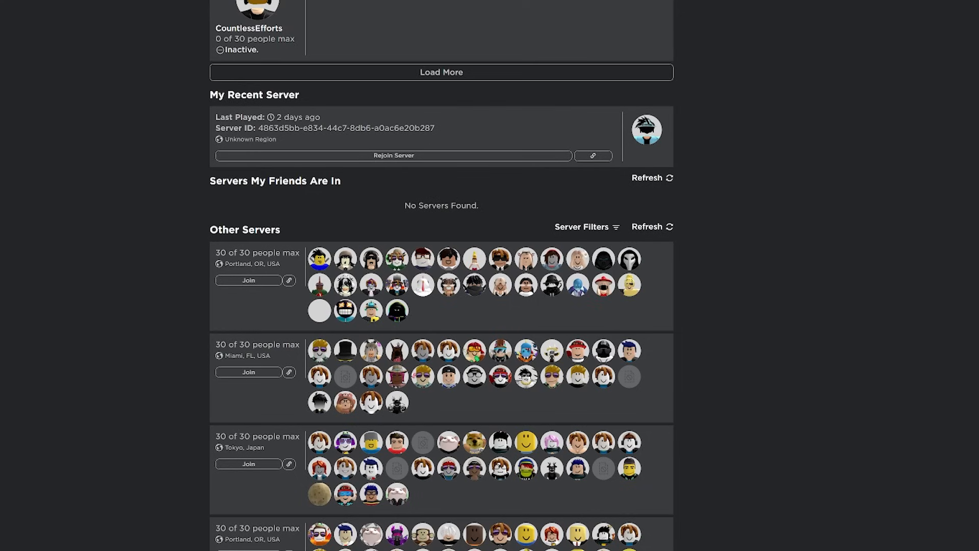
pyautogui.moveTo(580, 226)
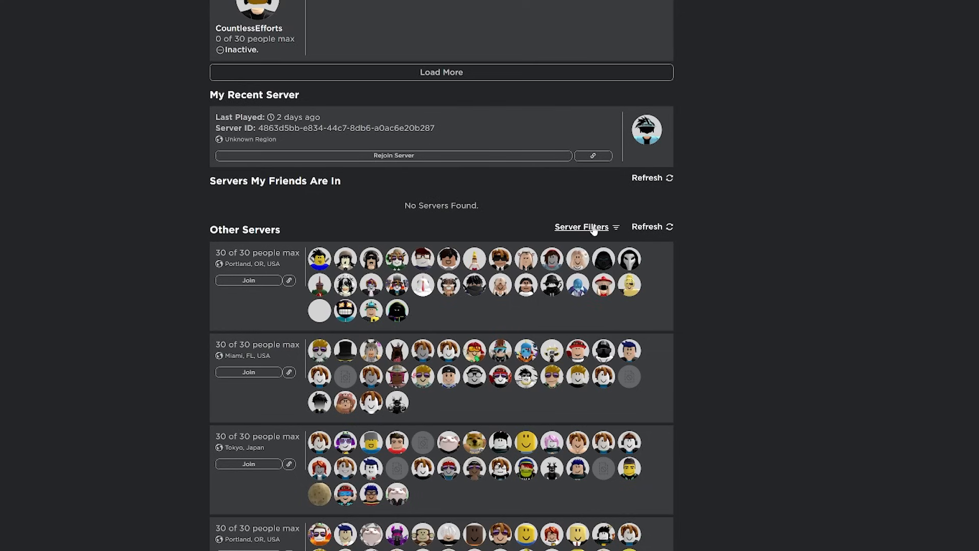
# - Show RoPro's Server Filters menu for Jailbreak with region, best connection and uptime options
pyautogui.click(581, 226)
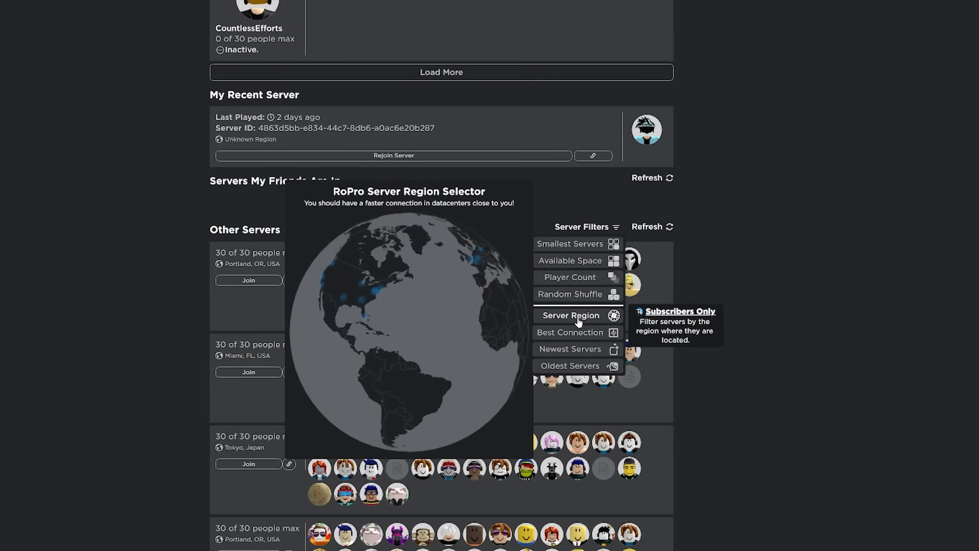
pyautogui.moveTo(569, 365)
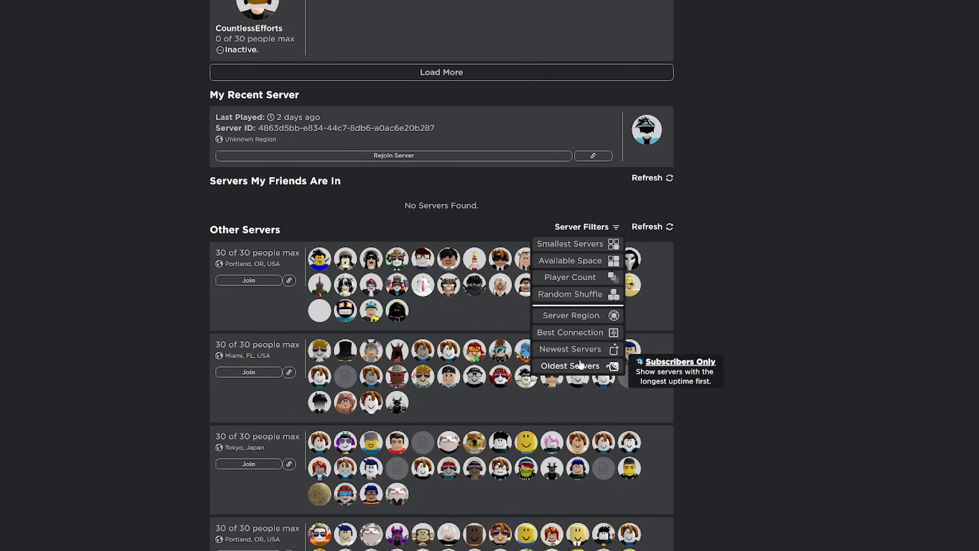
pyautogui.moveTo(569, 331)
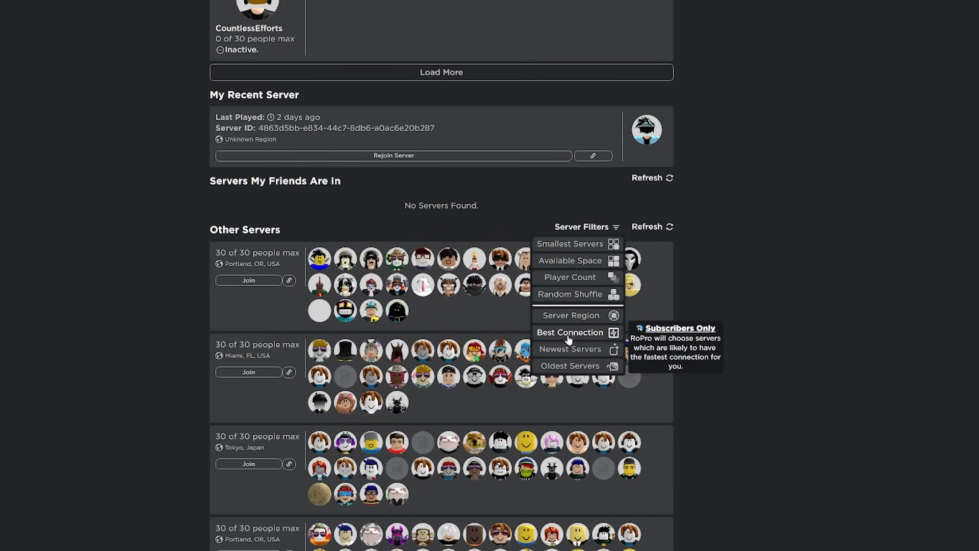
pyautogui.moveTo(569, 260)
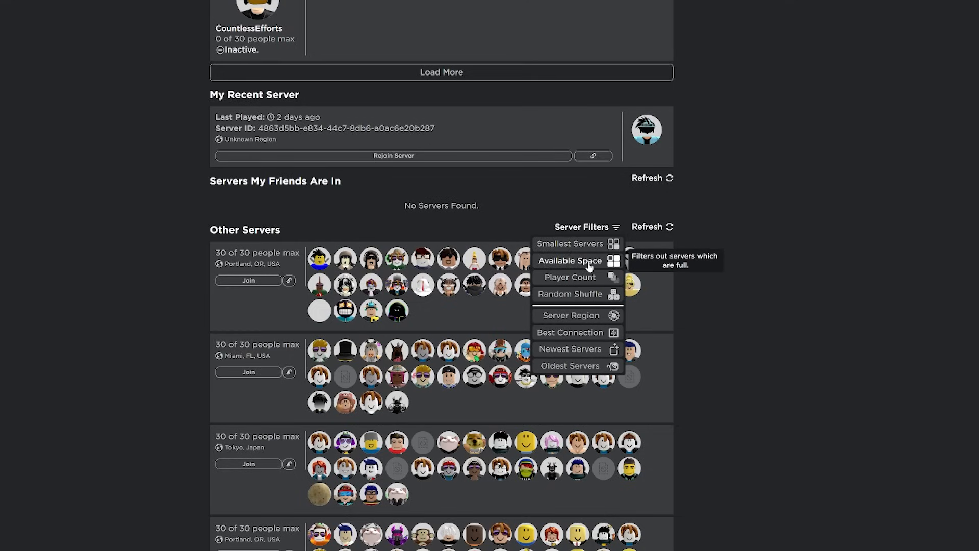
pyautogui.click(569, 276)
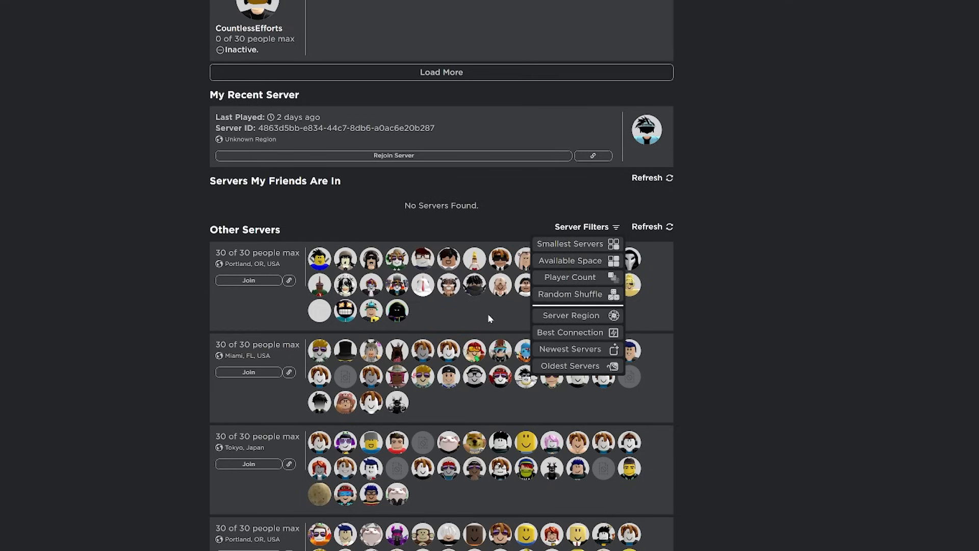
pyautogui.moveTo(569, 244)
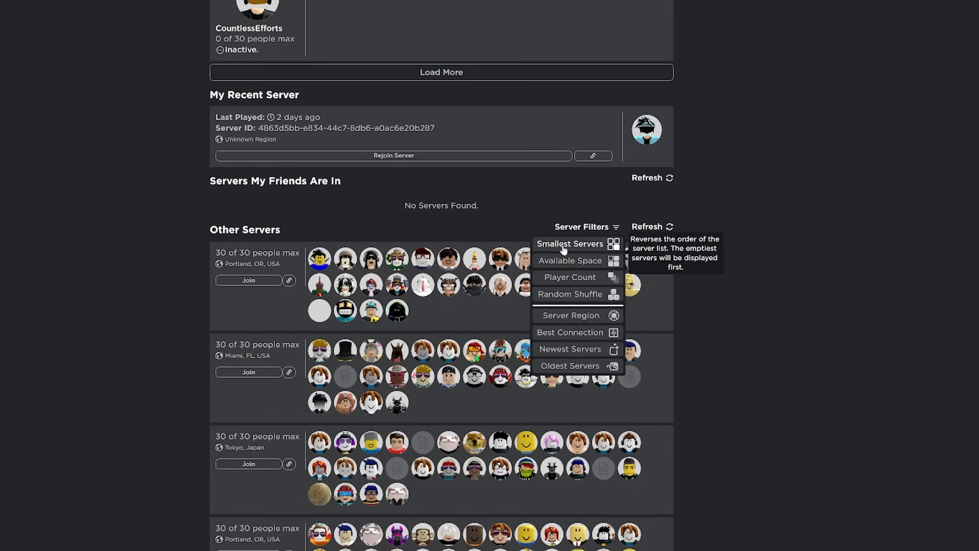
pyautogui.moveTo(569, 243)
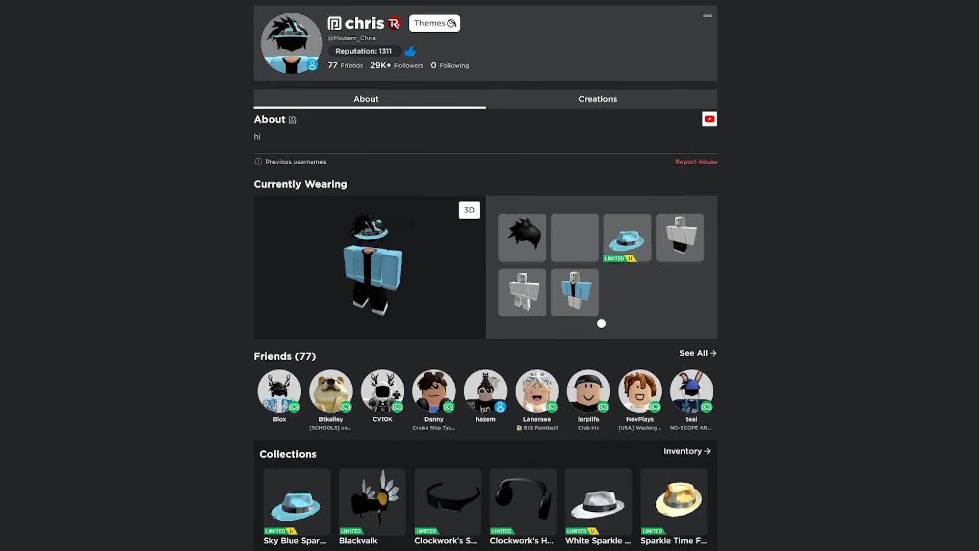
pyautogui.moveTo(382, 61)
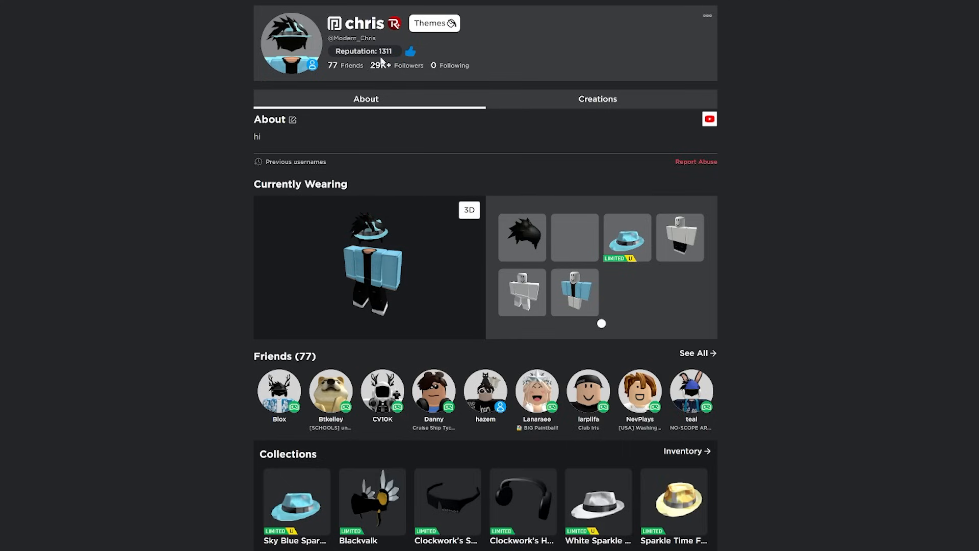
pyautogui.moveTo(489, 83)
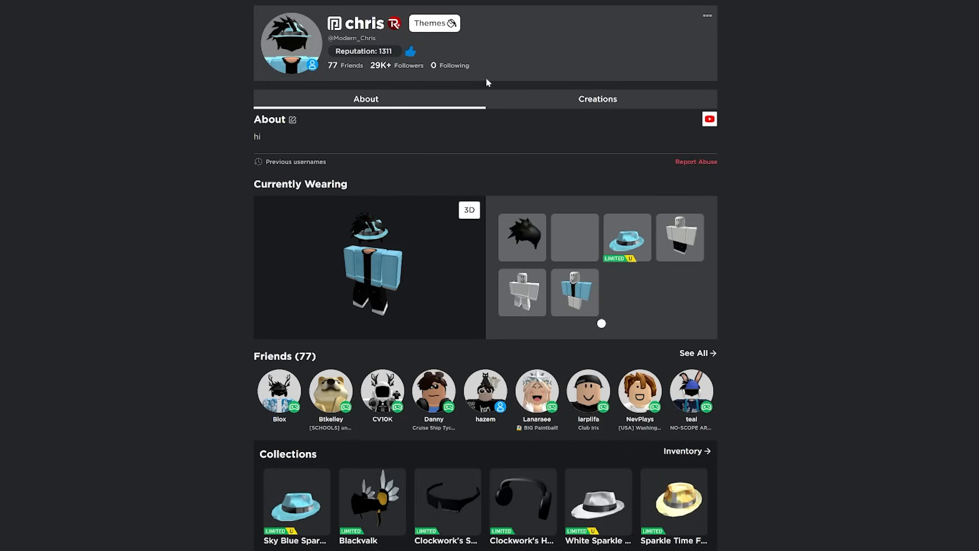
pyautogui.moveTo(447, 64)
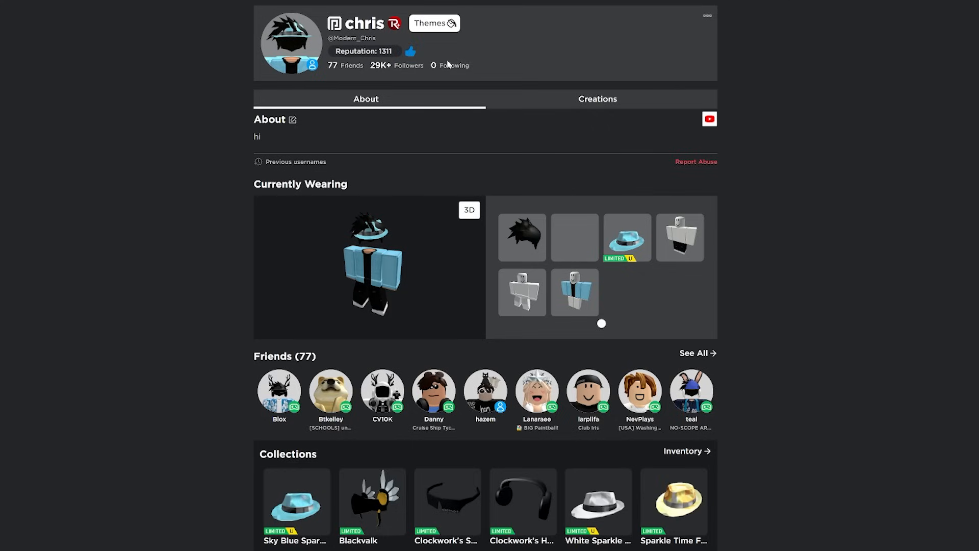
pyautogui.moveTo(395, 38)
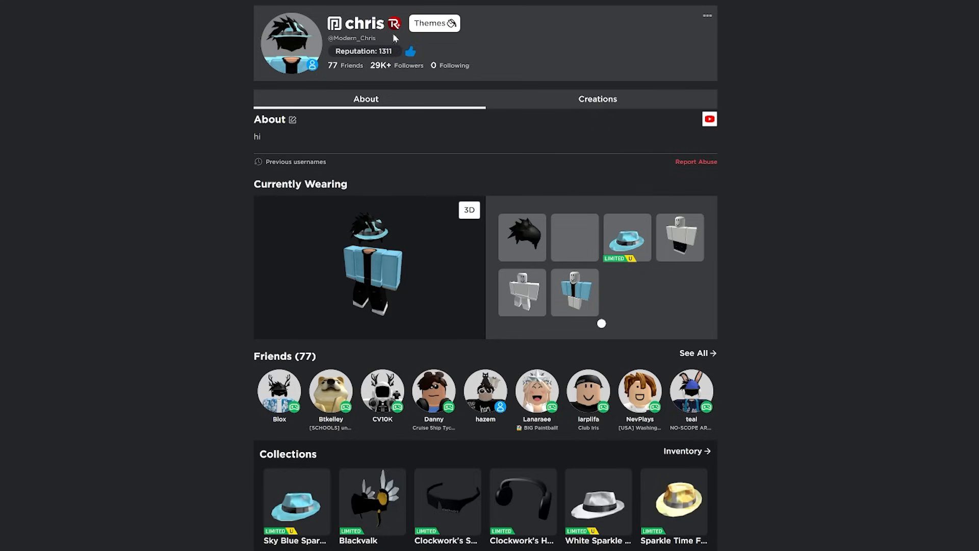
pyautogui.scroll(-3)
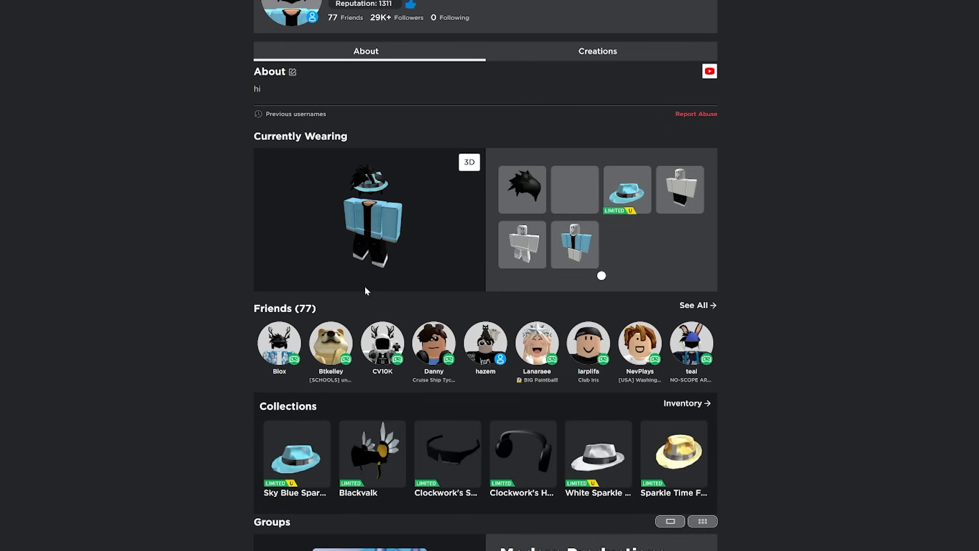
pyautogui.rightClick(381, 344)
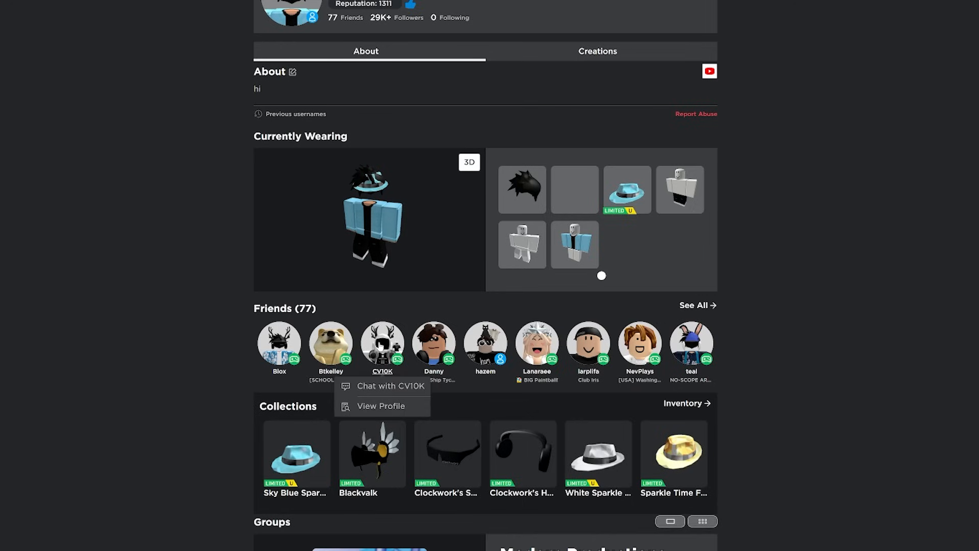
pyautogui.click(380, 405)
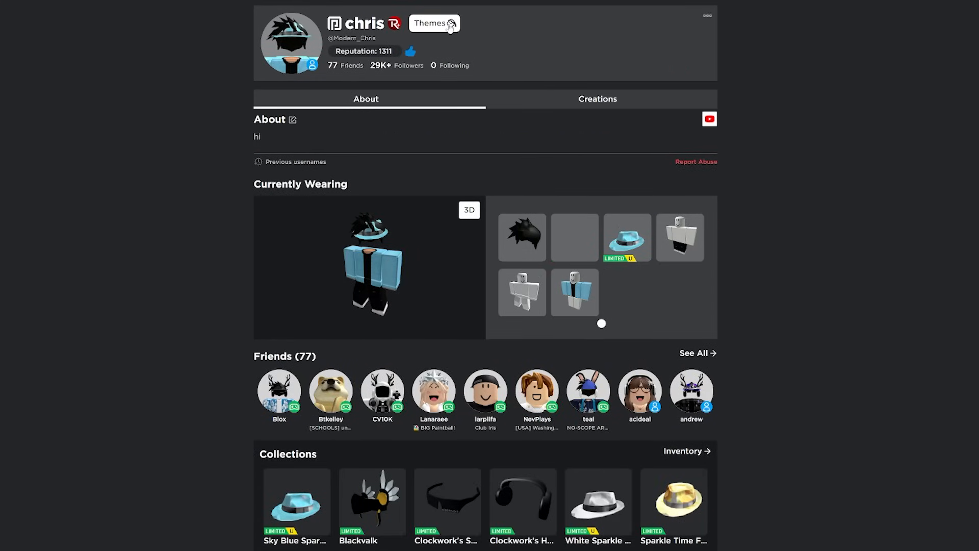
# - Apply the RoPro Christmas sleigh-and-tree profile theme and preview it on the profile
pyautogui.click(433, 24)
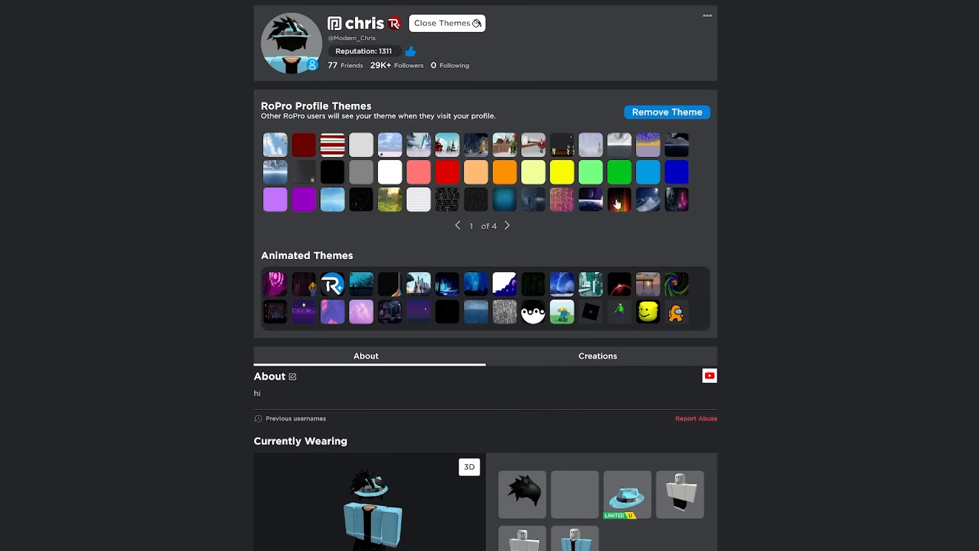
pyautogui.moveTo(477, 142)
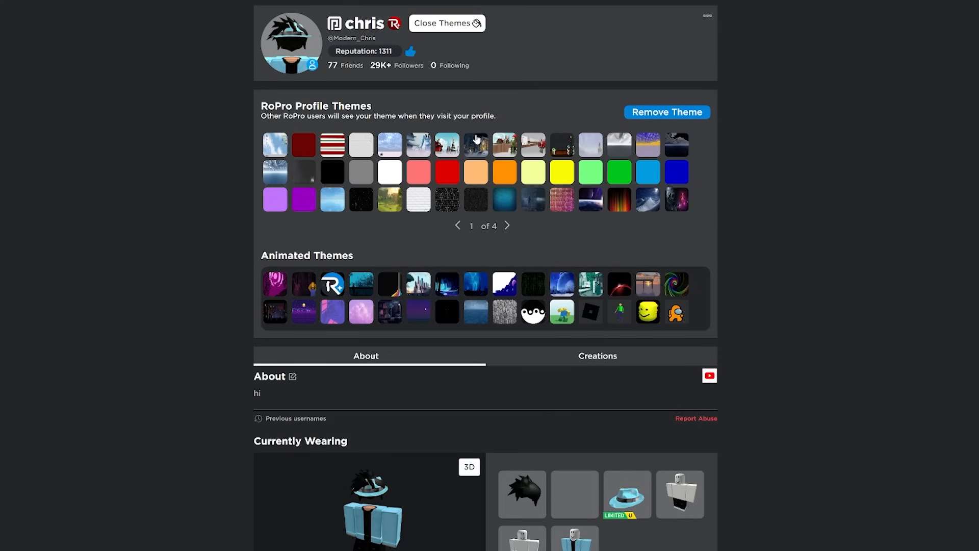
pyautogui.click(446, 24)
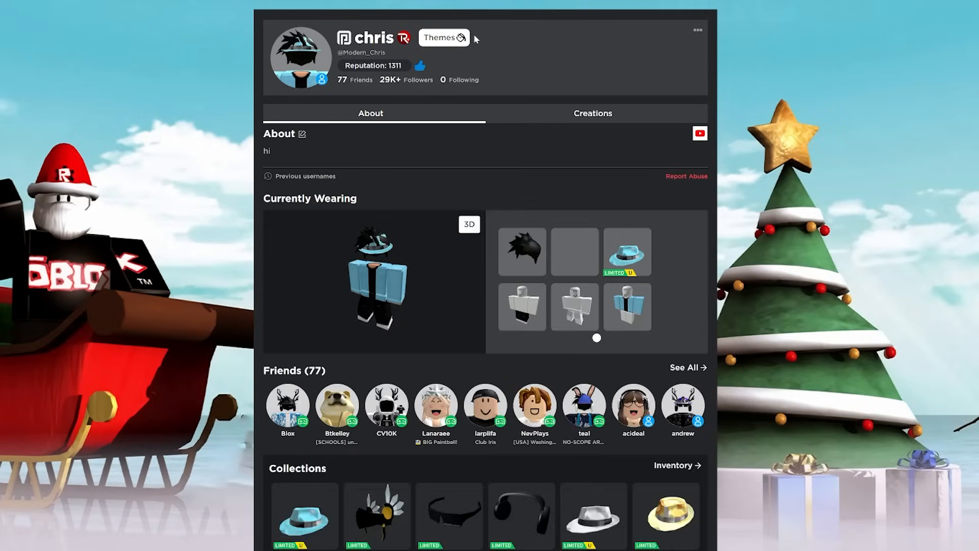
pyautogui.scroll(-3)
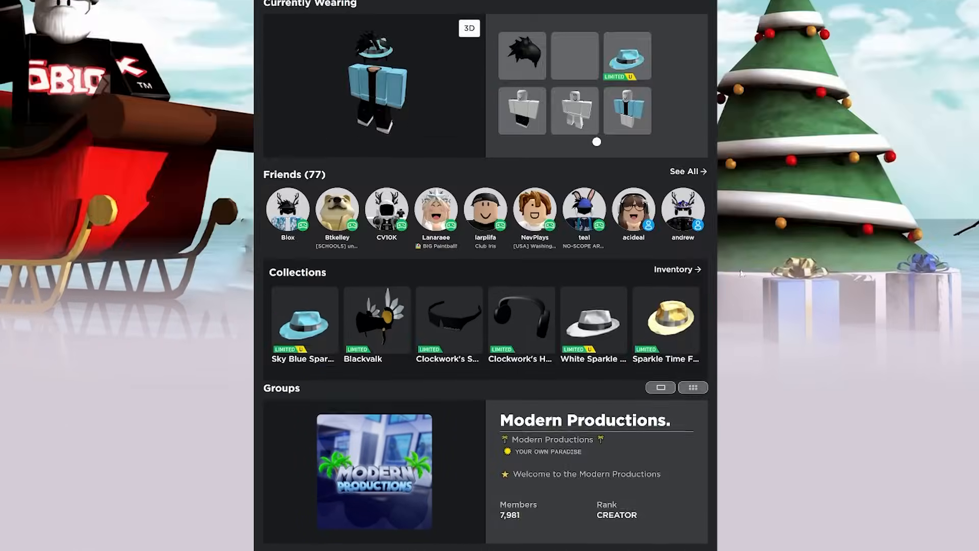
pyautogui.scroll(3)
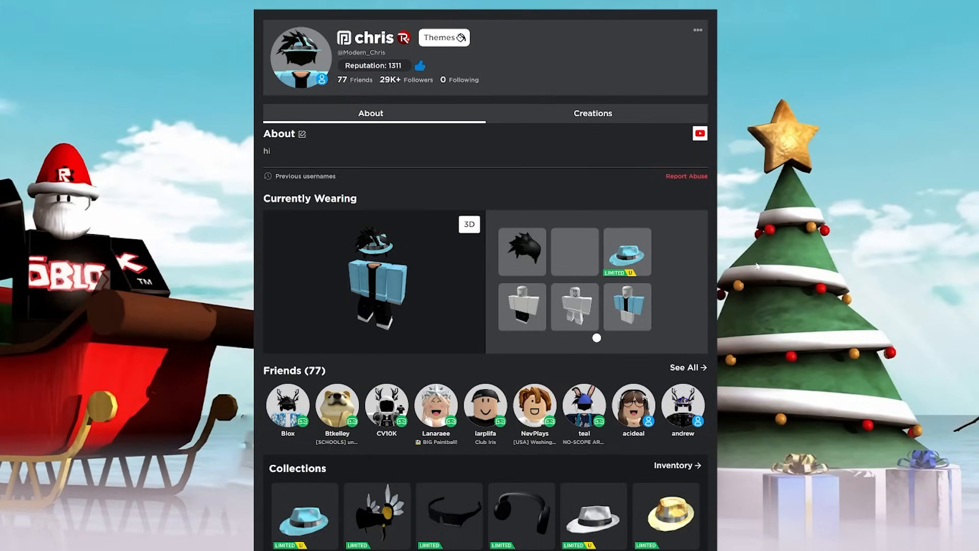
pyautogui.moveTo(806, 305)
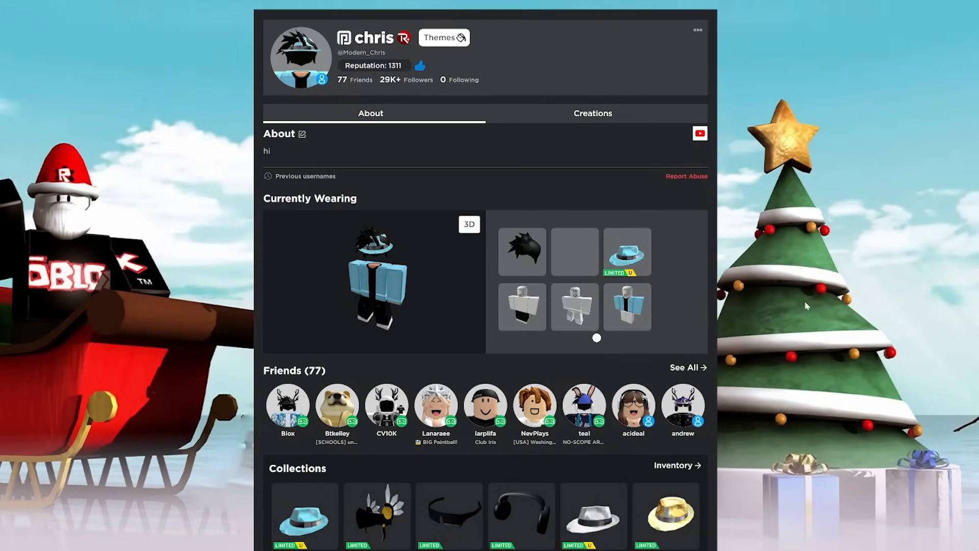
pyautogui.moveTo(138, 215)
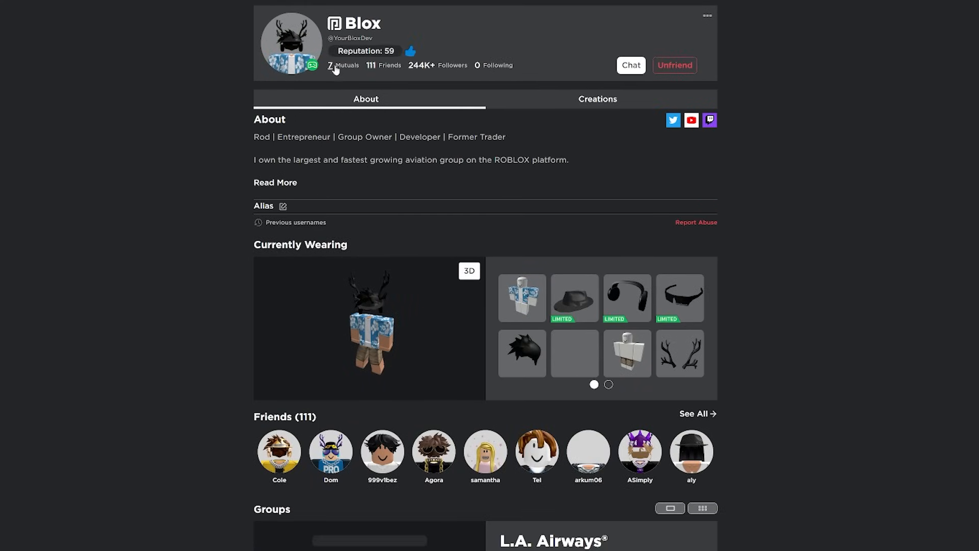
# - View the 7 mutual friends with Blox and expand the Mutual Friends dropdown of other mutual types
pyautogui.click(370, 65)
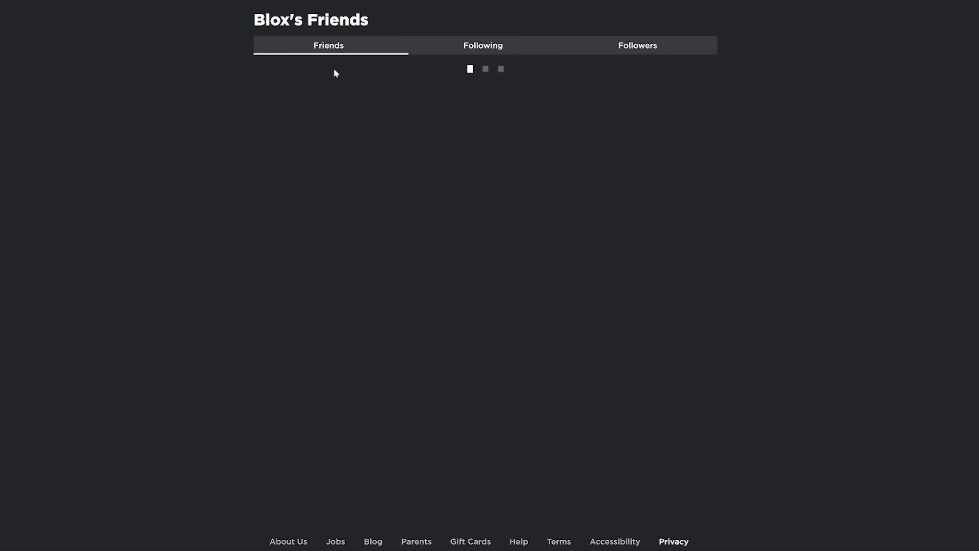
pyautogui.click(656, 45)
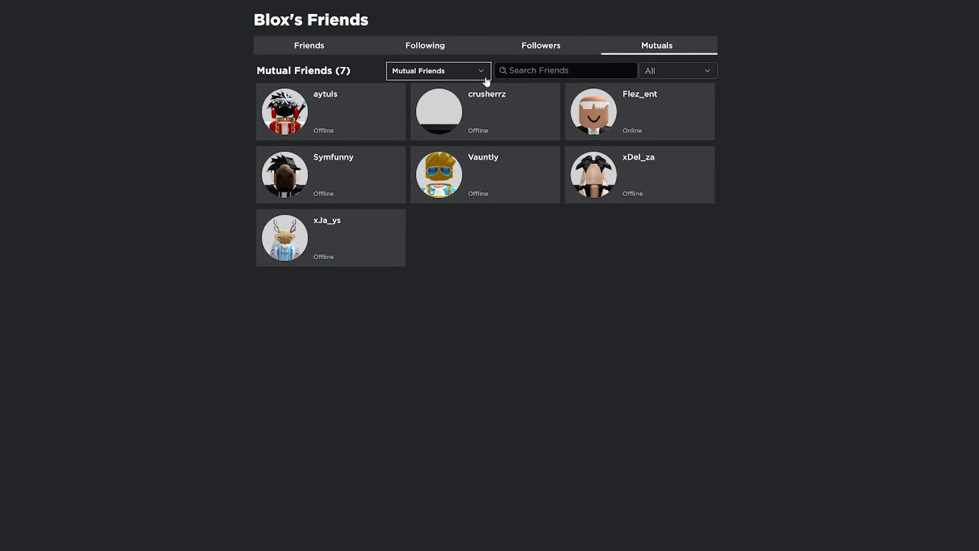
pyautogui.click(437, 70)
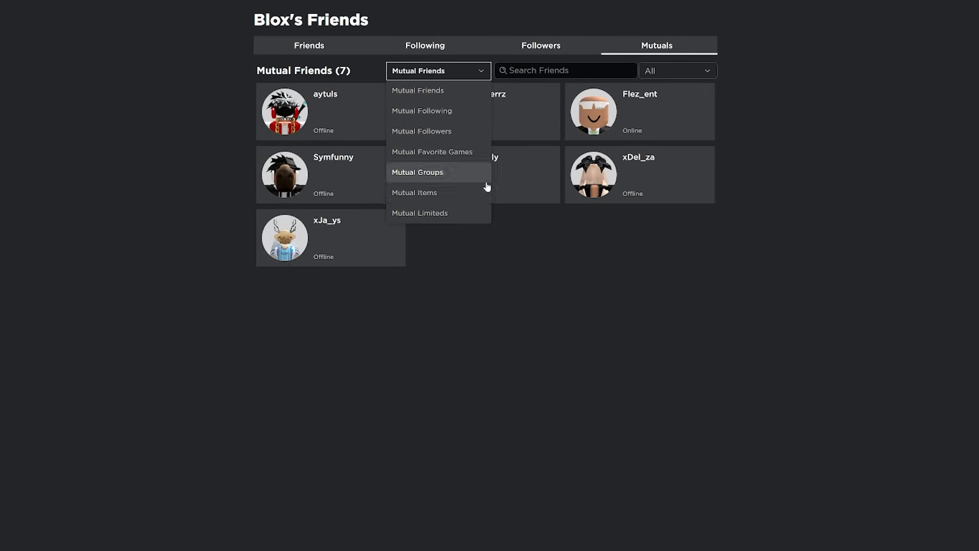
pyautogui.moveTo(503, 235)
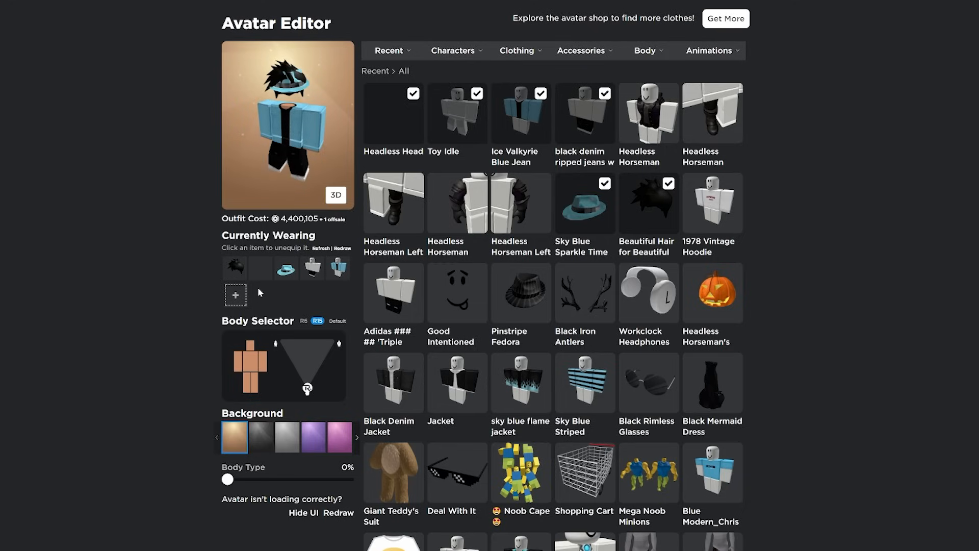
pyautogui.moveTo(235, 294)
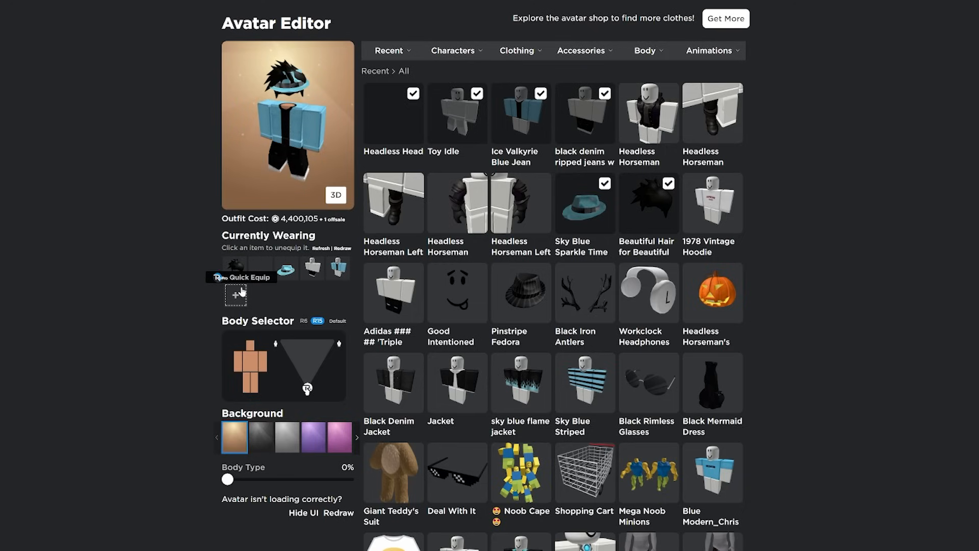
# - Search 'headp' in RoPro Quick Equip Items and browse the headphone accessory results
pyautogui.click(235, 295)
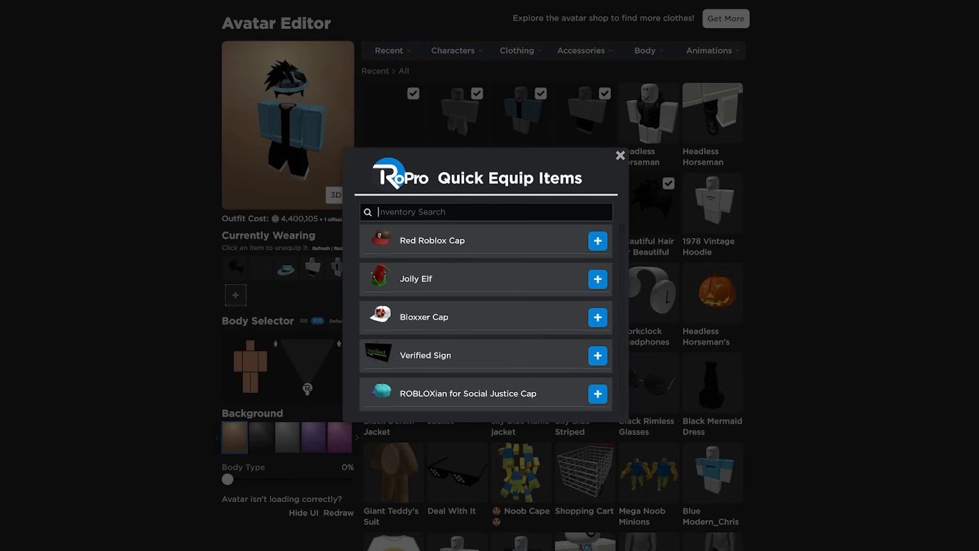
pyautogui.write('headp')
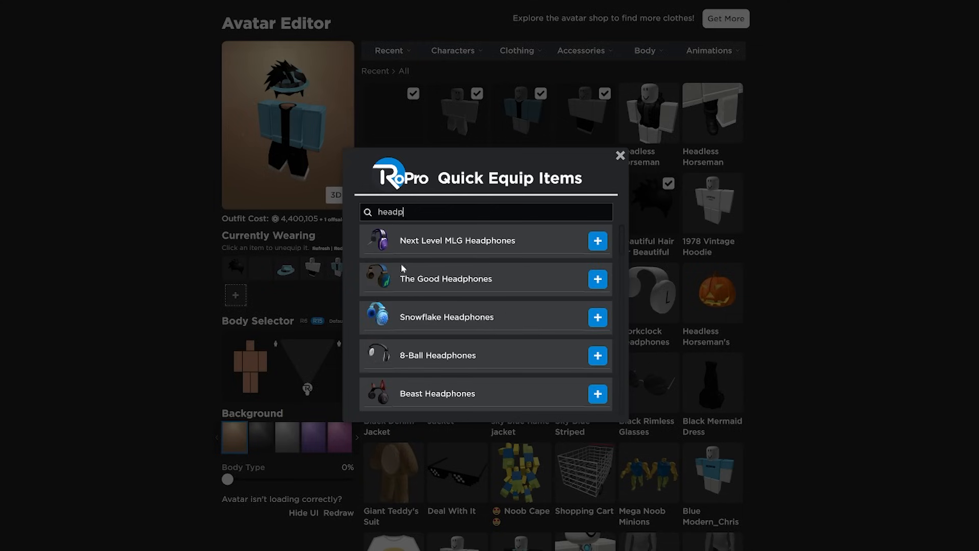
pyautogui.moveTo(455, 331)
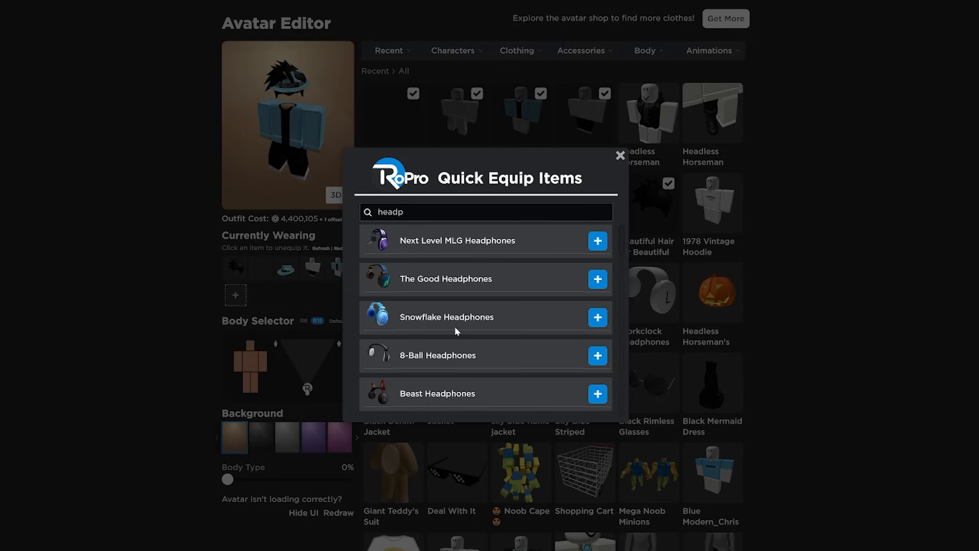
pyautogui.moveTo(486, 305)
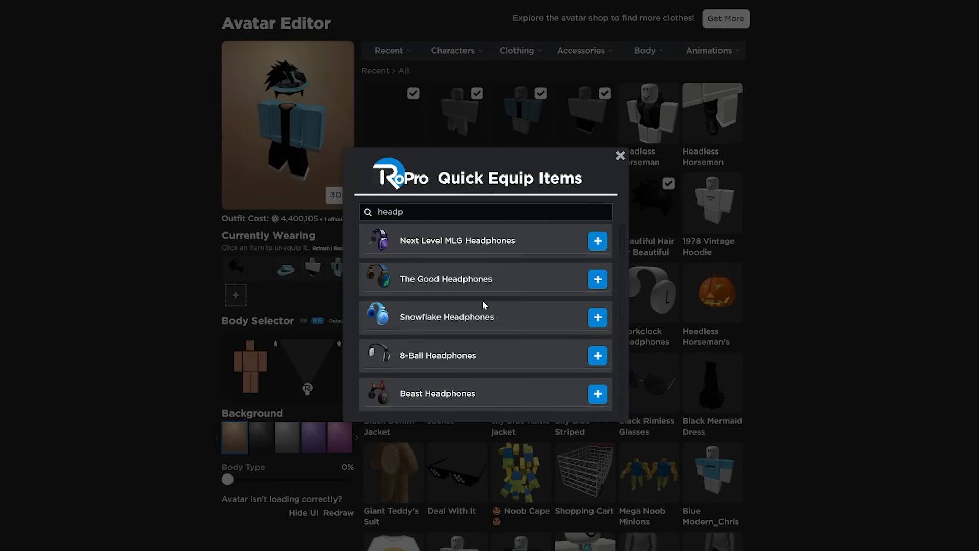
pyautogui.moveTo(474, 333)
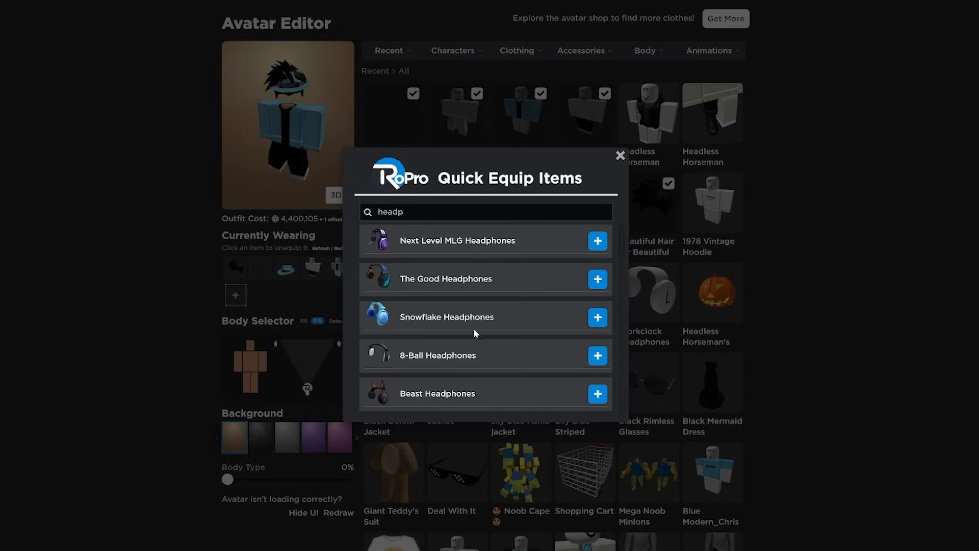
pyautogui.scroll(-3)
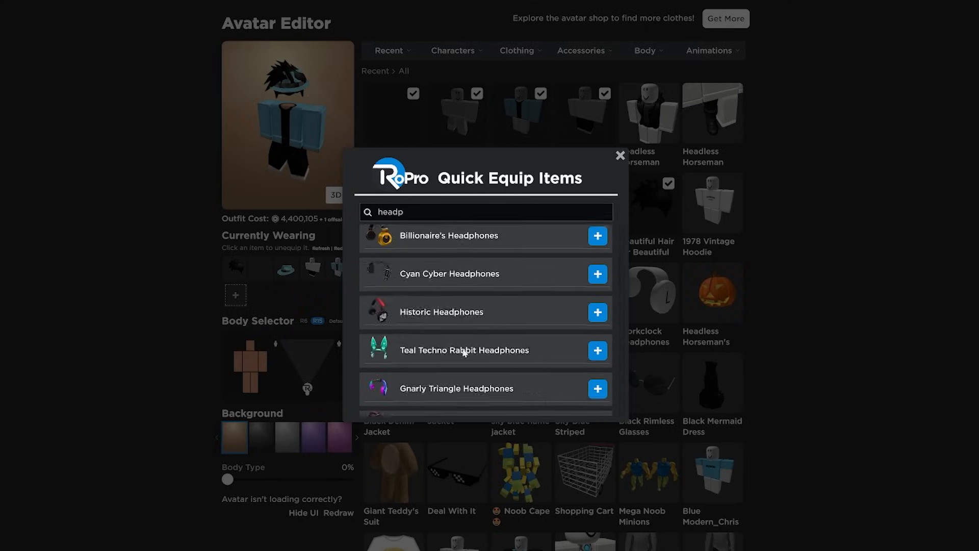
pyautogui.scroll(3)
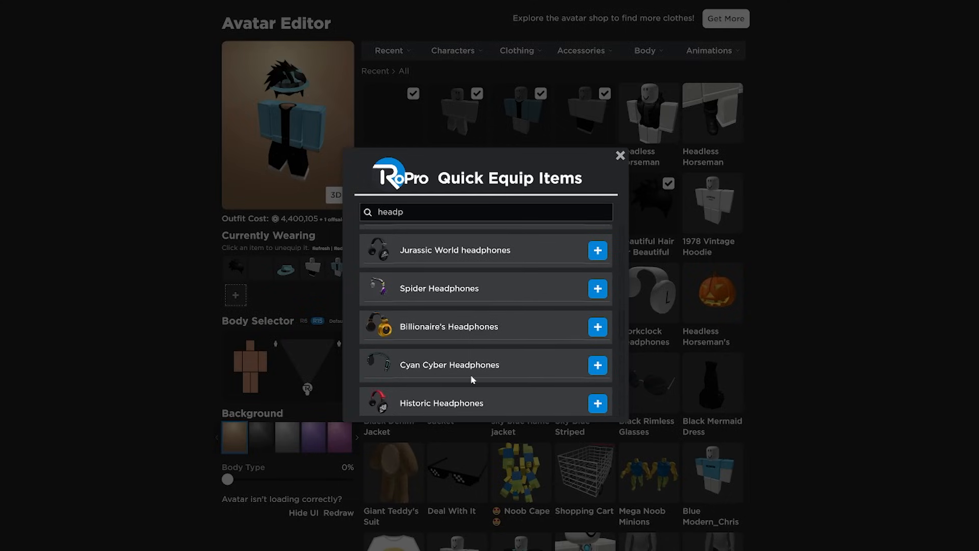
pyautogui.scroll(-3)
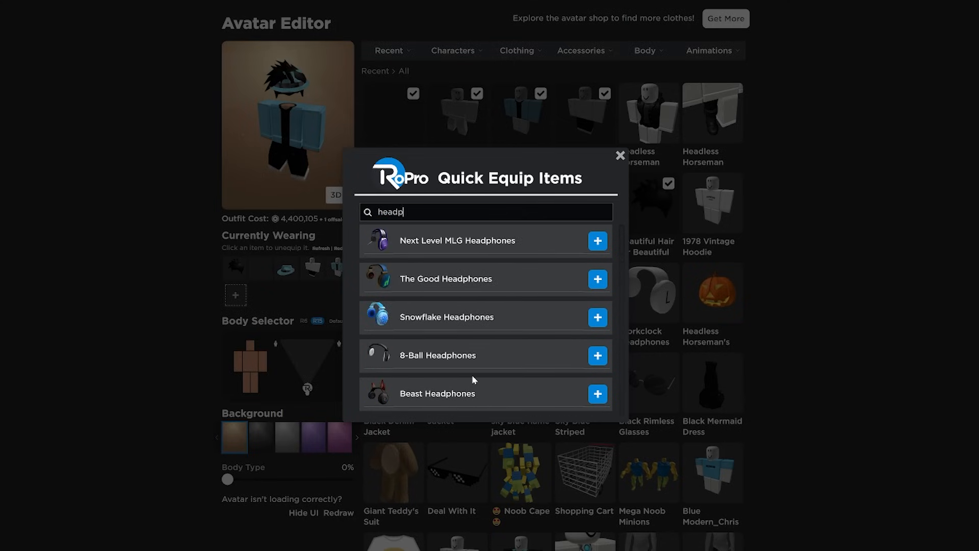
pyautogui.scroll(-3)
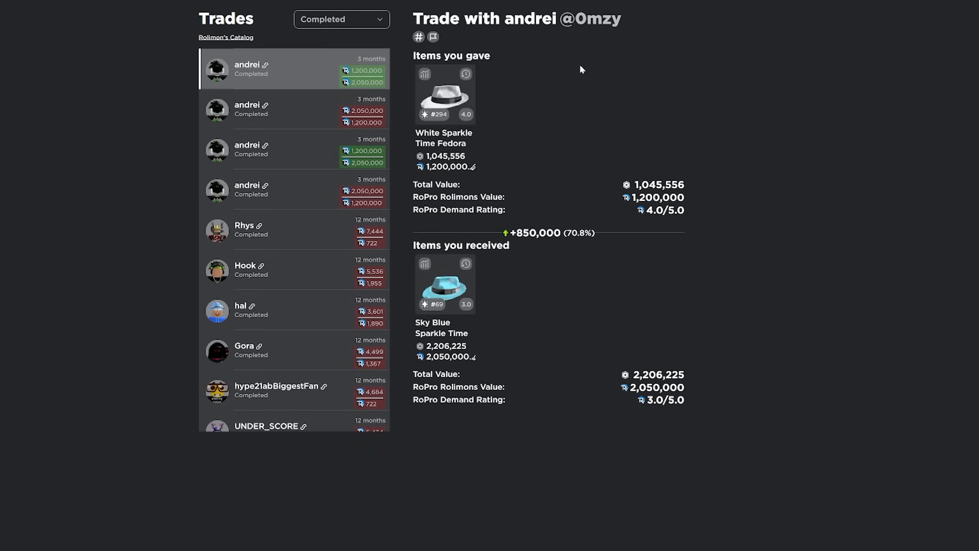
pyautogui.moveTo(653, 180)
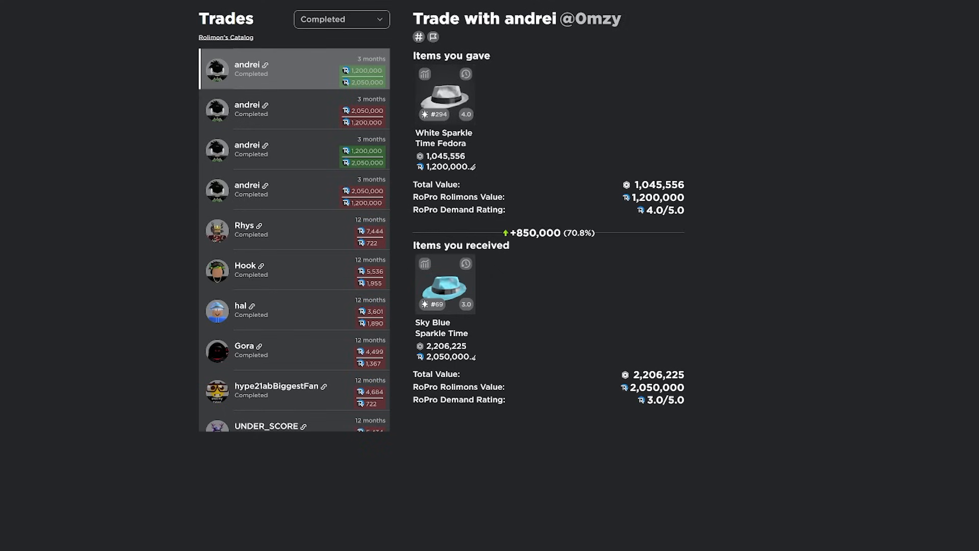
pyautogui.moveTo(435, 114)
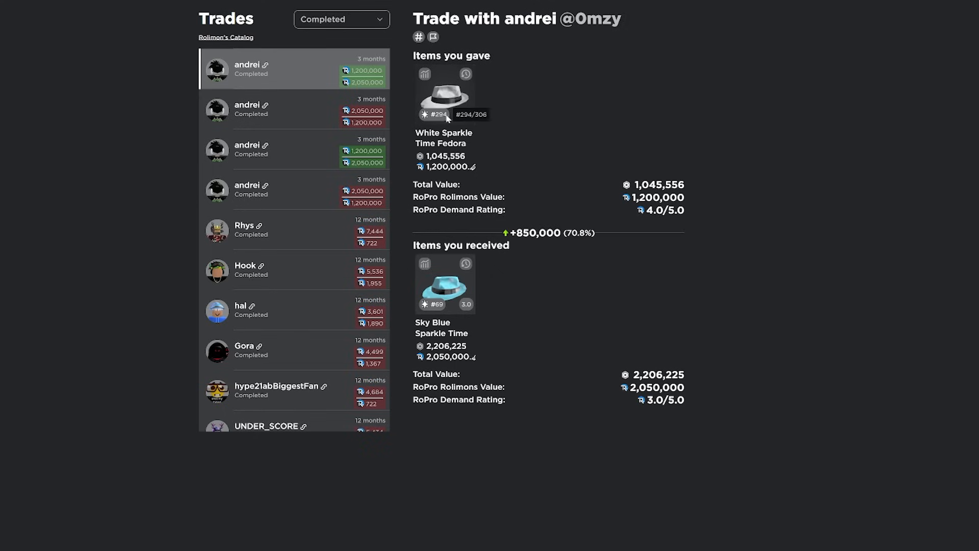
pyautogui.moveTo(424, 74)
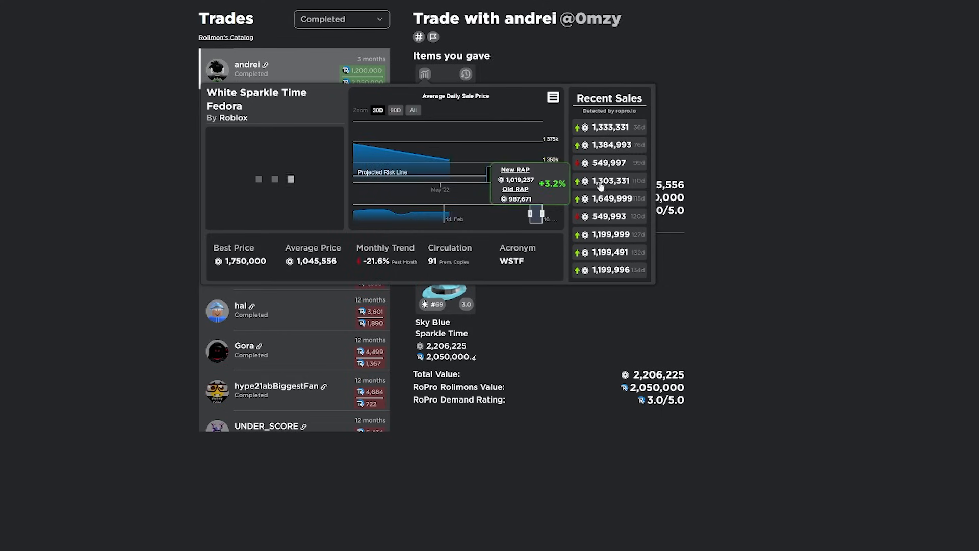
pyautogui.moveTo(462, 174)
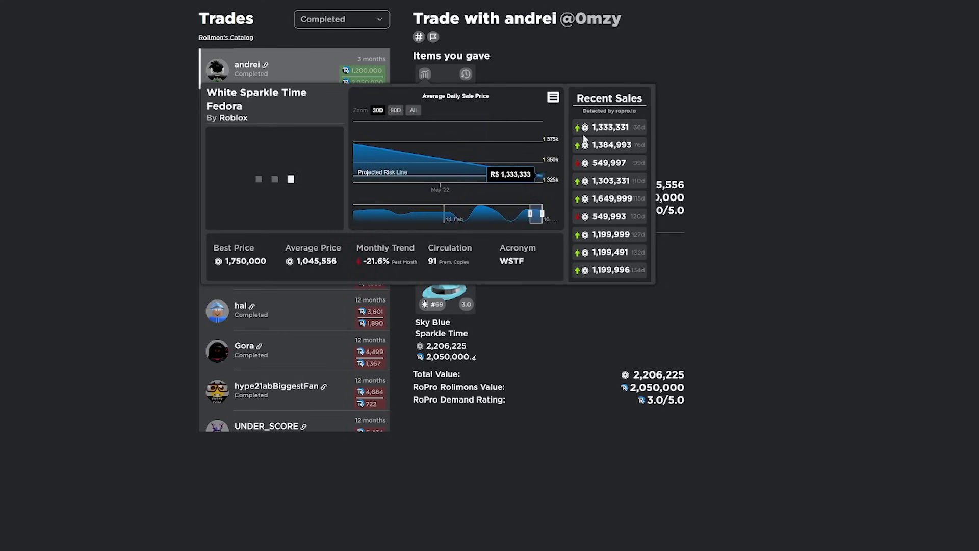
pyautogui.moveTo(583, 139)
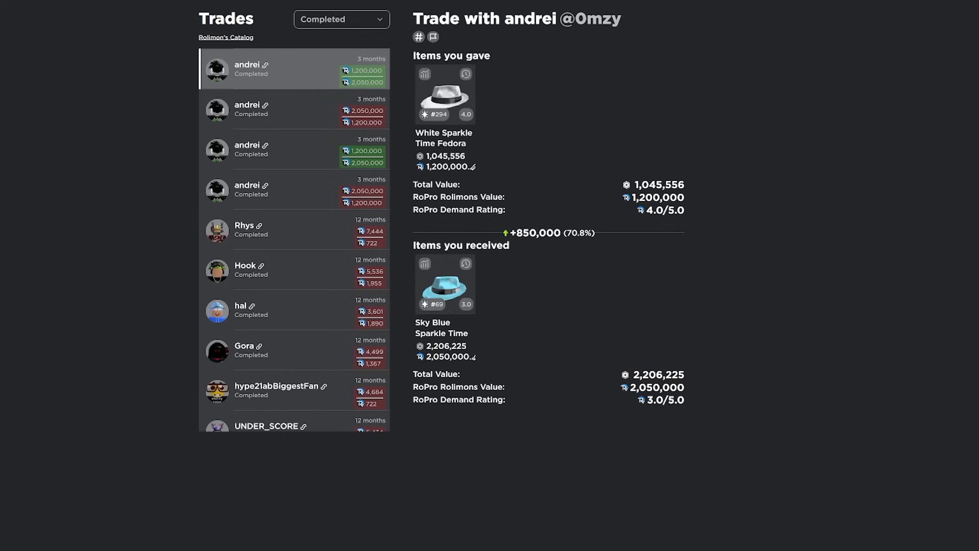
pyautogui.moveTo(409, 64)
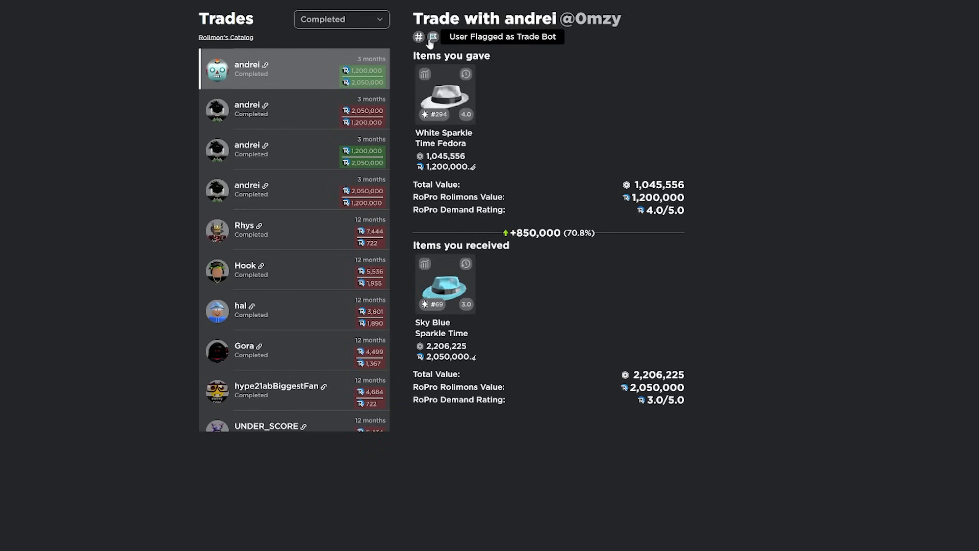
pyautogui.click(340, 18)
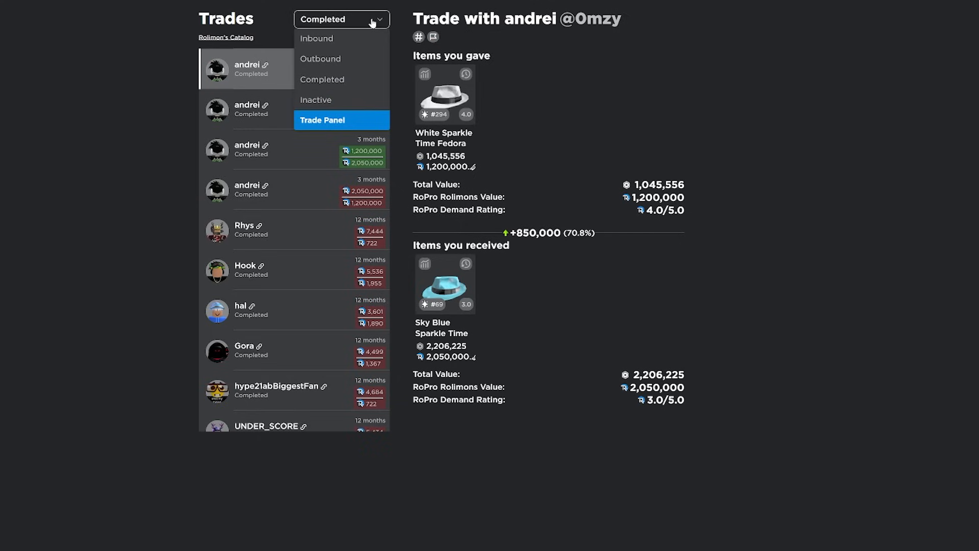
pyautogui.click(323, 119)
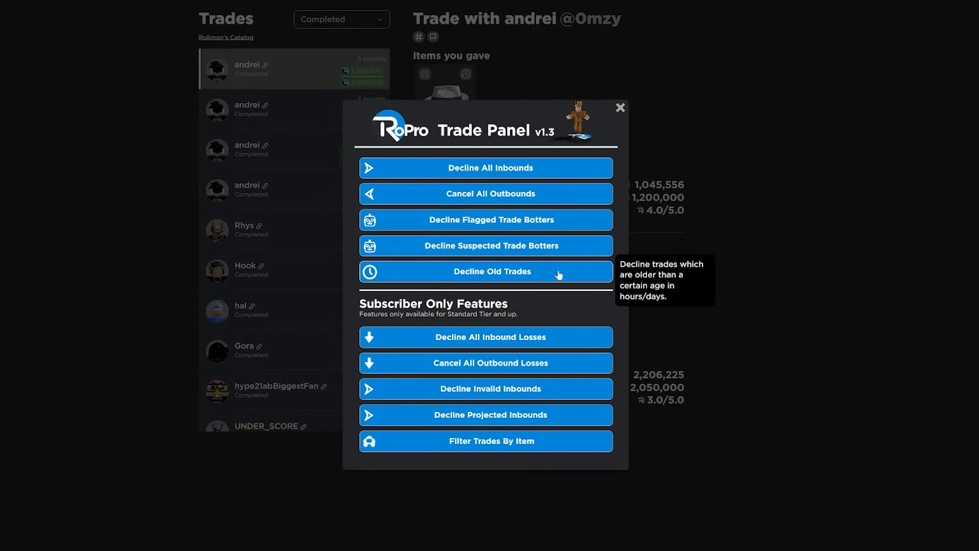
pyautogui.moveTo(489, 246)
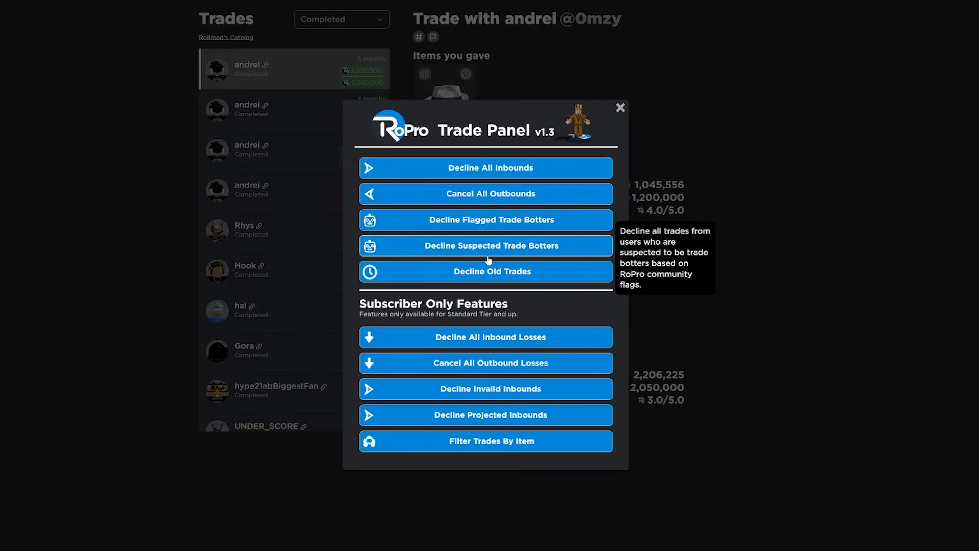
pyautogui.moveTo(510, 211)
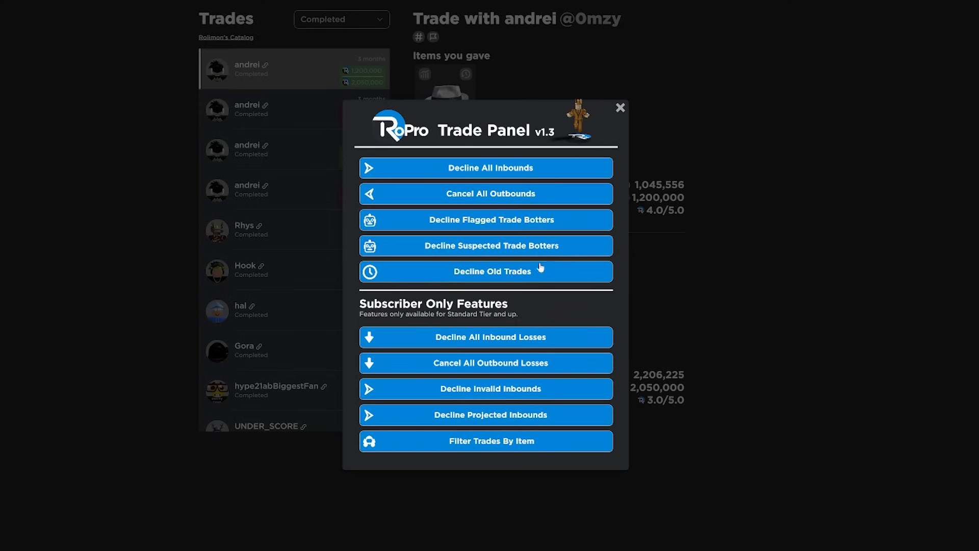
pyautogui.moveTo(559, 165)
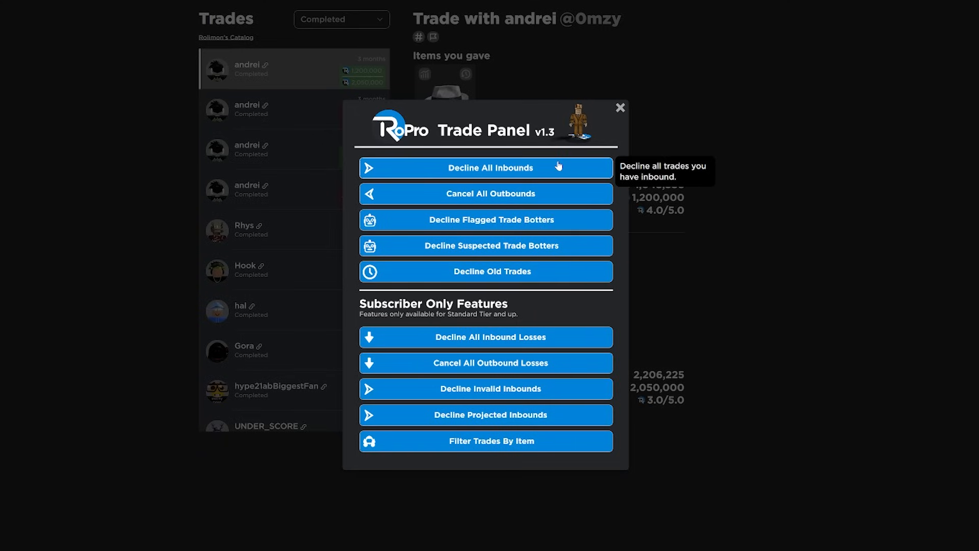
pyautogui.click(620, 107)
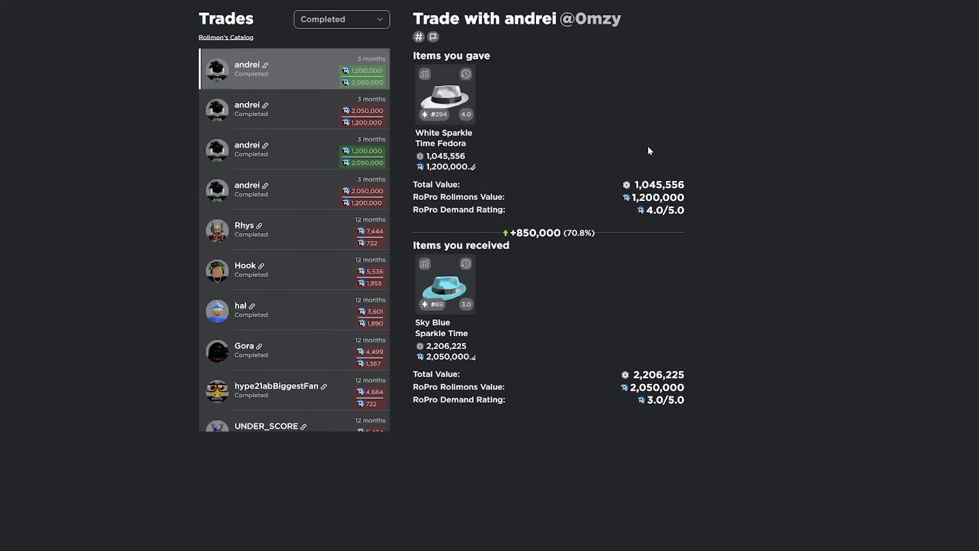
pyautogui.moveTo(443, 179)
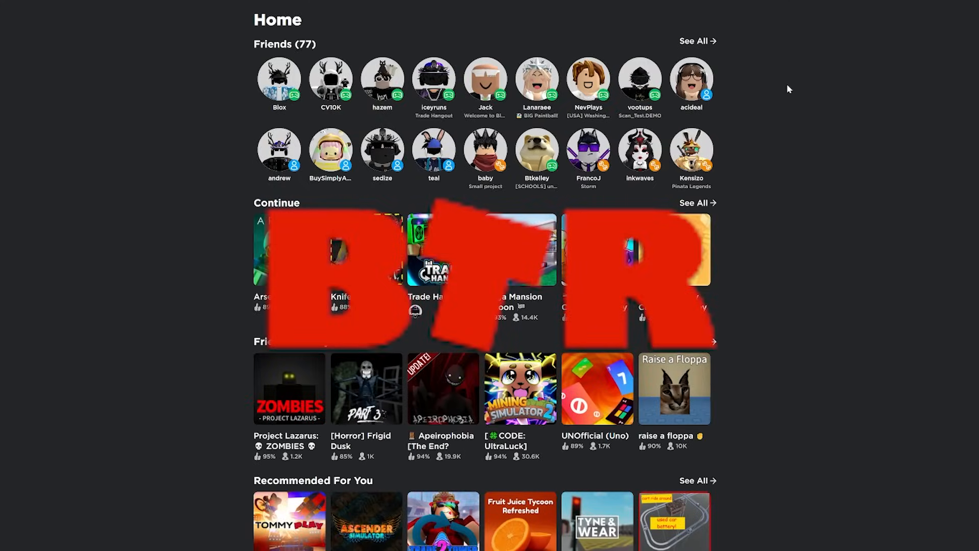
pyautogui.moveTo(797, 99)
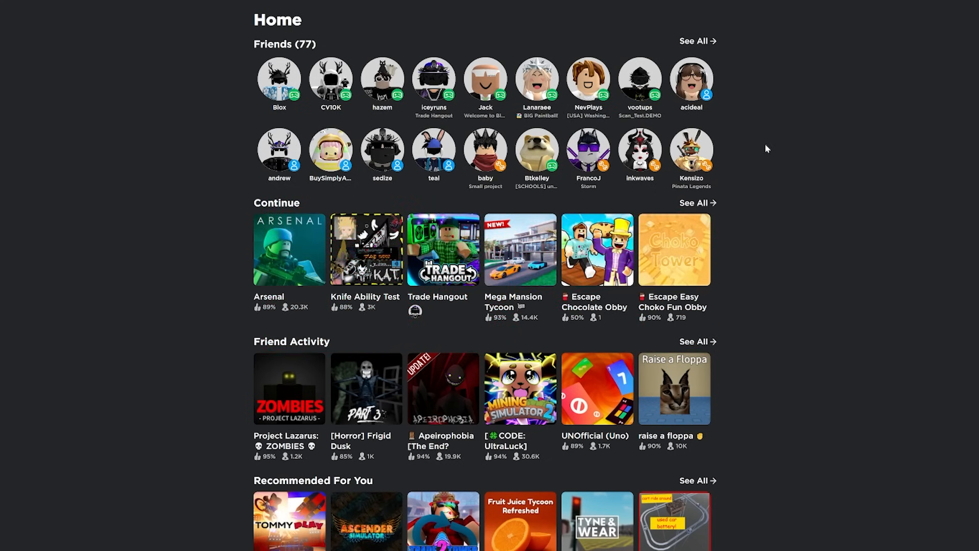
pyautogui.moveTo(232, 64)
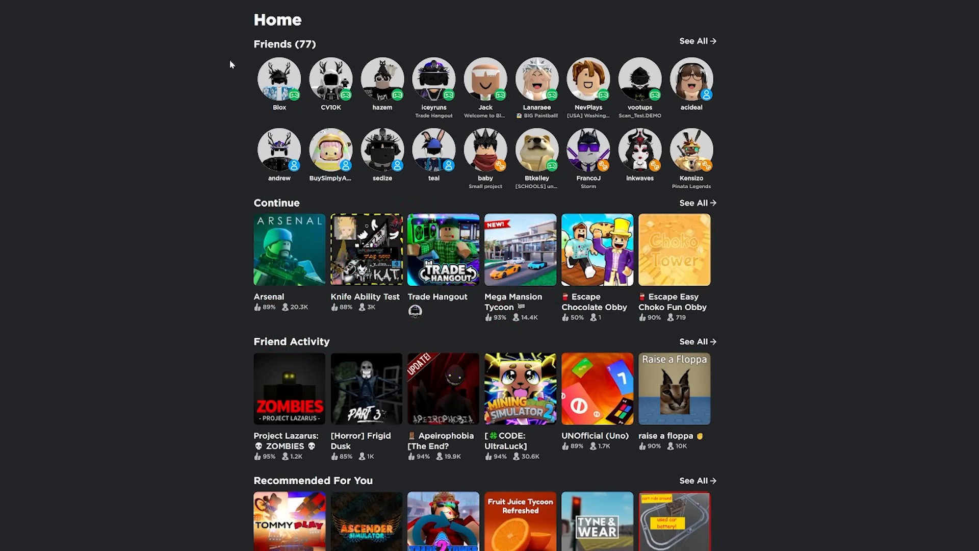
pyautogui.moveTo(763, 170)
pyautogui.write('h')
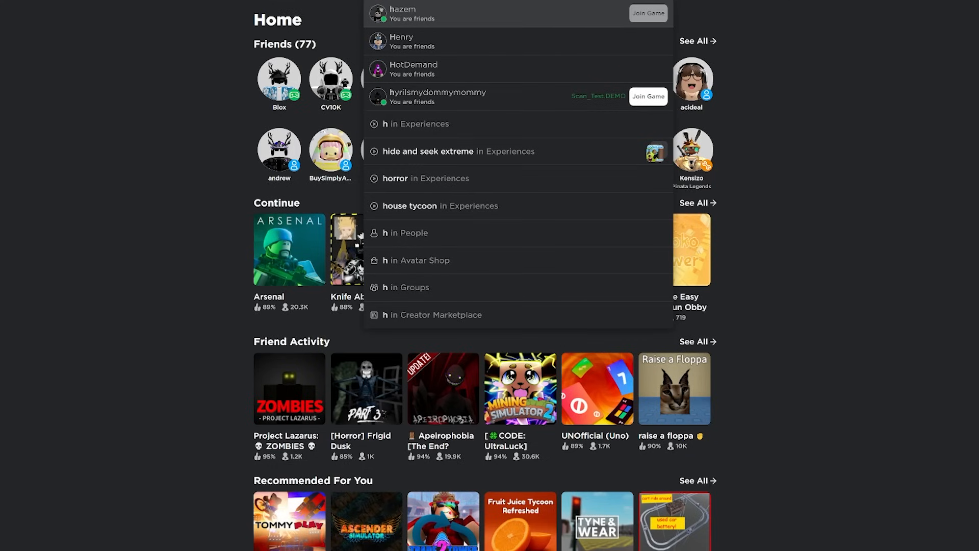
# - Search 'robl' and open the Roblox user profile from the suggestions
pyautogui.write('roblox')
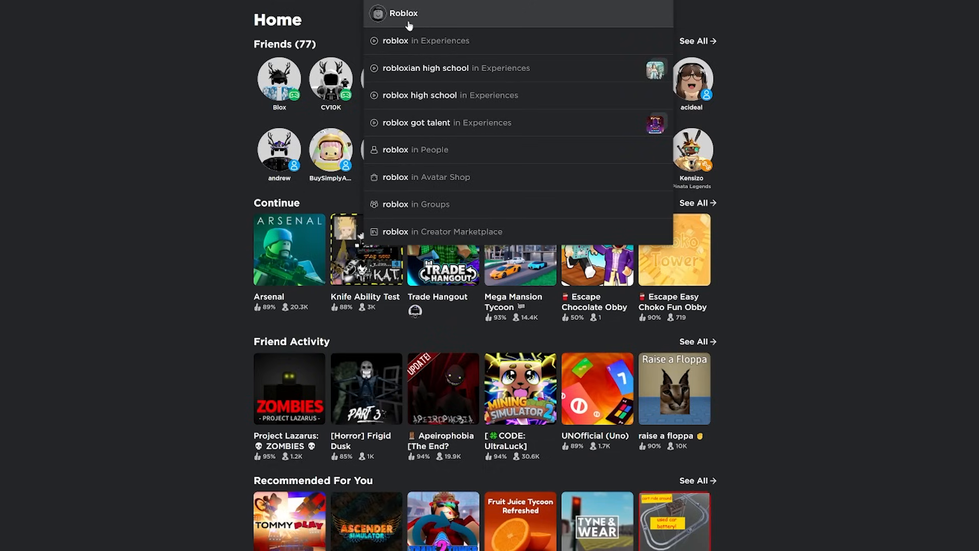
pyautogui.click(403, 14)
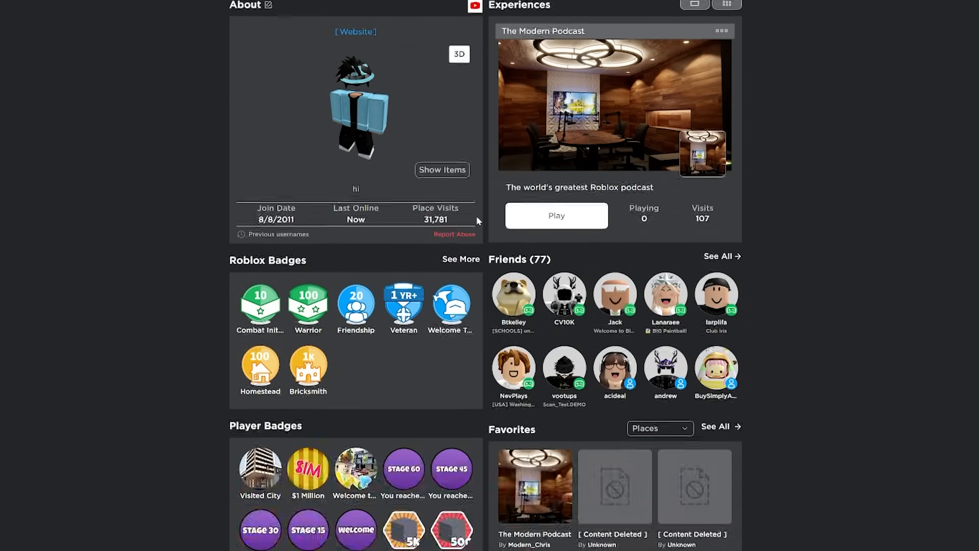
# - Scroll the BTRoblox profile to its Collections row and Head accessories inventory
pyautogui.scroll(3)
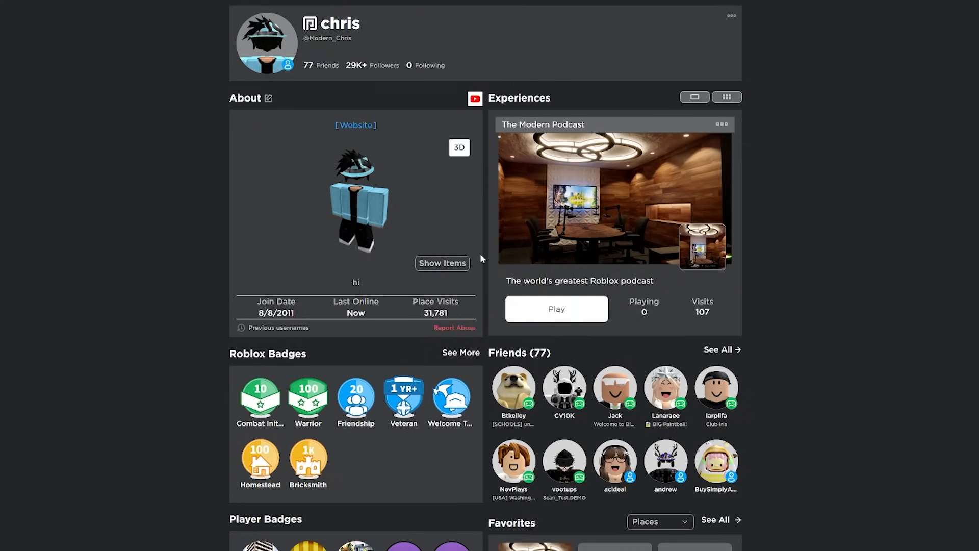
pyautogui.moveTo(483, 266)
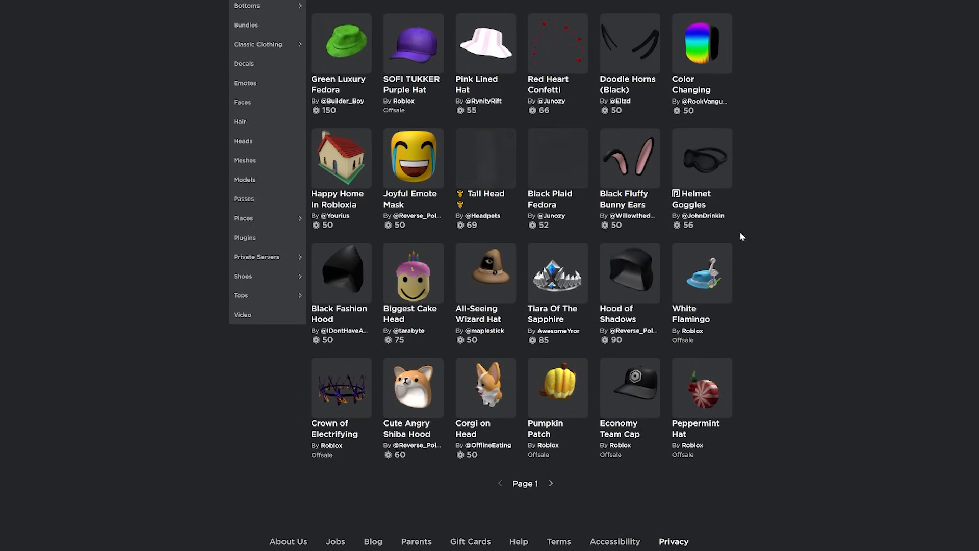
pyautogui.scroll(3)
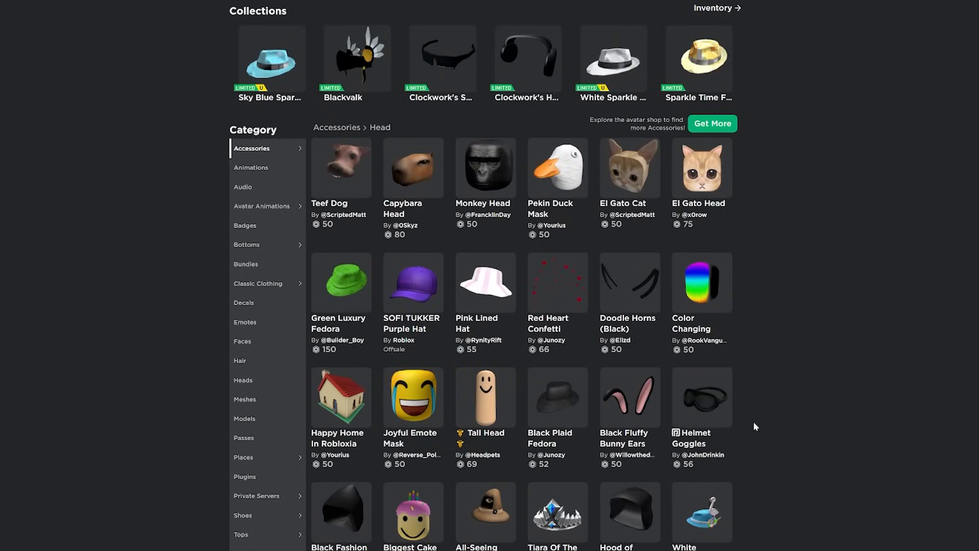